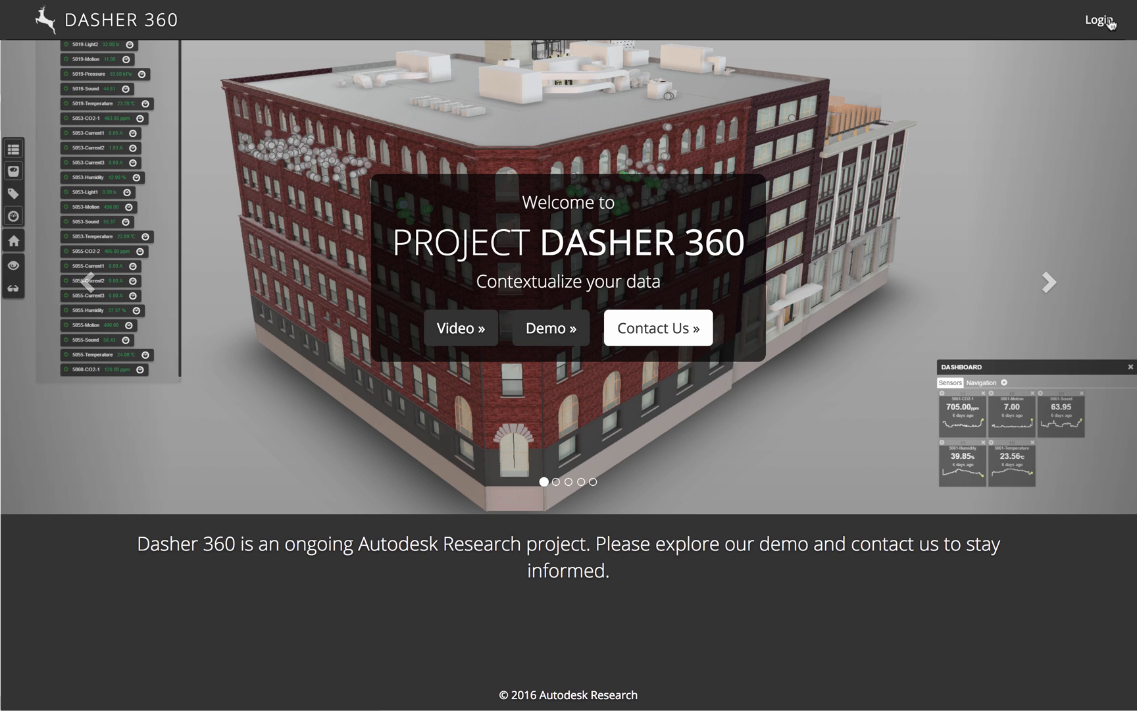
mouse_move(1096, 20)
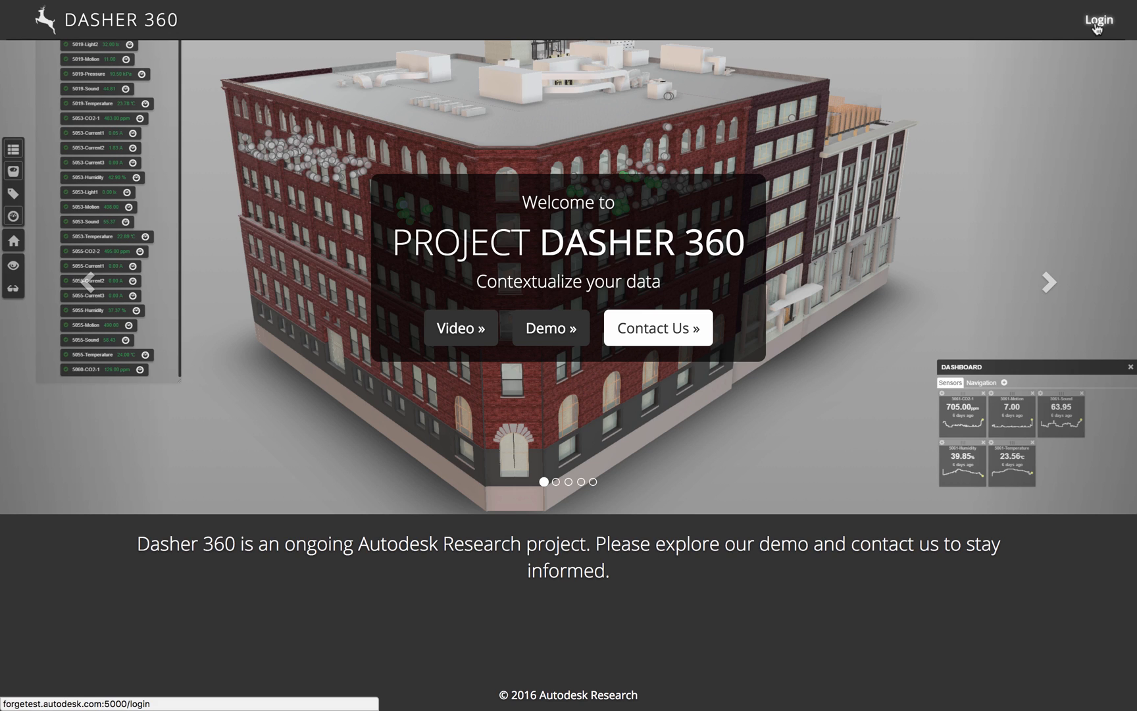
Sign in with the Autodesk account email and password to reach the recent-files dashboard.
left_click(1099, 20)
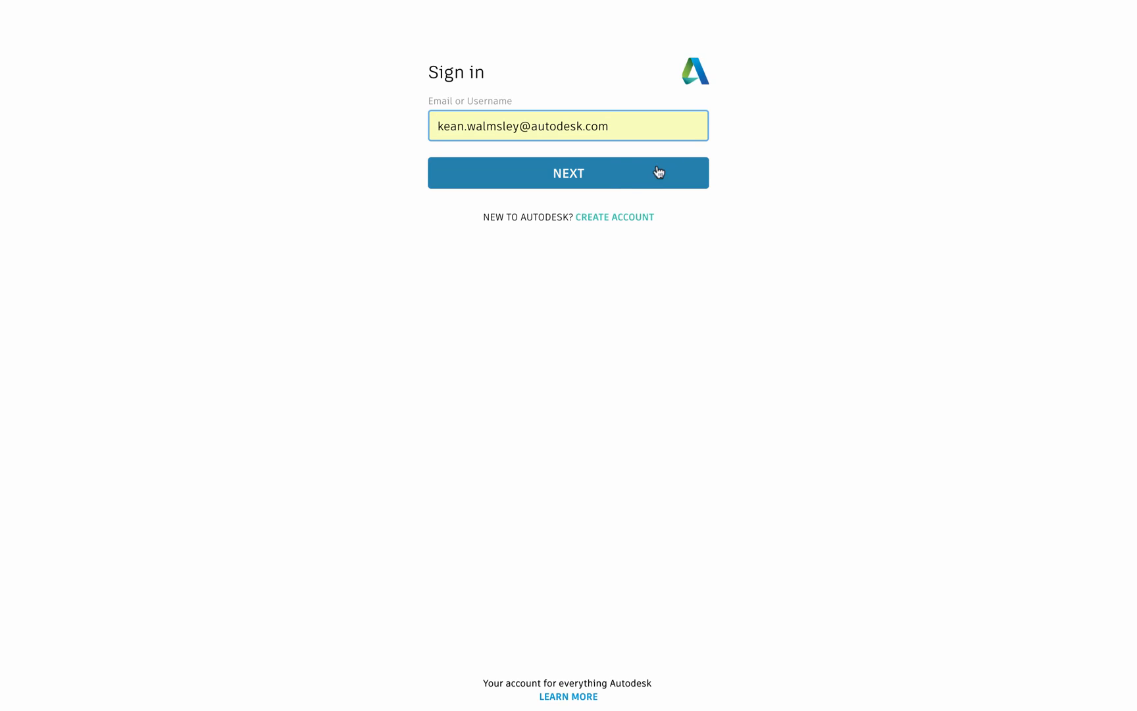
left_click(567, 172)
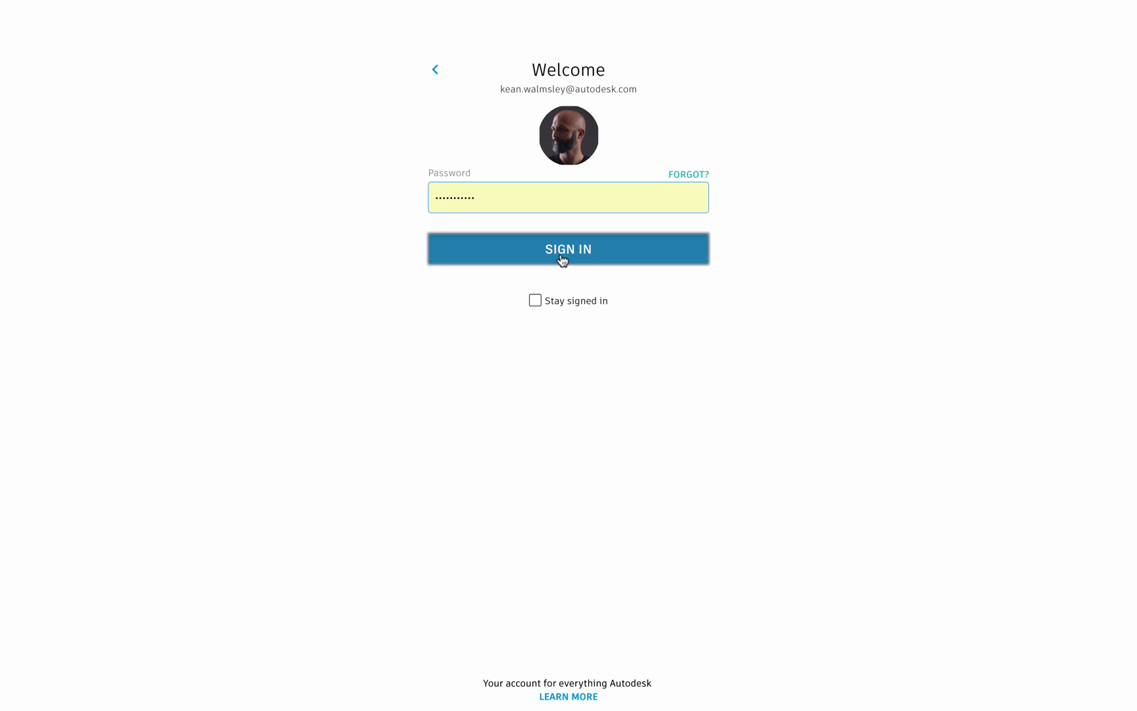
left_click(567, 249)
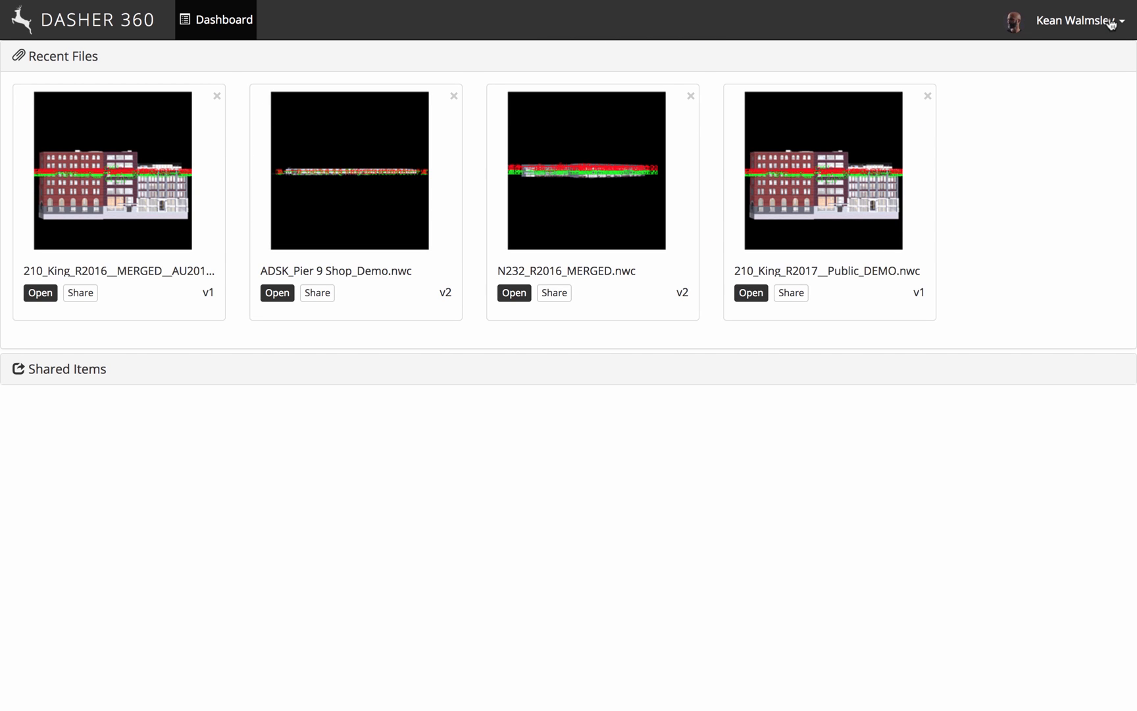
Expand Shared Items, the Complex Systems Research Group hub, and the Autodesk Pier 9 and 210 King St. E. (Internal) projects.
left_click(67, 368)
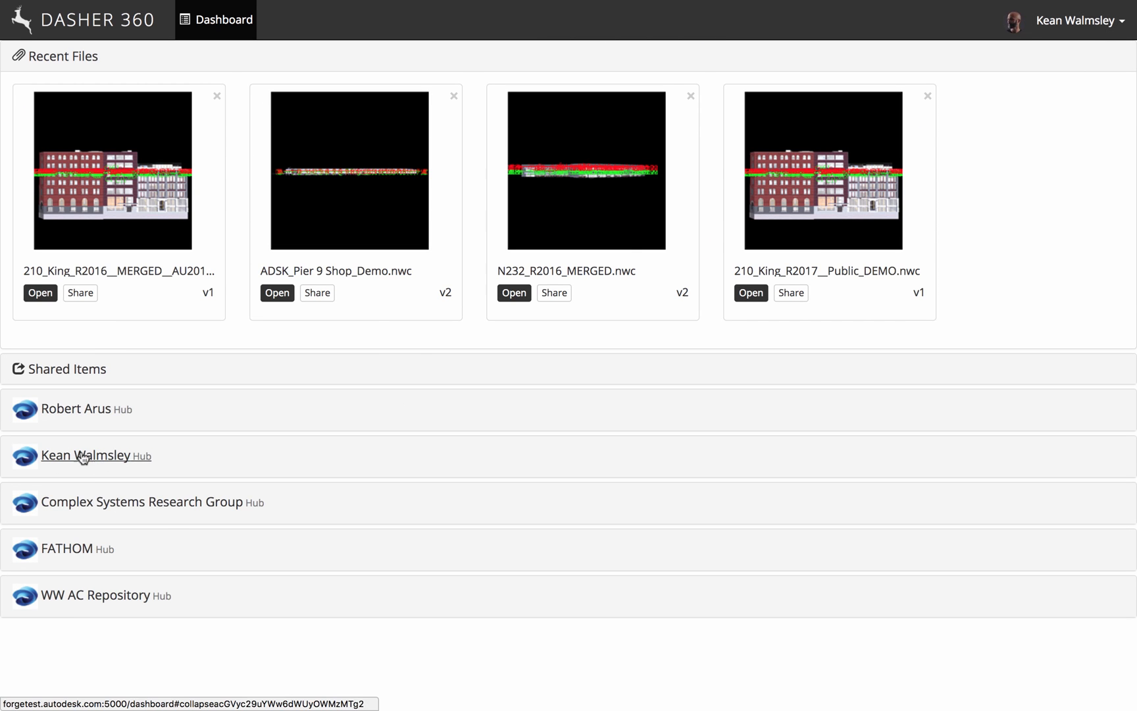
left_click(145, 502)
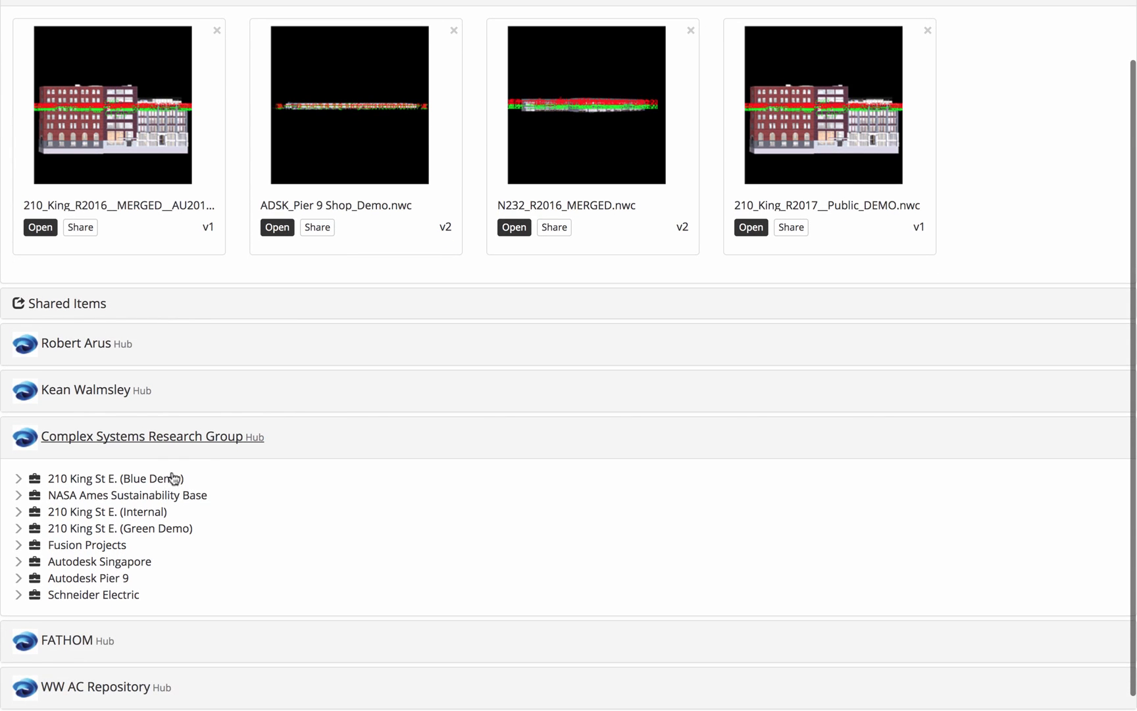
mouse_move(87, 513)
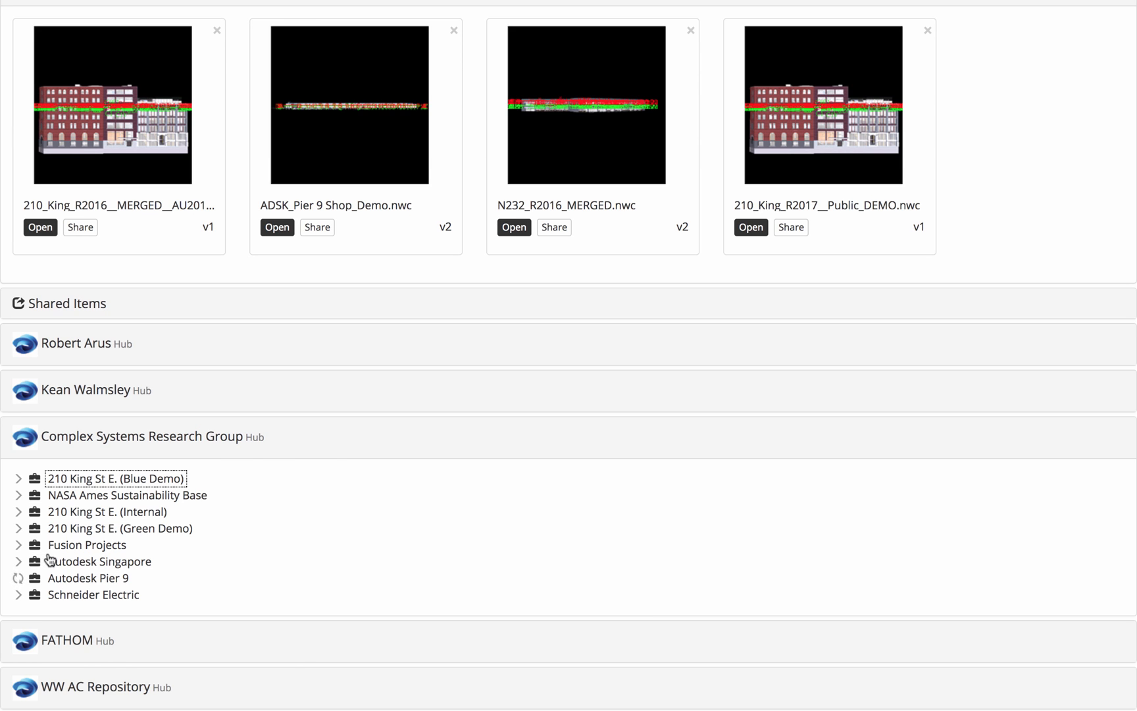
left_click(17, 577)
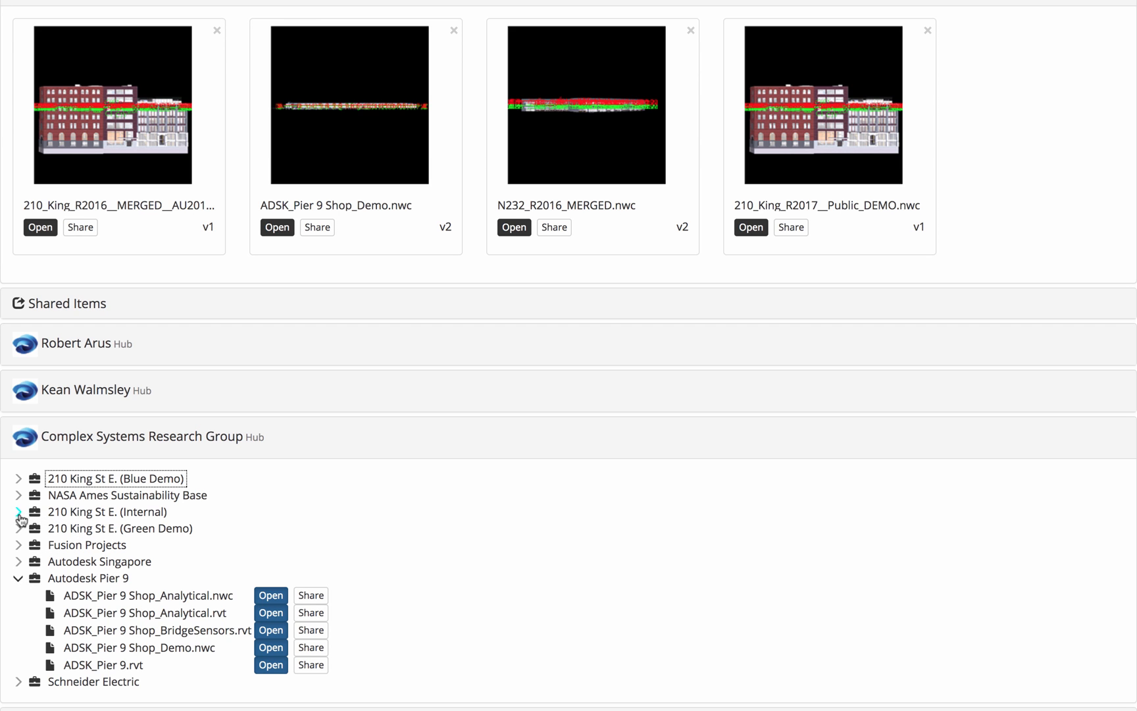
left_click(19, 511)
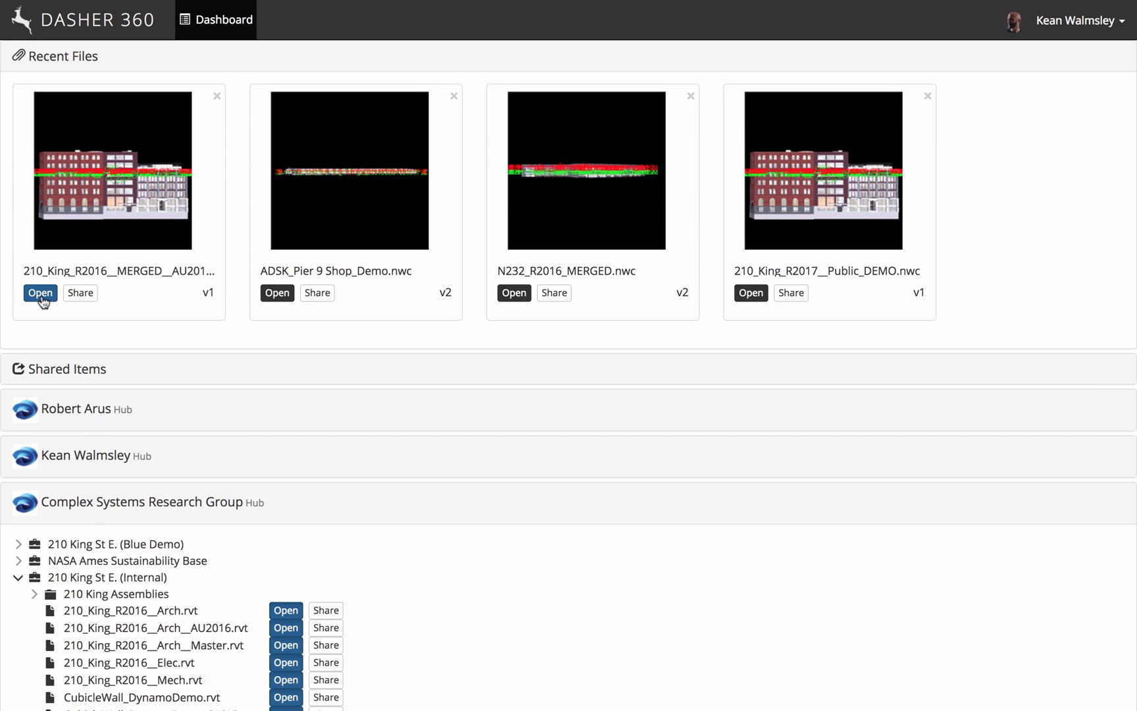
Open the first 210_King_R2016 recent file in the 3D viewer.
left_click(39, 292)
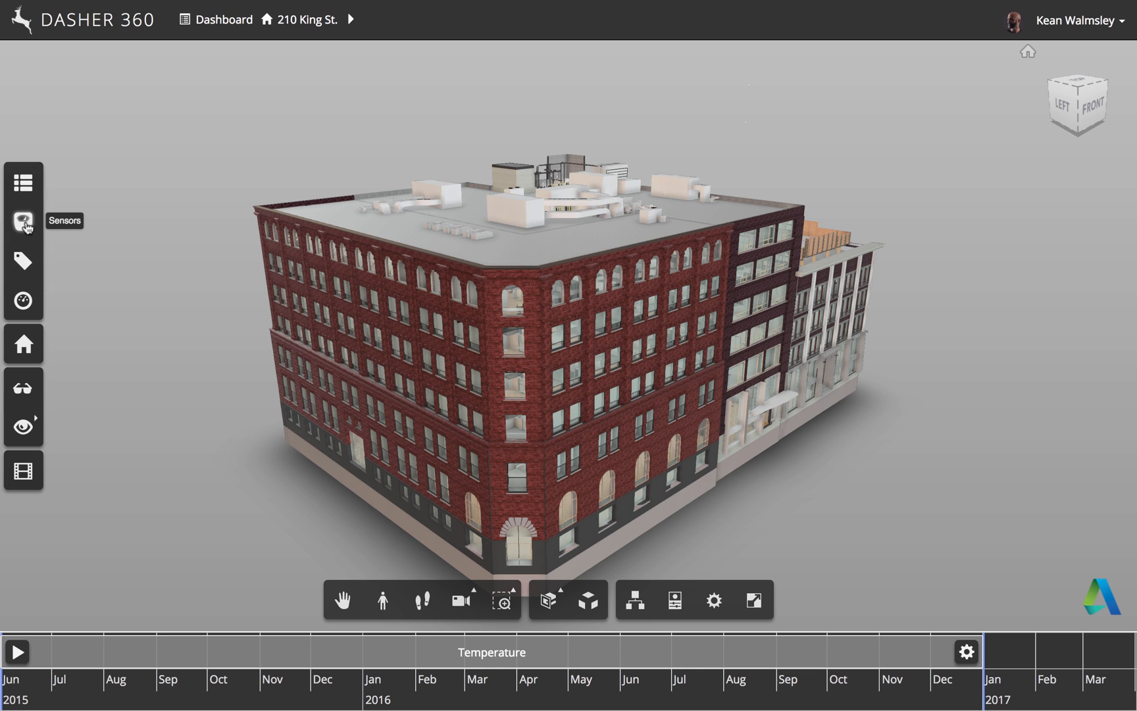
Show sensor markers, plot a motion sensor and a CO2 sensor over time, then dismiss the plots.
left_click(23, 221)
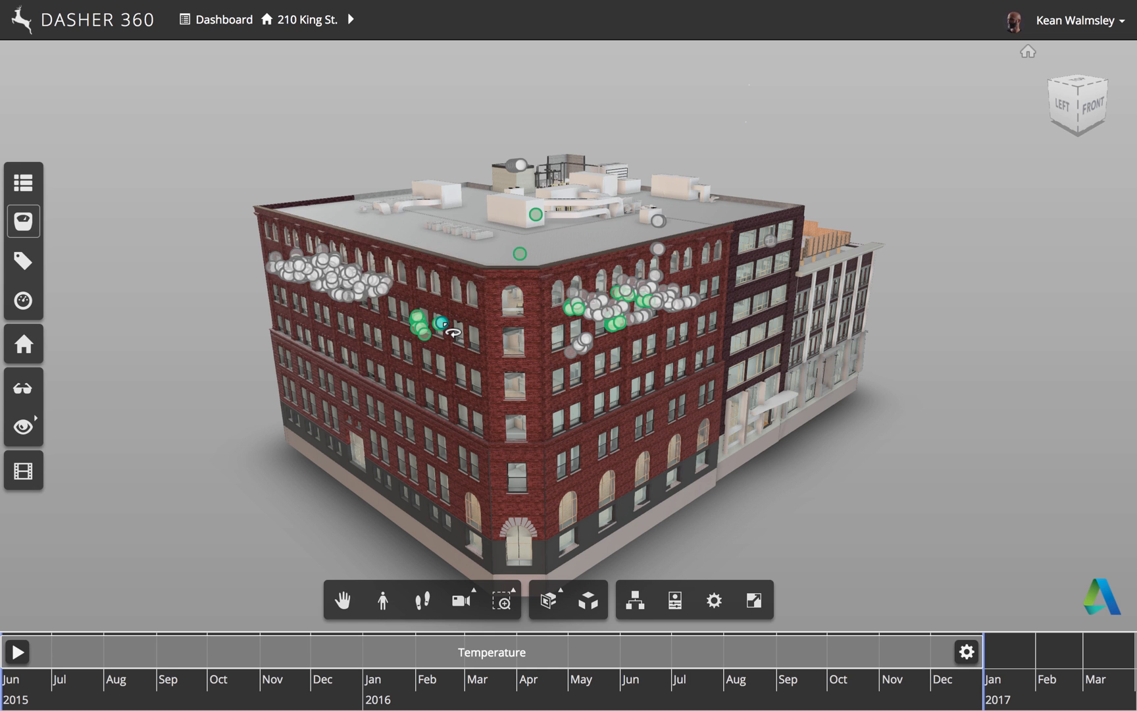
left_click(436, 323)
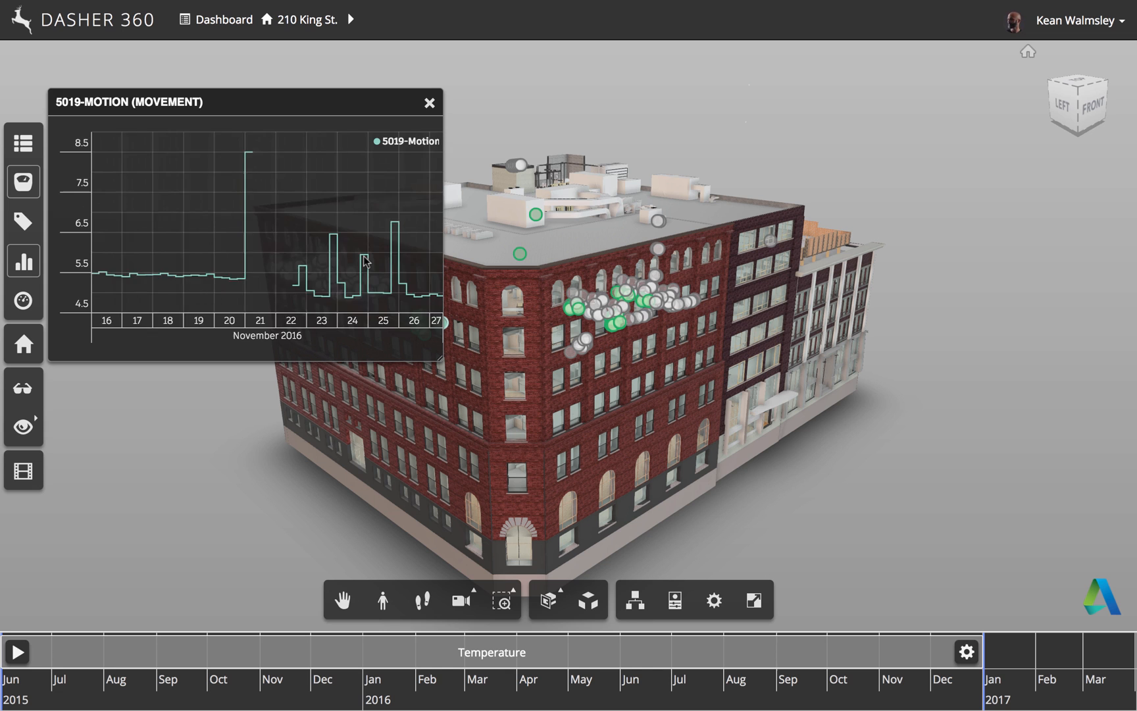
left_click(351, 283)
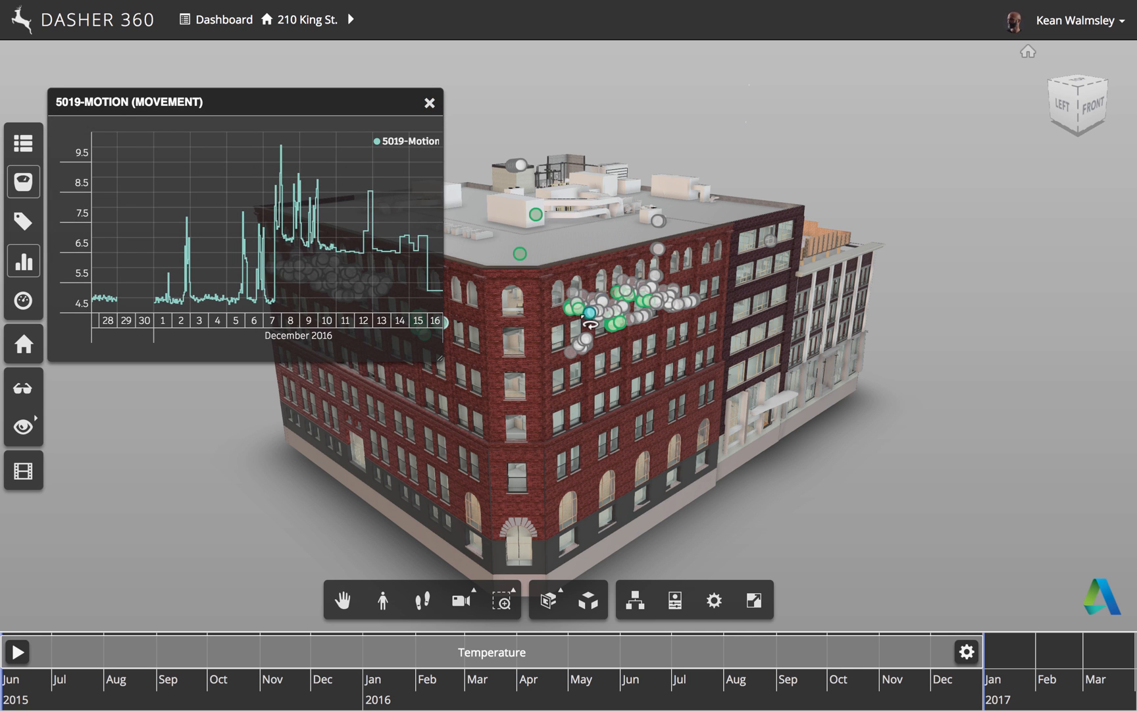
left_click(580, 308)
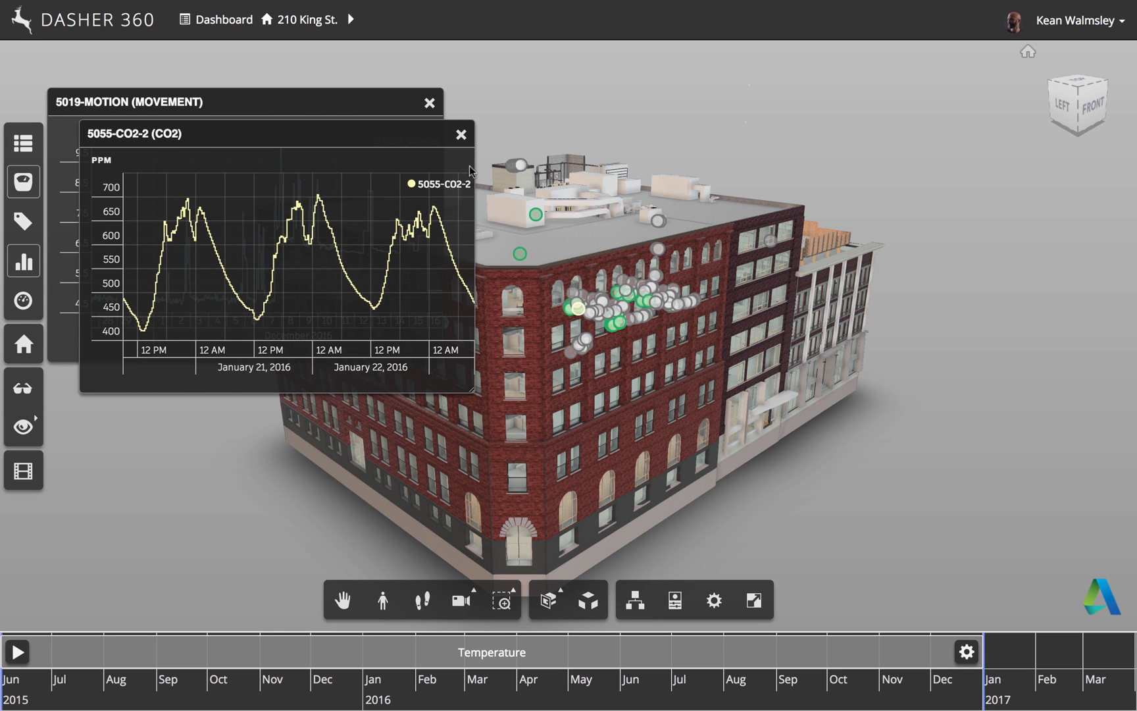
left_click(460, 135)
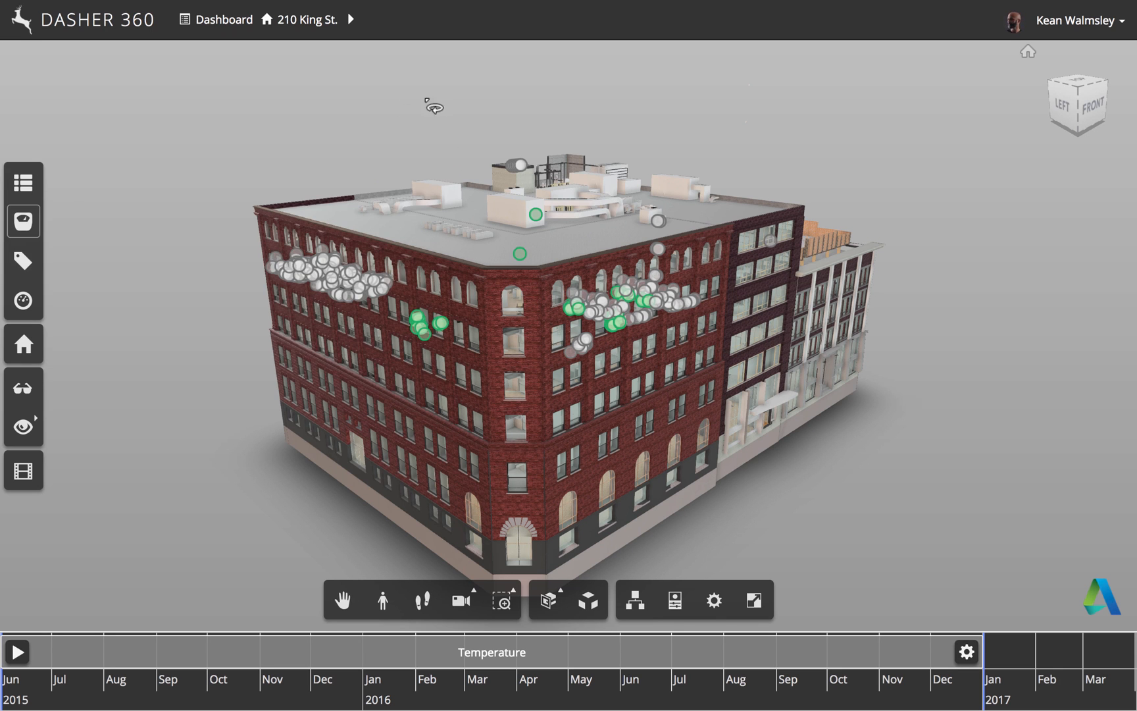
List sensors with unconnected ones hidden, plot the 5019-Sound readings, then close the plot.
left_click(22, 181)
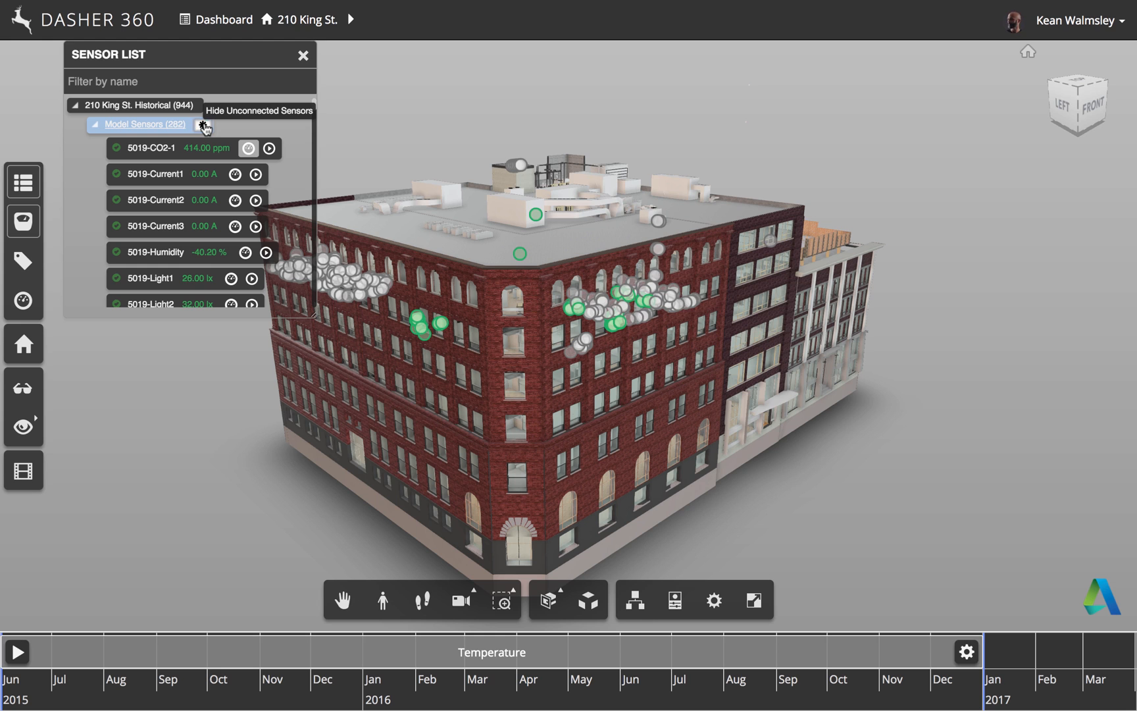
left_click(205, 126)
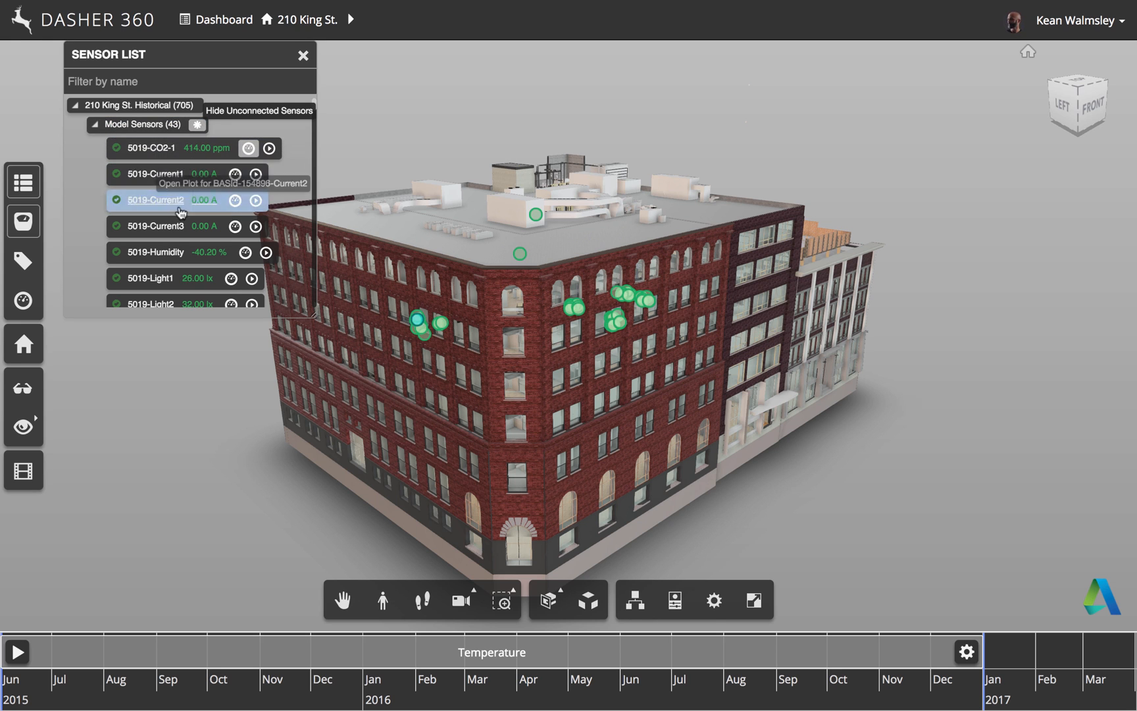
scroll("down", 3)
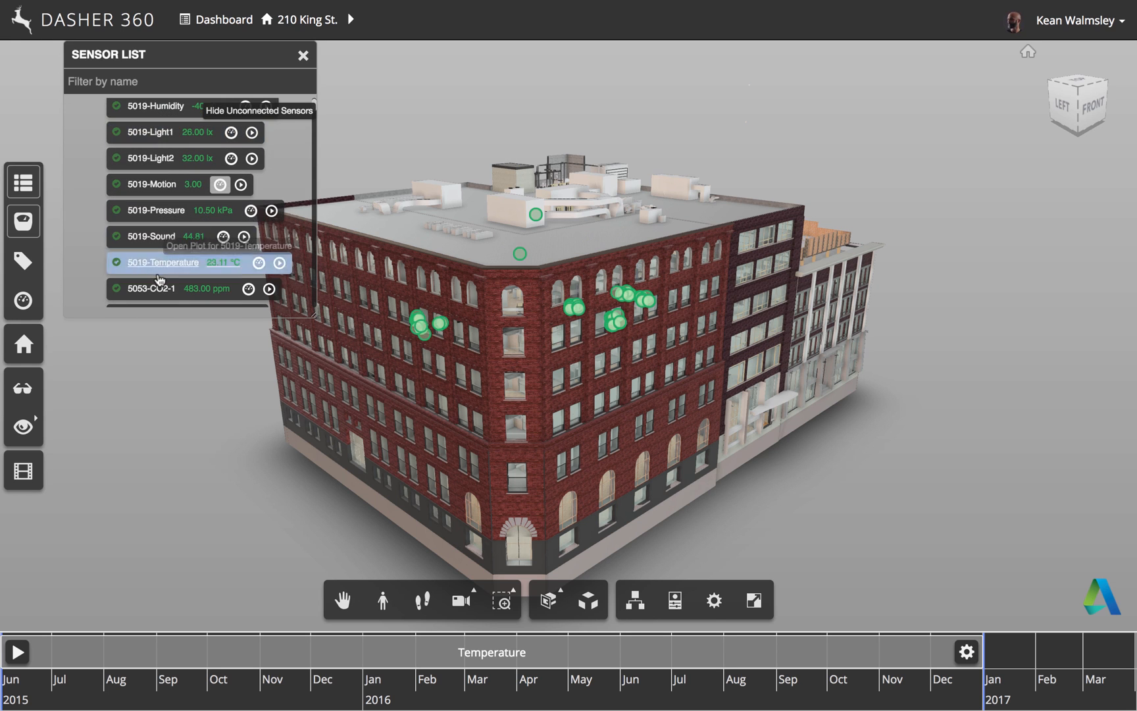
mouse_move(160, 237)
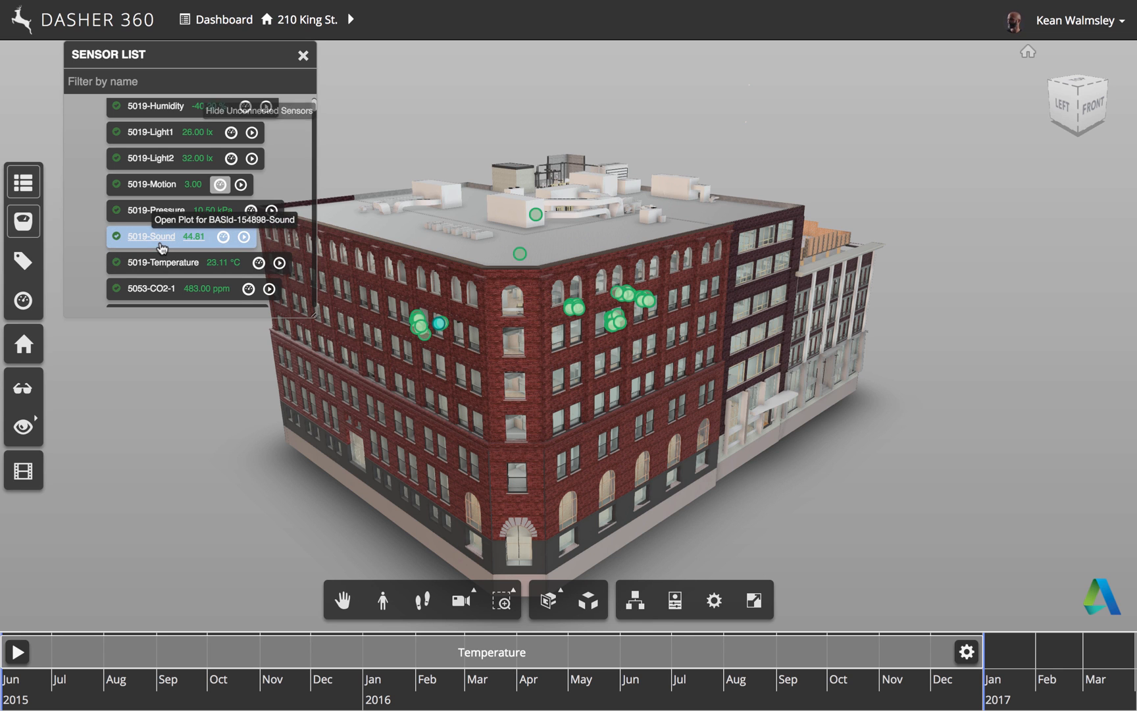
left_click(243, 237)
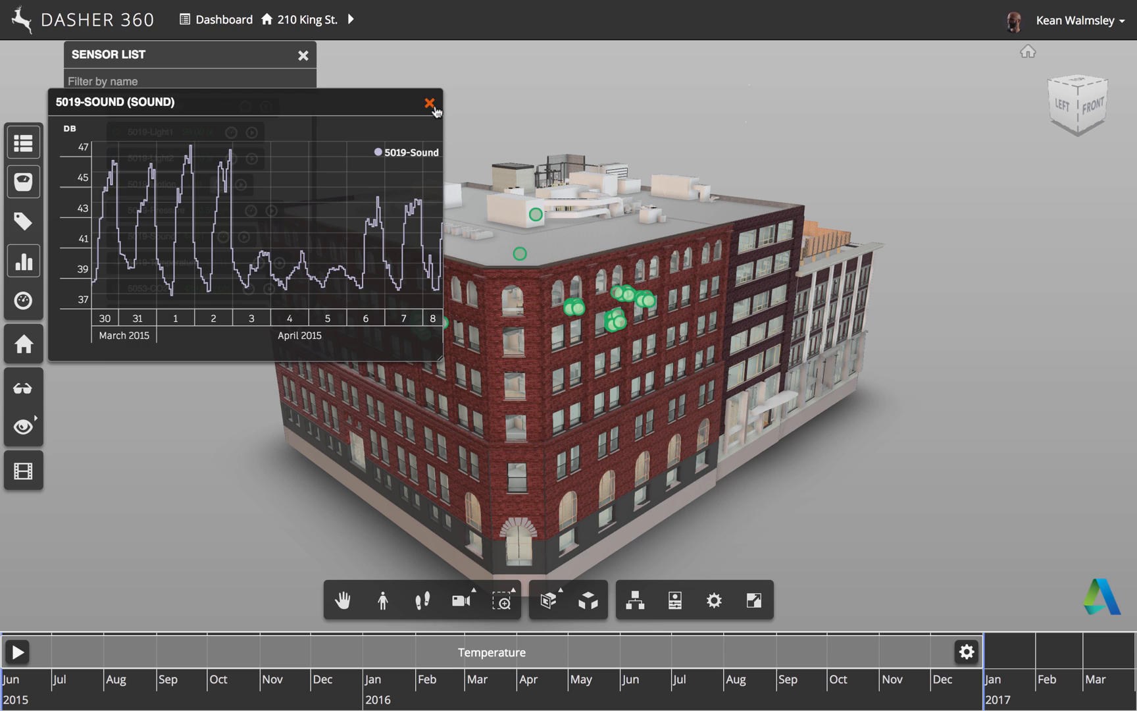
left_click(429, 103)
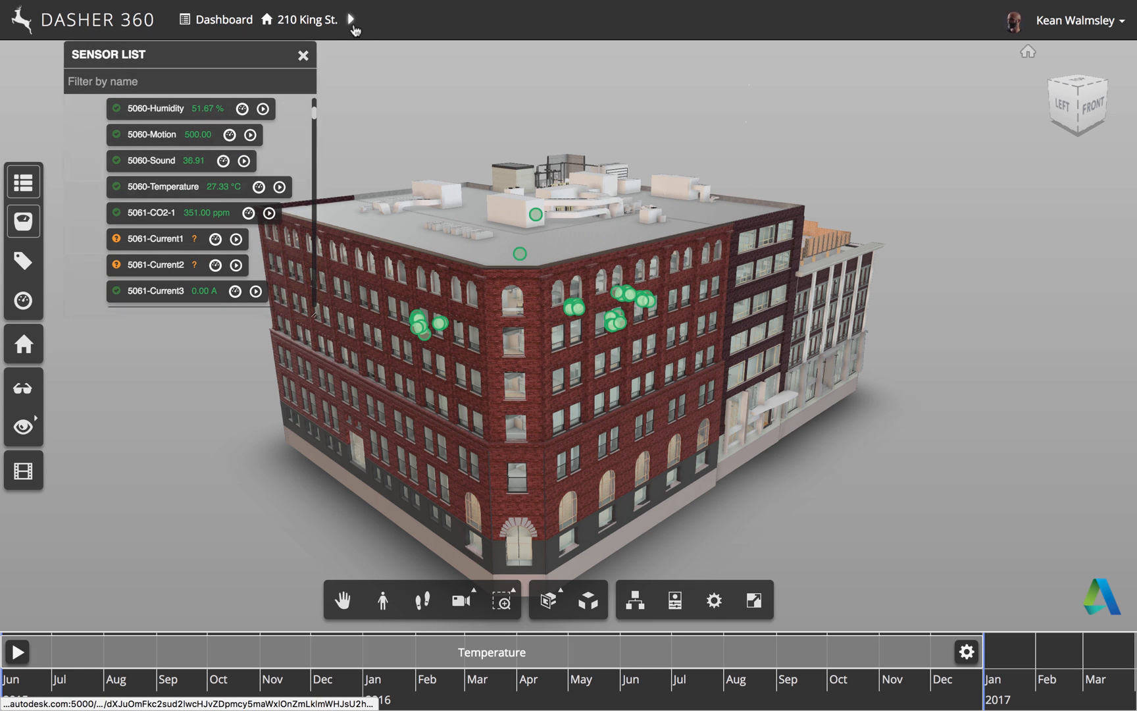
Isolate the 5th Floor from the 210 King St. floor breadcrumb dropdown.
left_click(351, 19)
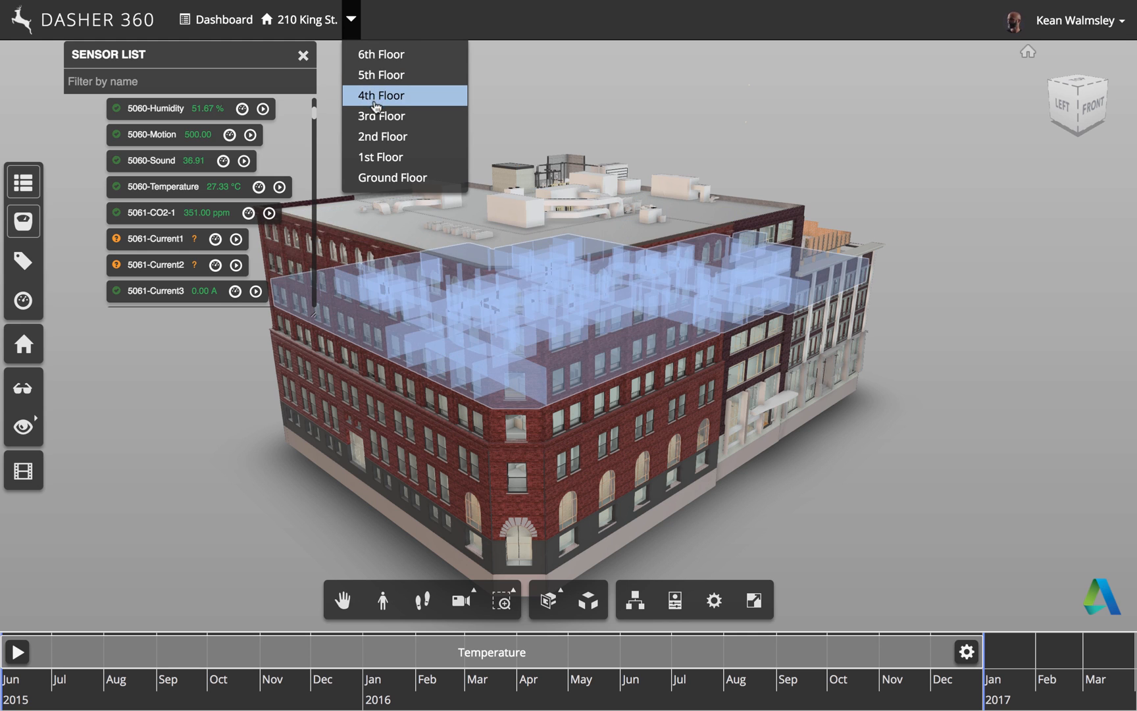
left_click(380, 75)
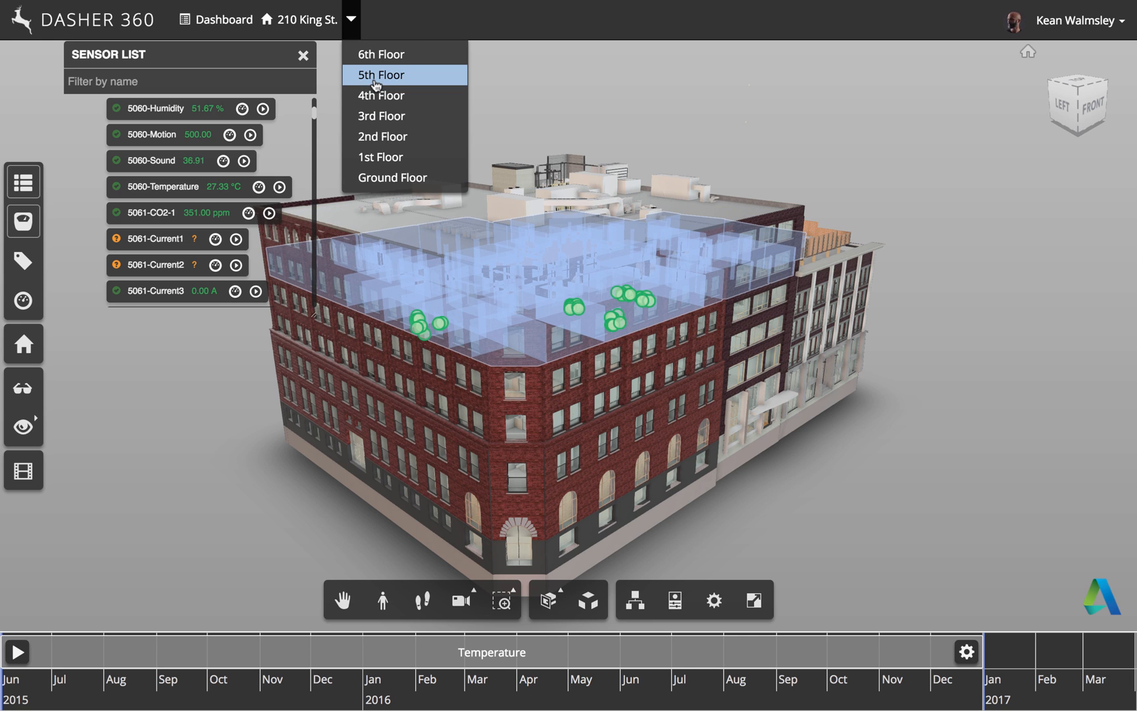
left_click(379, 75)
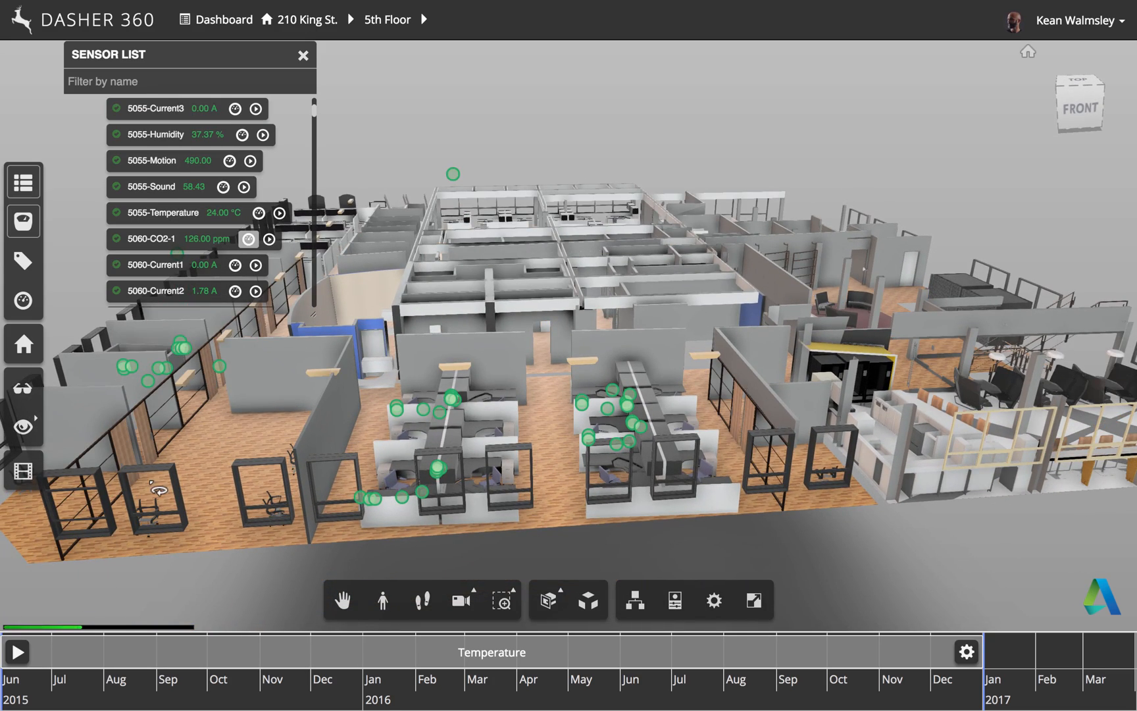
Turn on sensor surface shading and cycle it through Humidity, CO2 and Current.
left_click(24, 387)
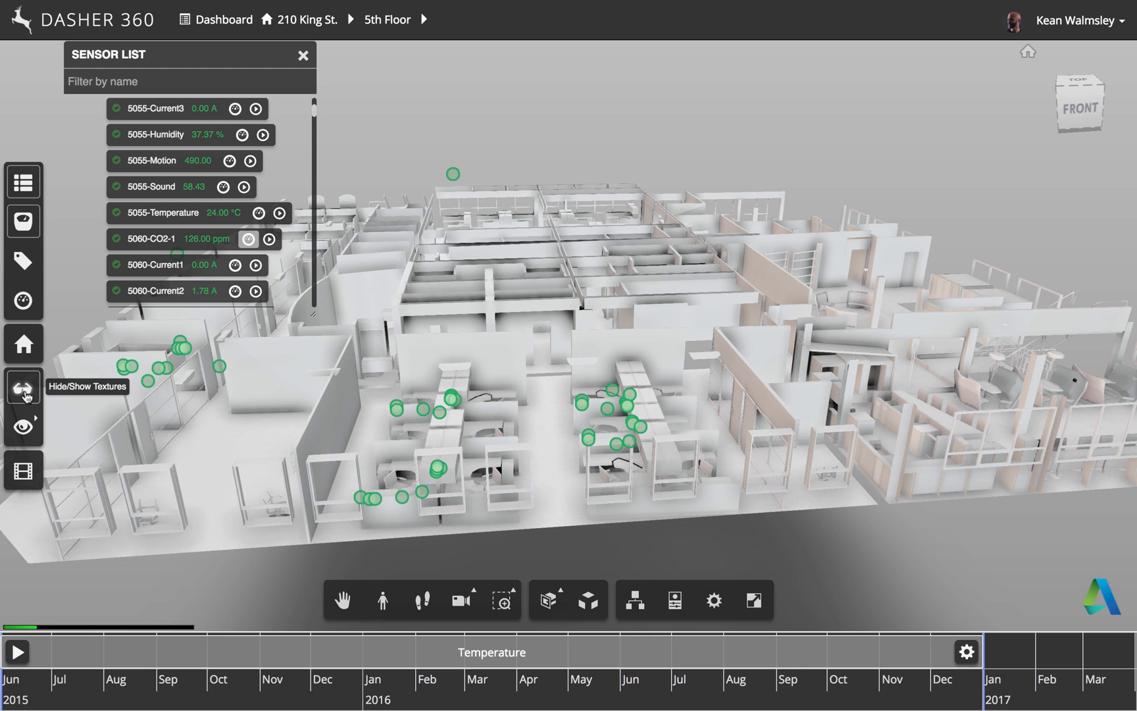
left_click(24, 385)
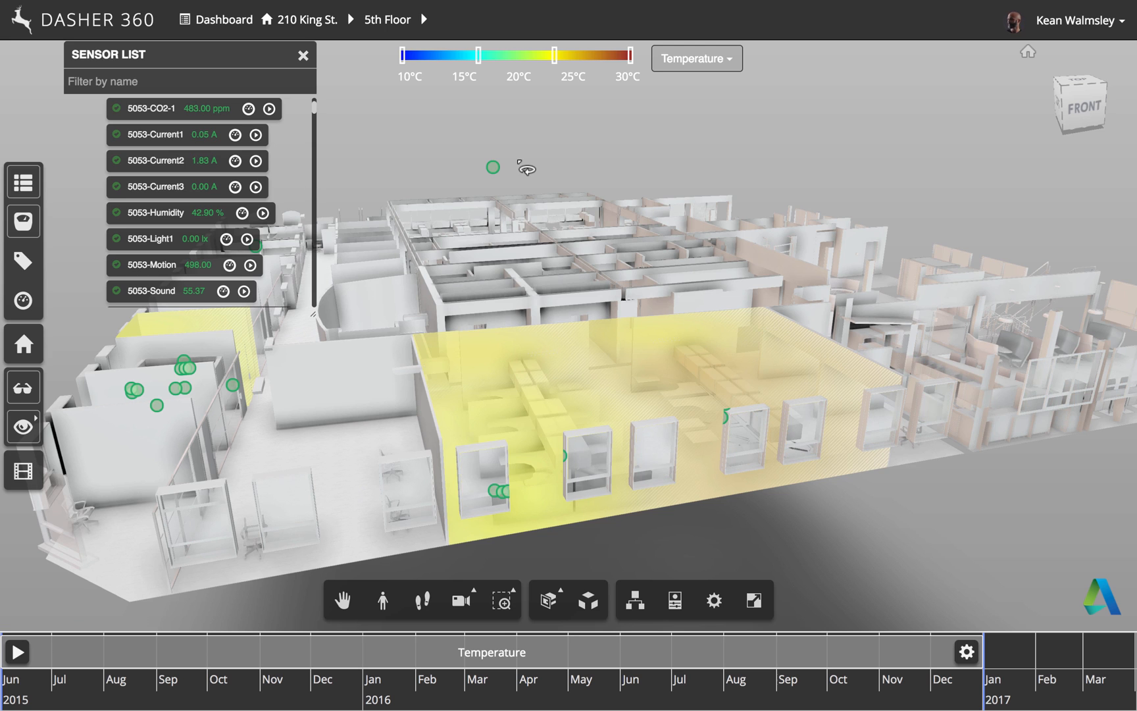
left_click(695, 58)
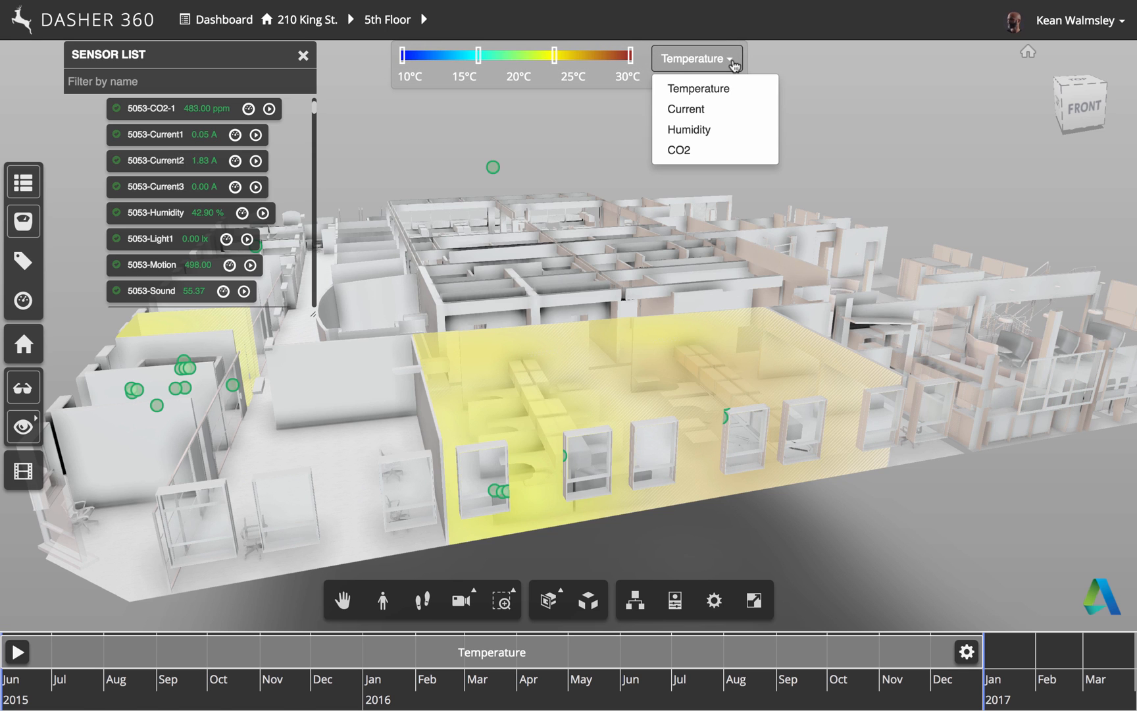
left_click(688, 131)
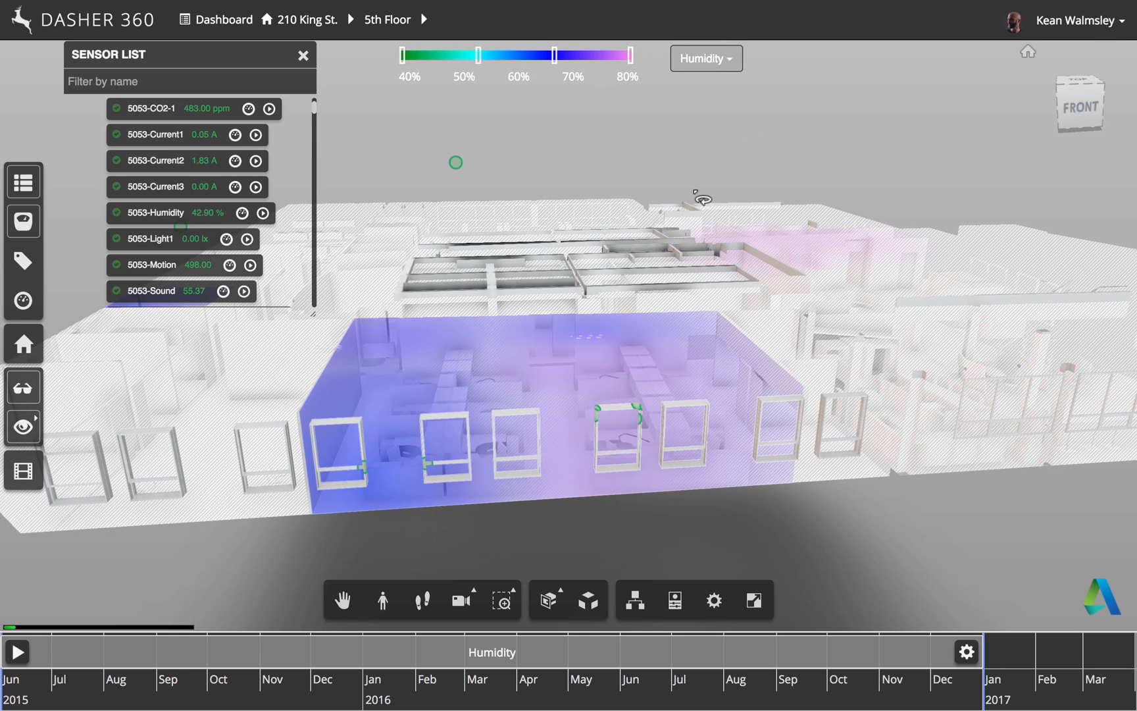
left_click(705, 58)
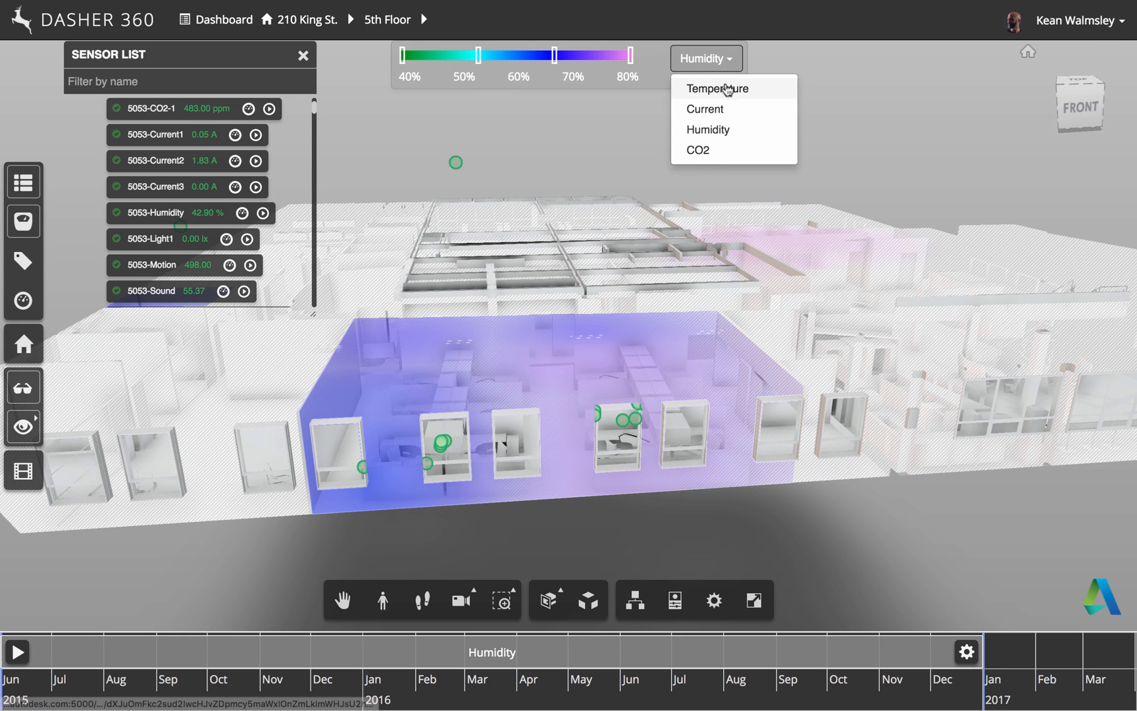
left_click(697, 150)
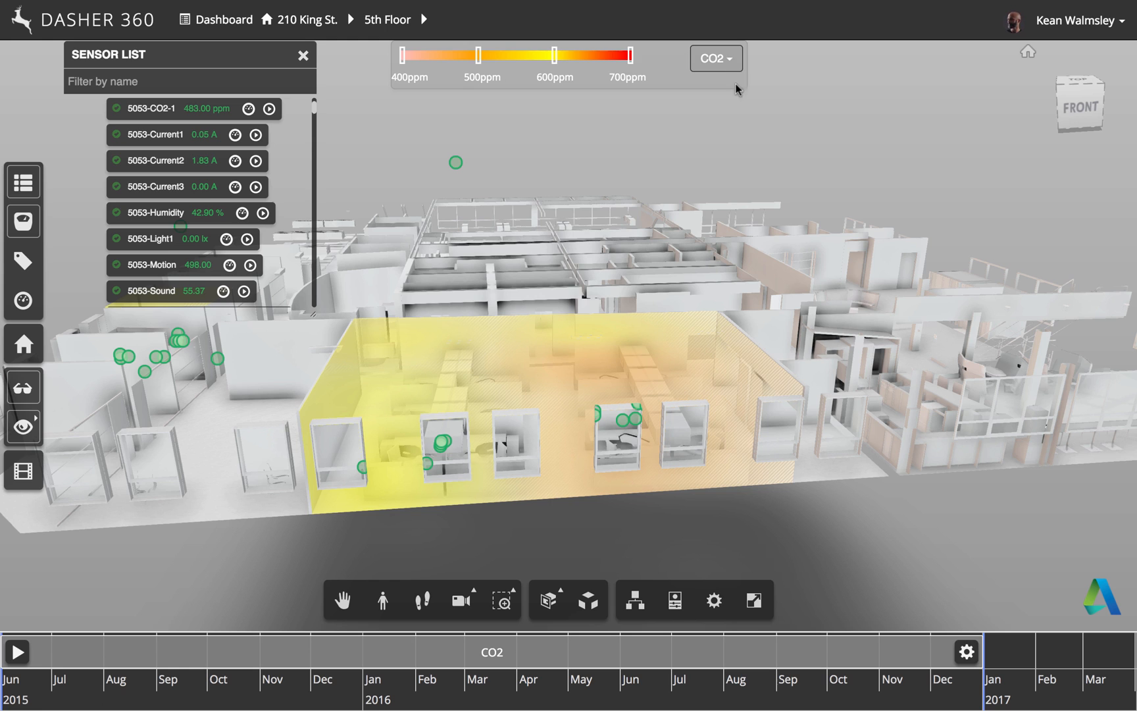
left_click(715, 58)
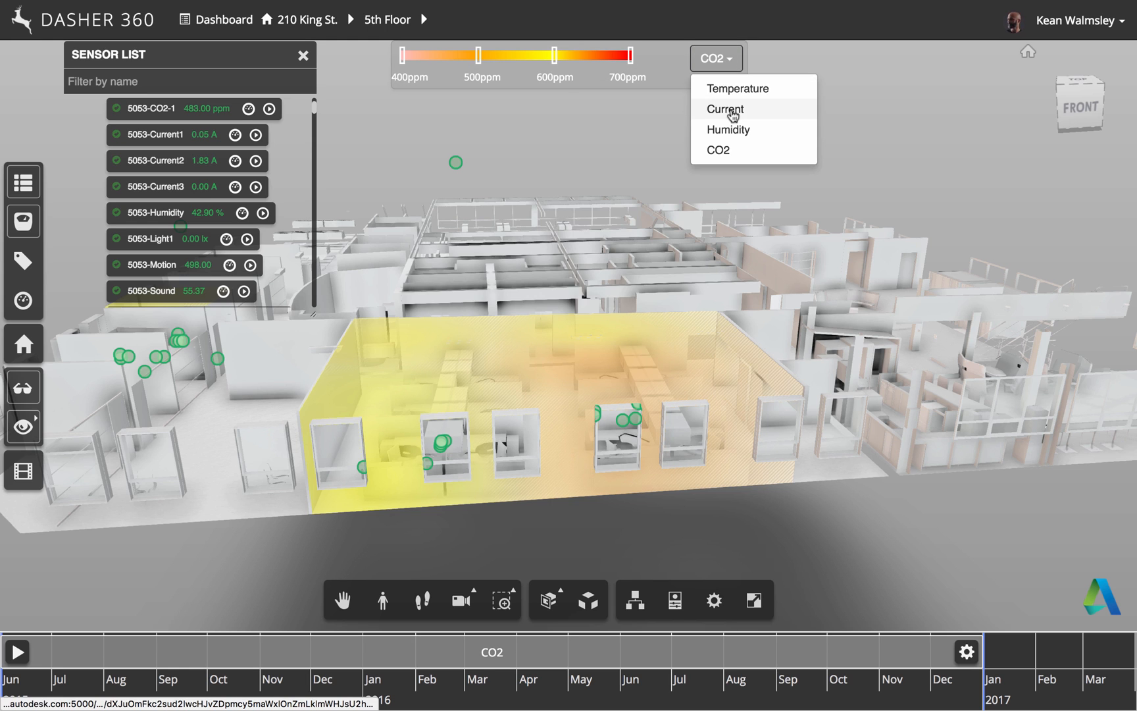
left_click(724, 109)
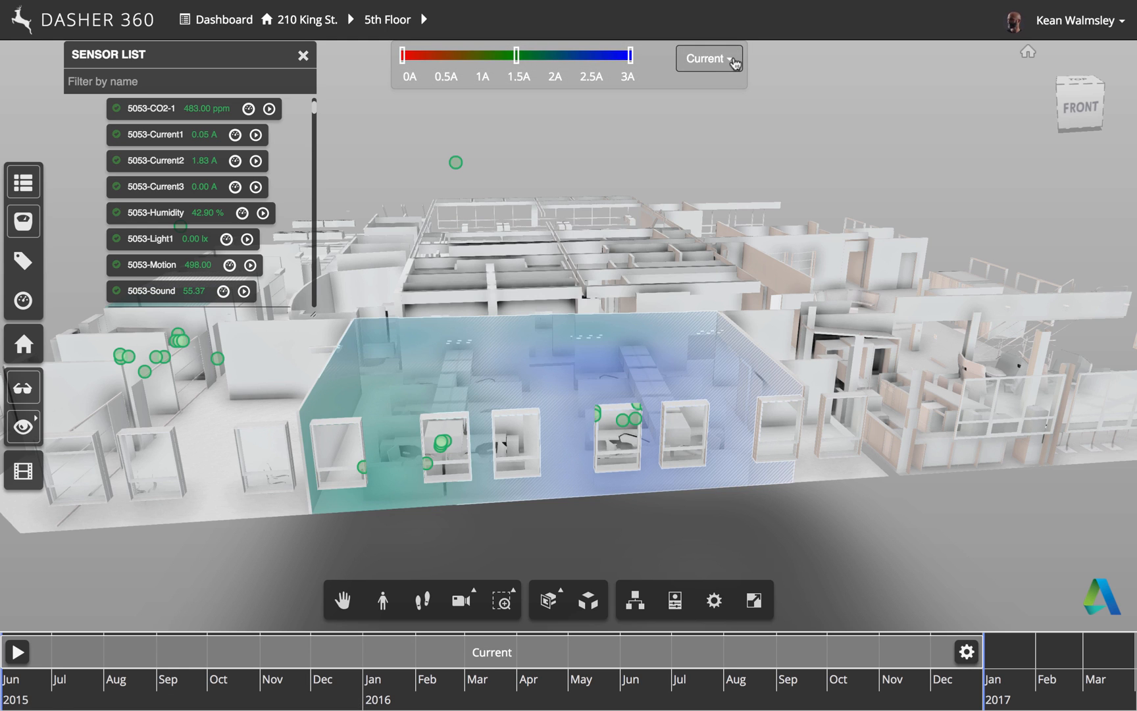
left_click(707, 58)
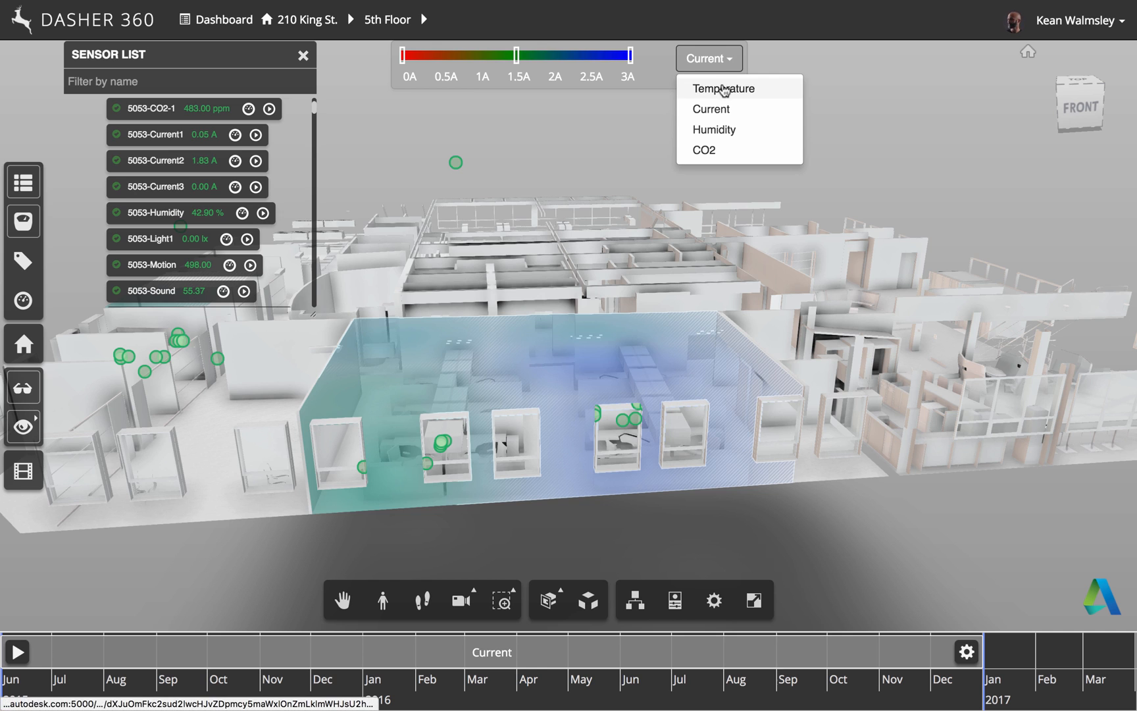
Shade the floor by Temperature and play the shading animation on the timeline.
left_click(722, 88)
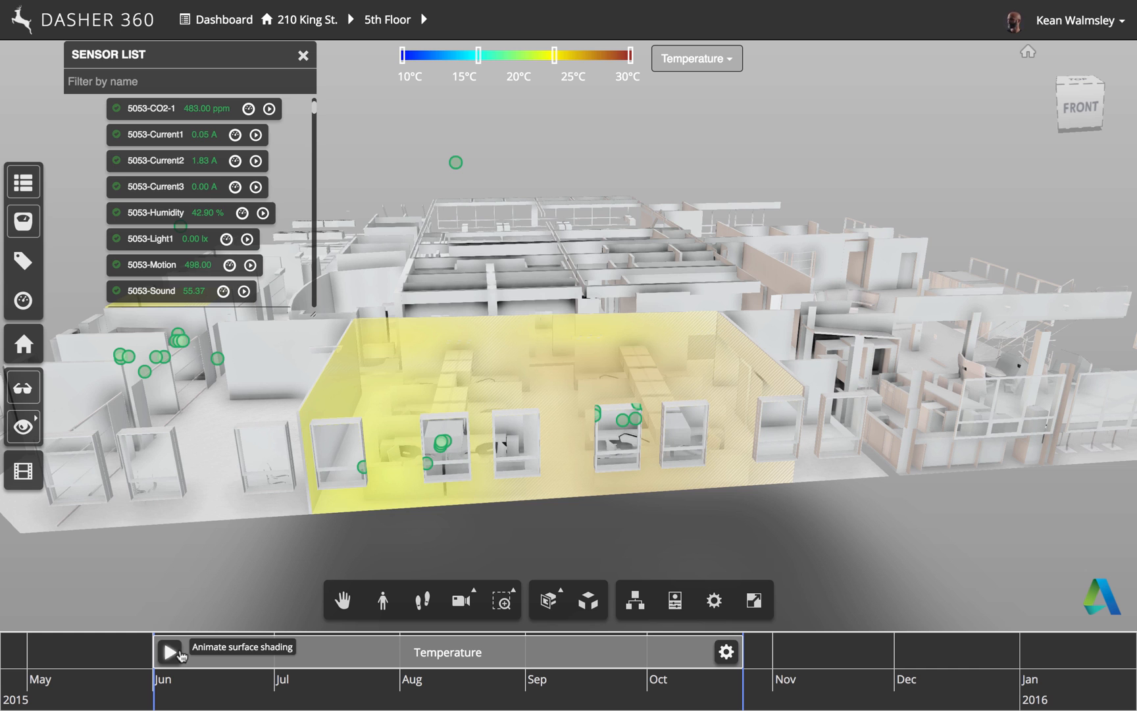
left_click(170, 652)
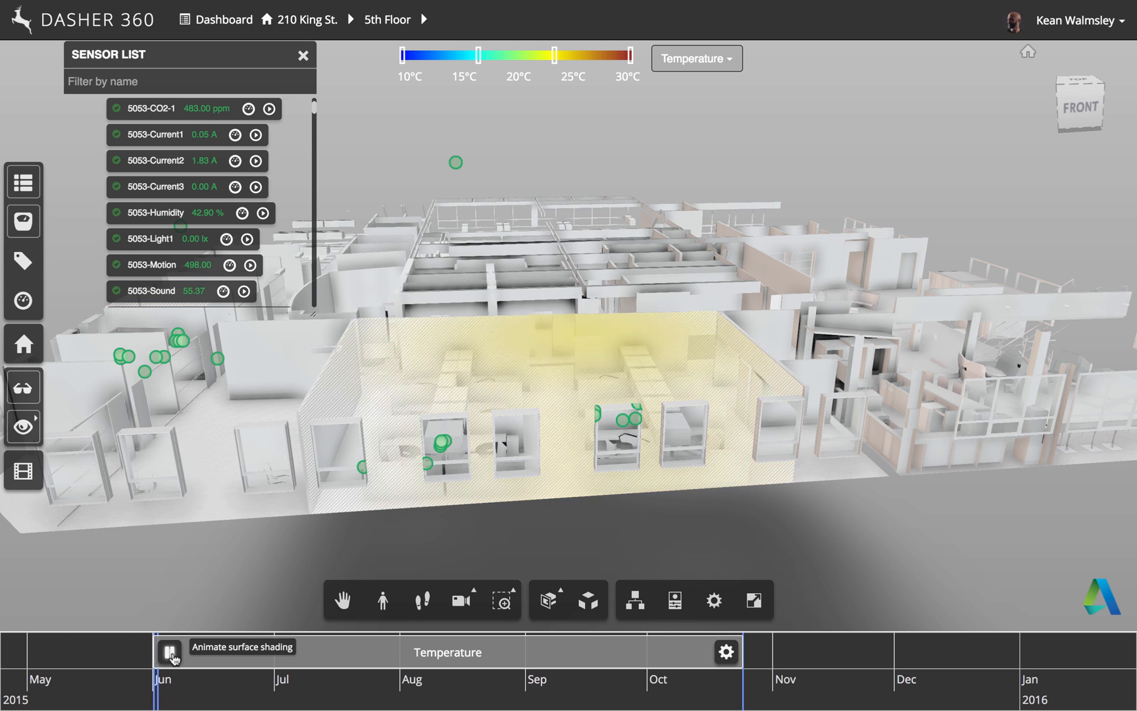
left_click(169, 651)
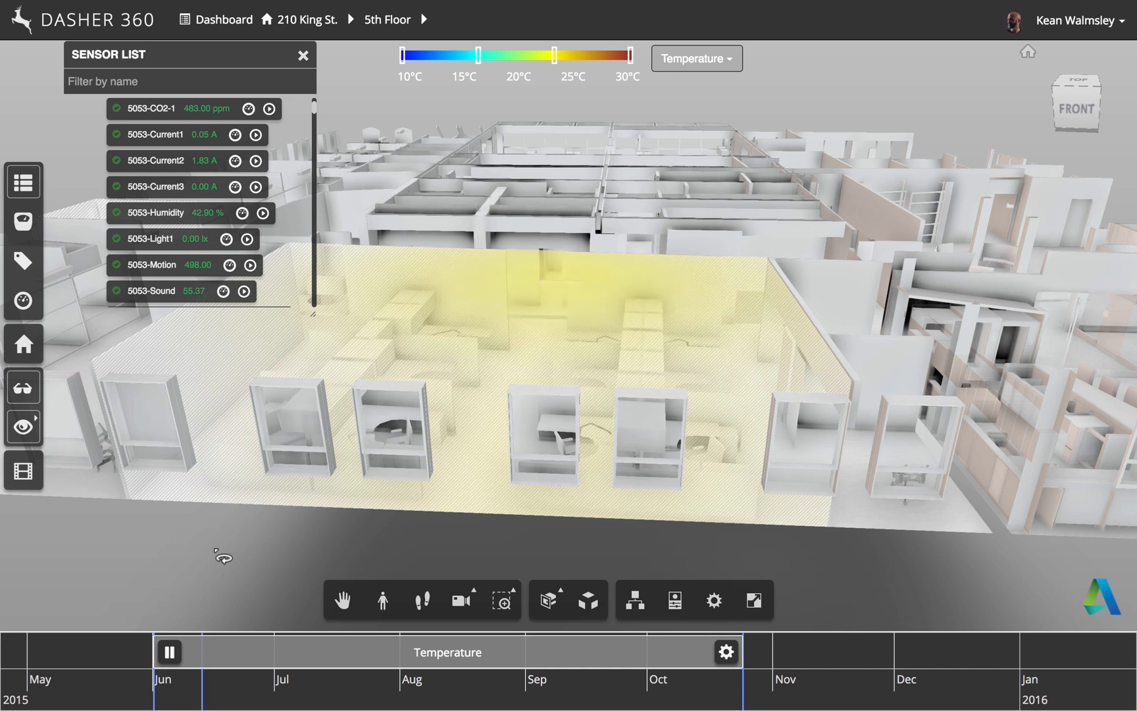
Set the animation resolution to 1 day in Animation Settings and save.
left_click(726, 650)
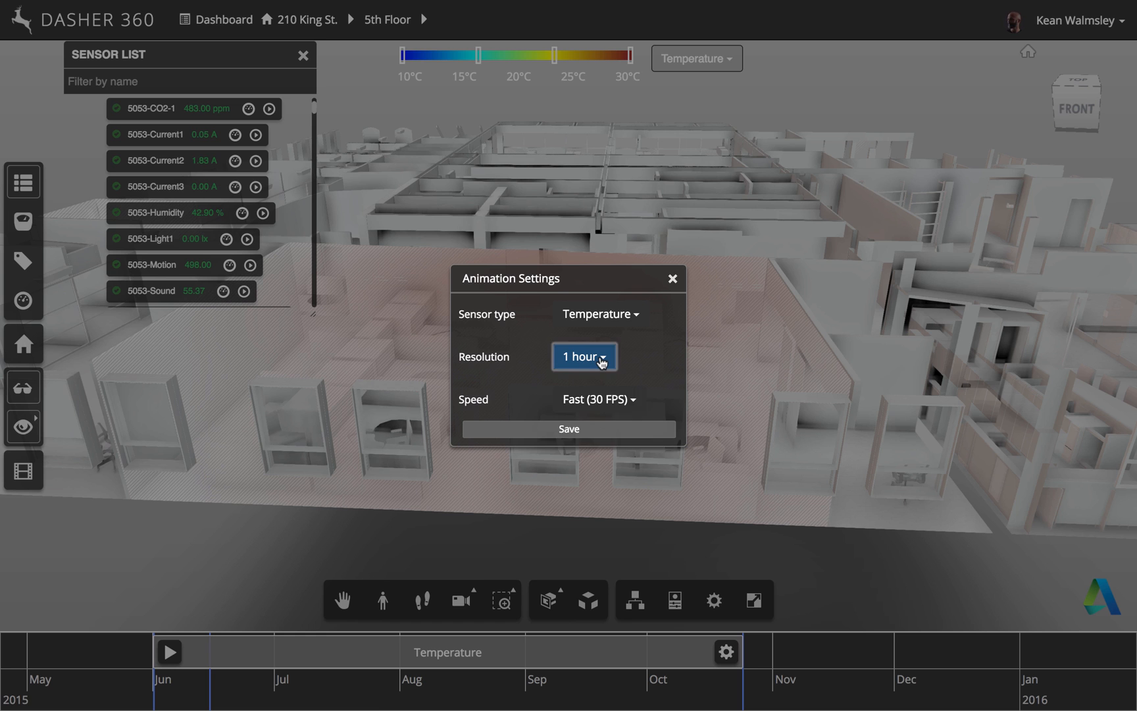
left_click(584, 356)
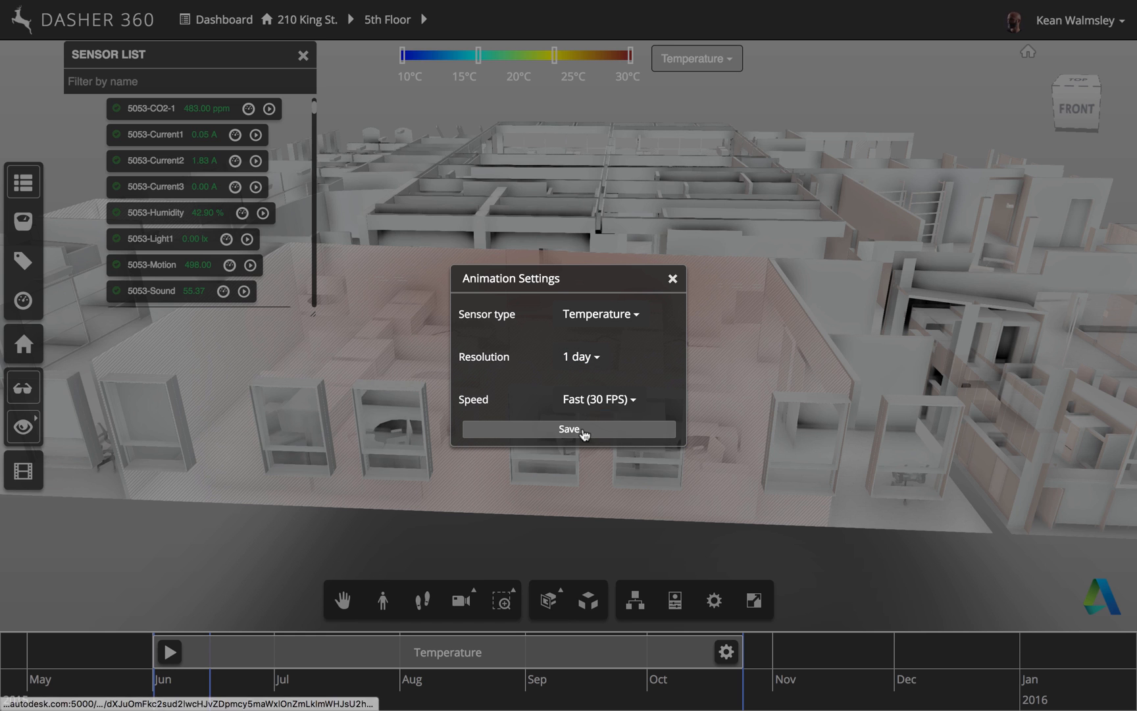
left_click(567, 429)
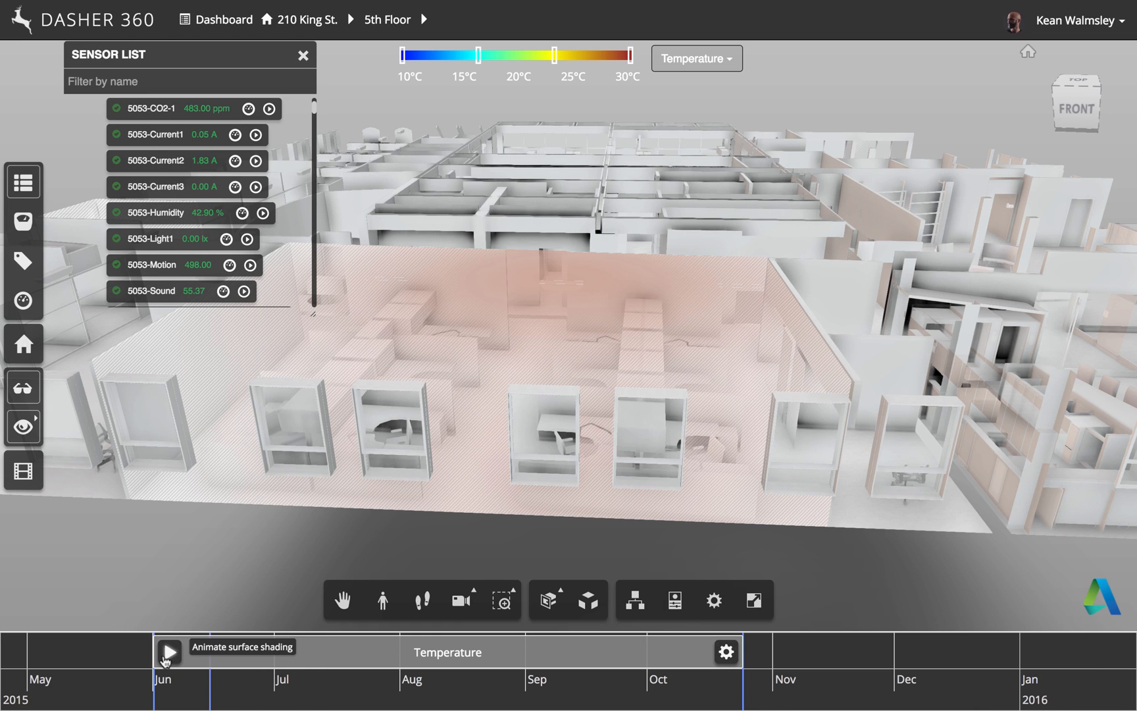
Play the animation shaded by CO2, pause it, then switch surface shading off.
left_click(169, 649)
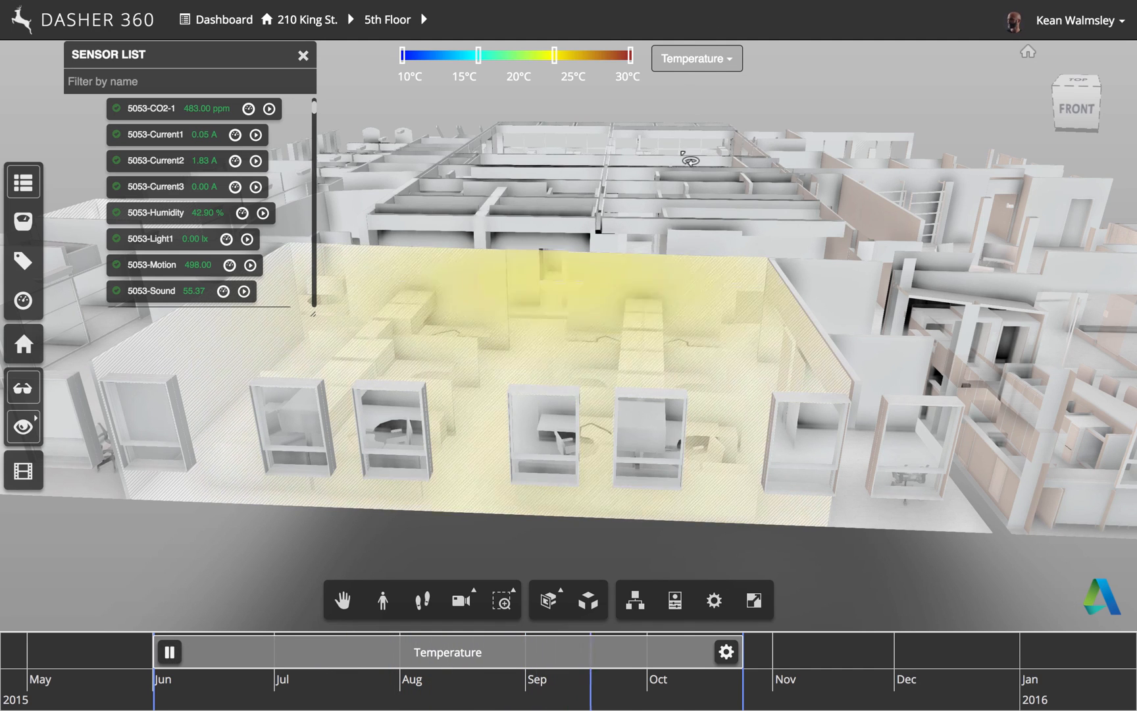
left_click(695, 58)
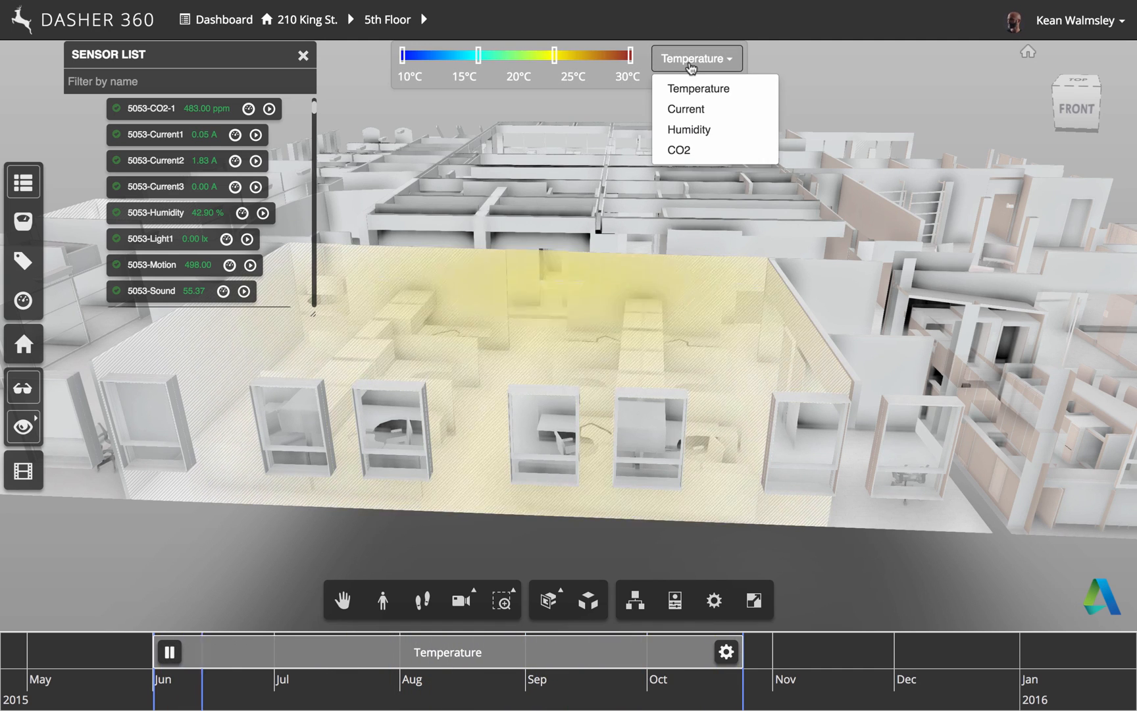
left_click(678, 150)
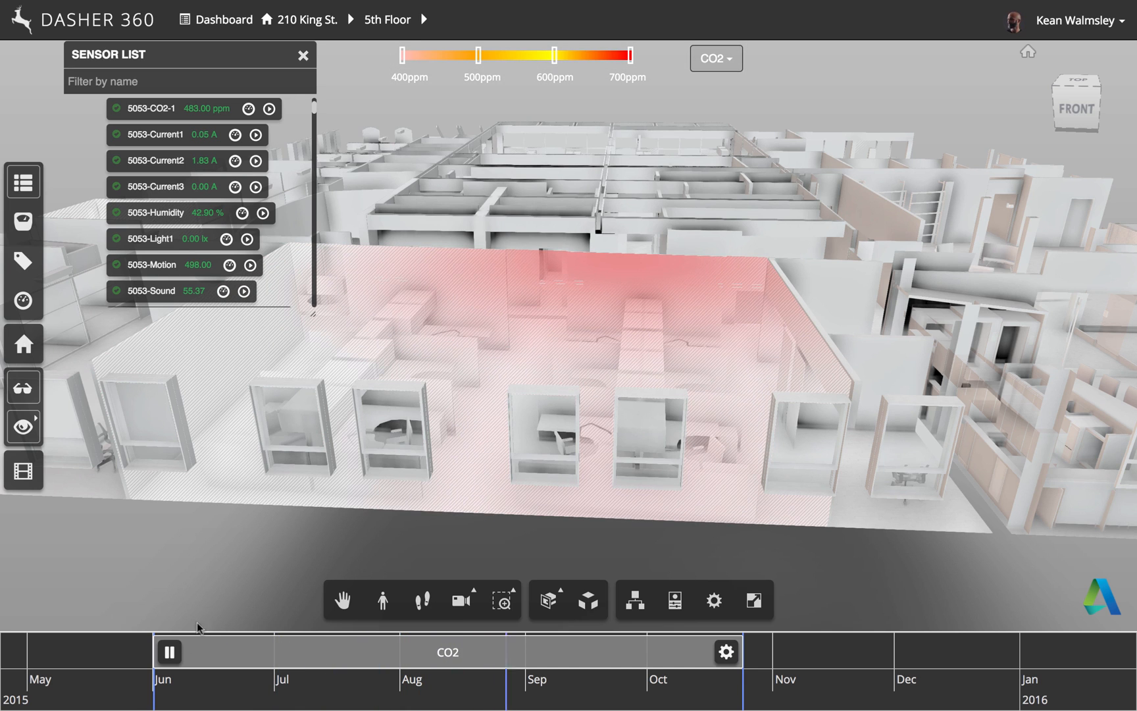
left_click(168, 650)
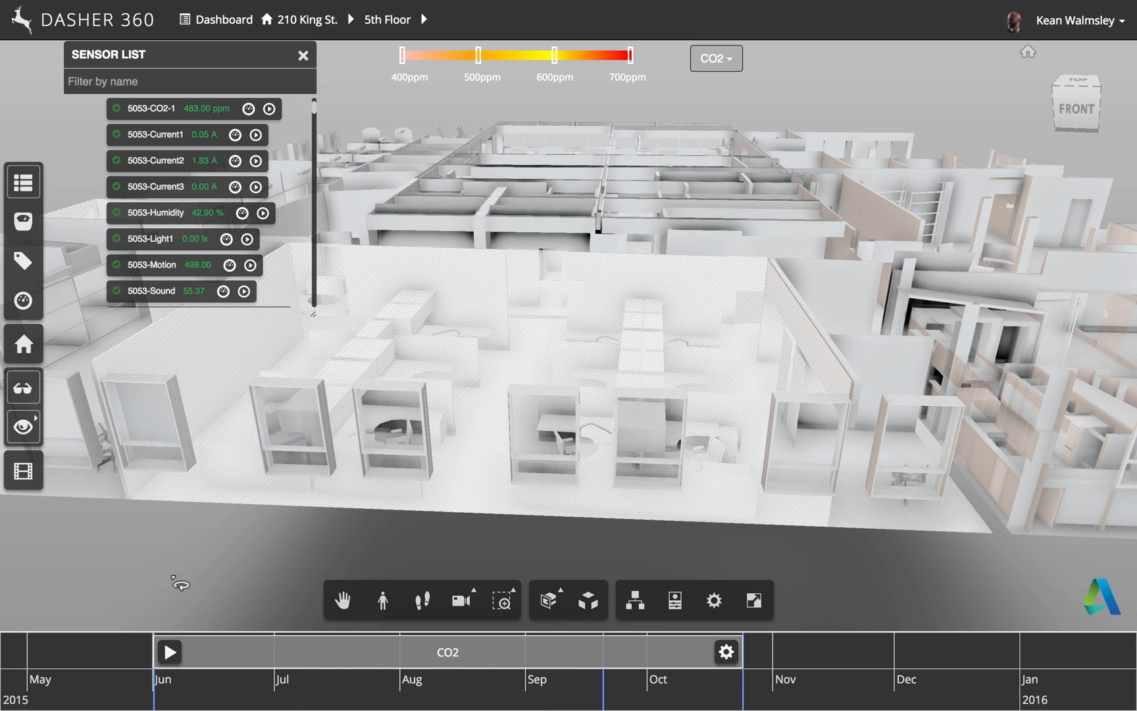
left_click(23, 387)
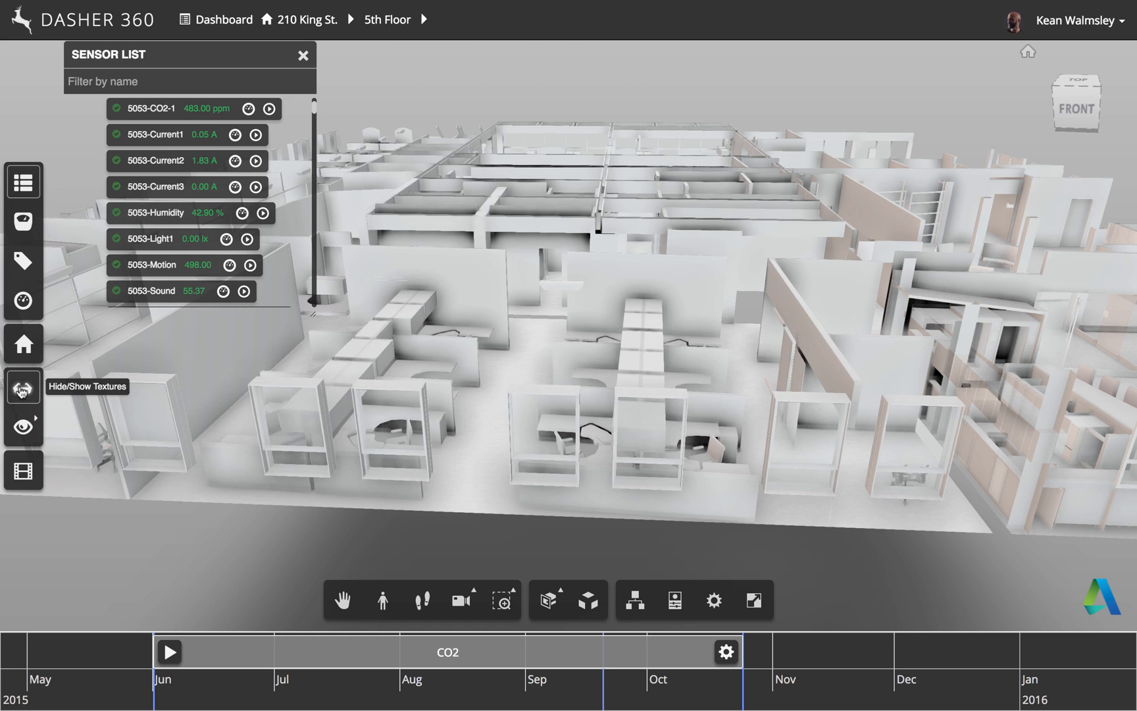
left_click(24, 388)
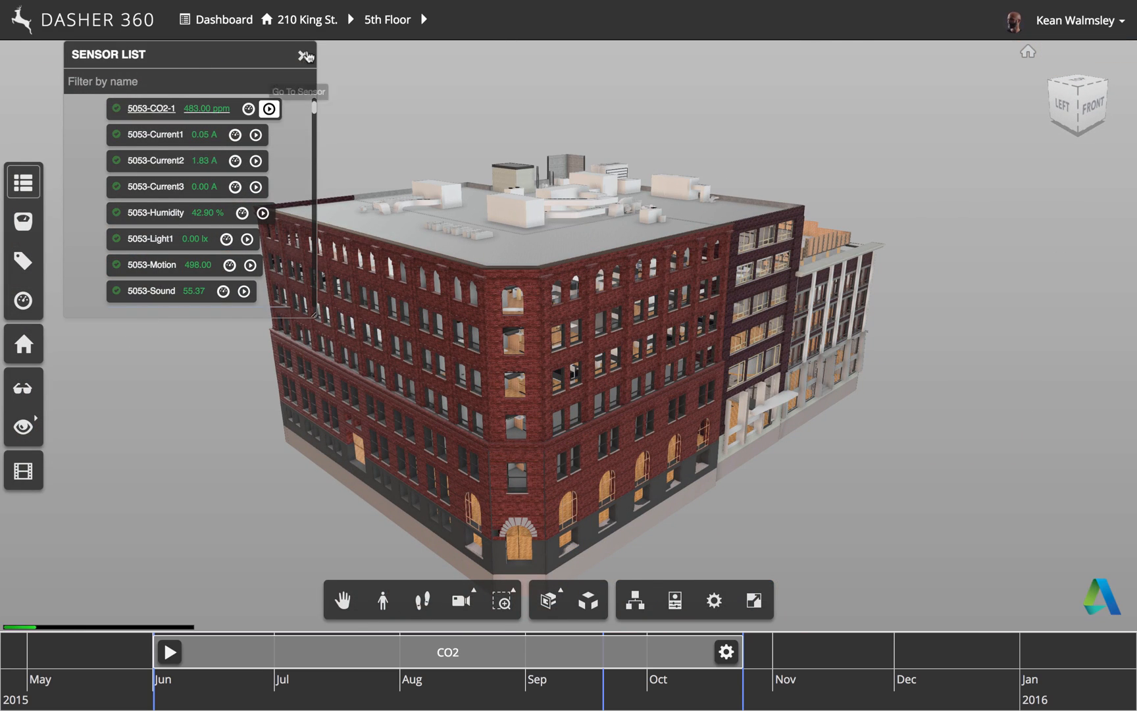
Expand 210 King St. in Building Navigation and enter the 5th Floor to list its rooms.
left_click(306, 56)
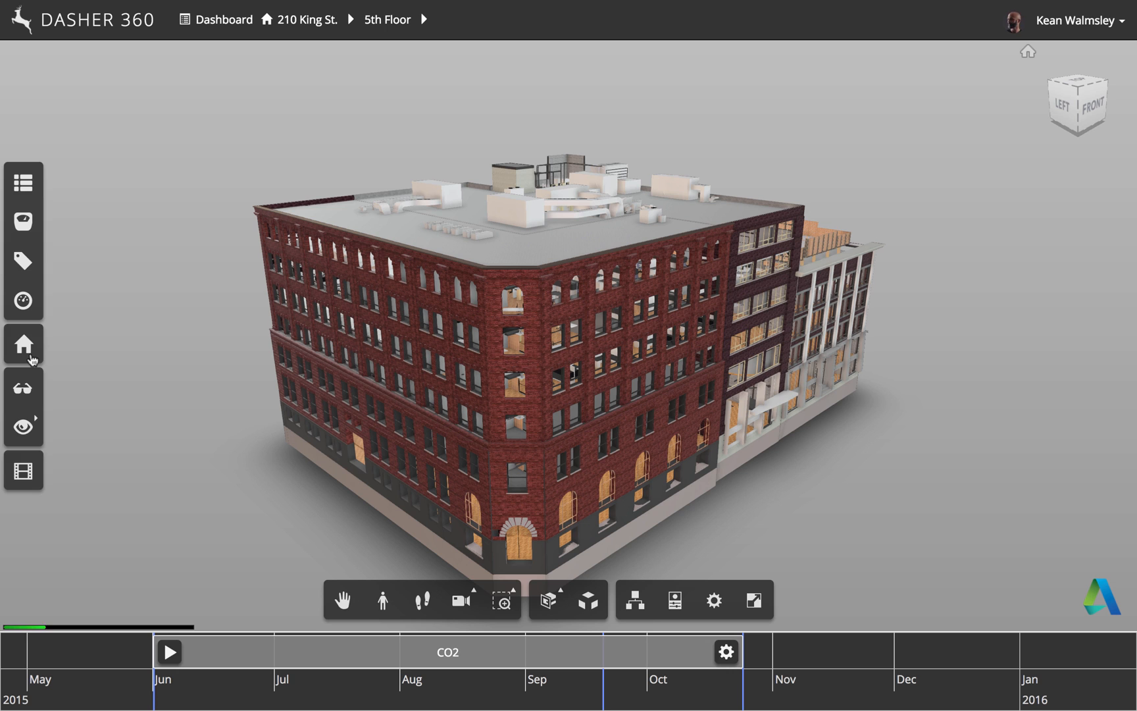
left_click(23, 344)
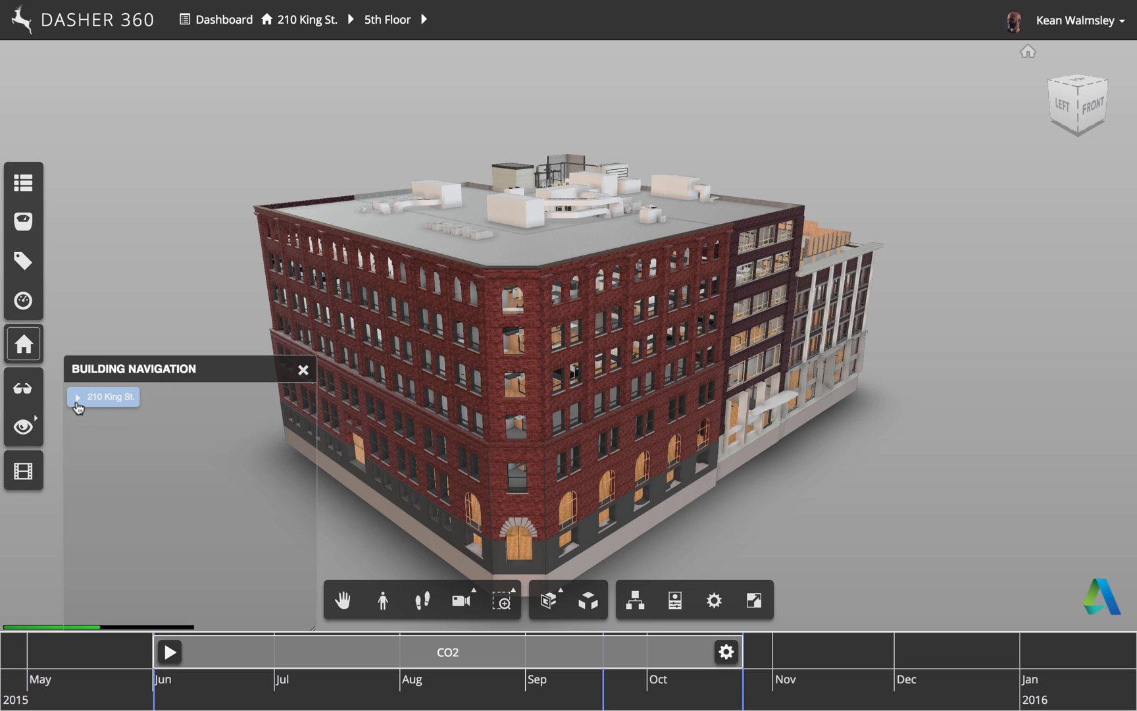
left_click(77, 396)
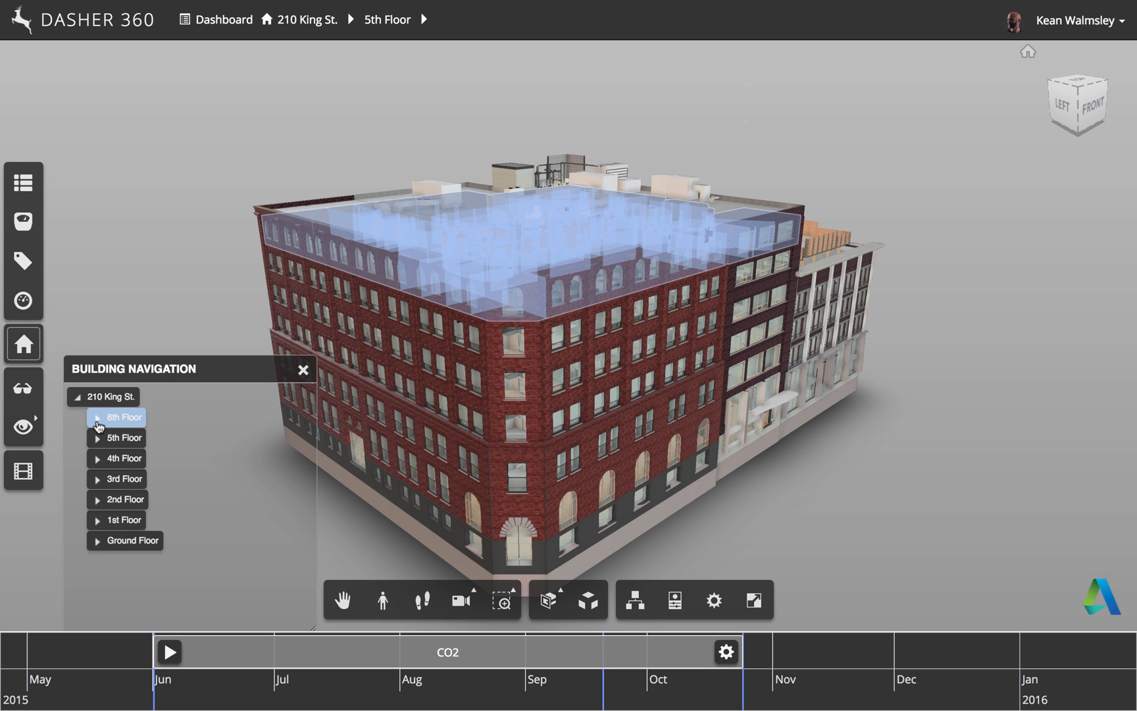
left_click(122, 437)
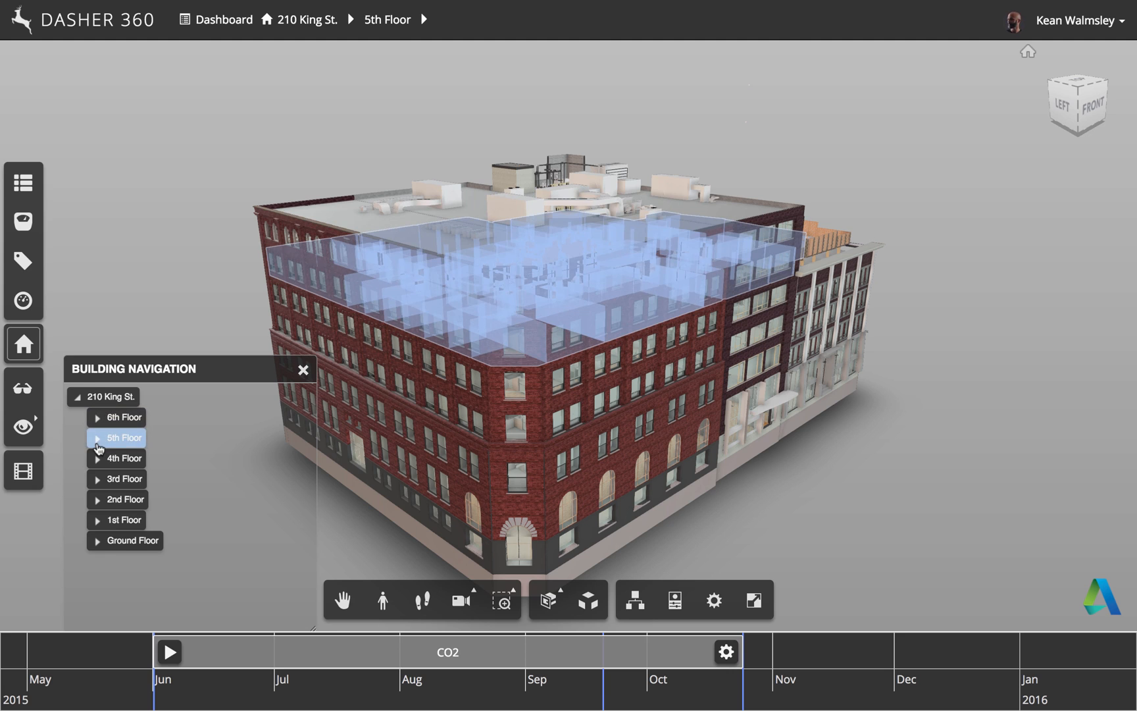
left_click(124, 436)
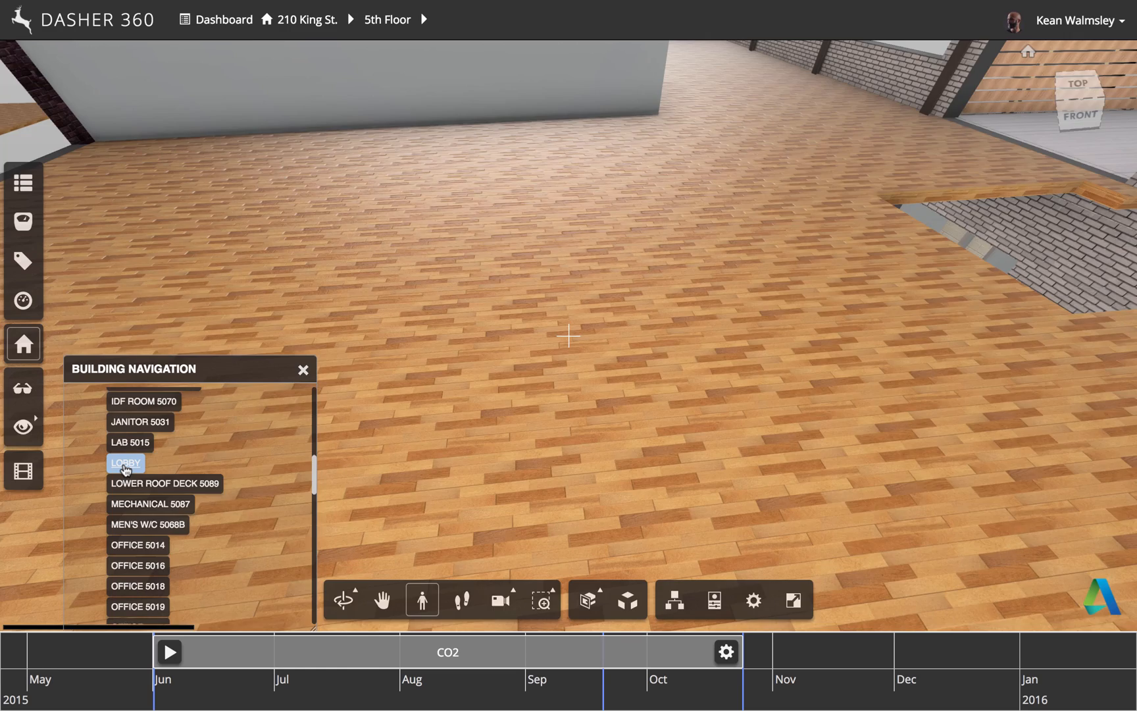
Jump to the 5th floor LOBBY and look around the open office toward Office 5019.
left_click(125, 462)
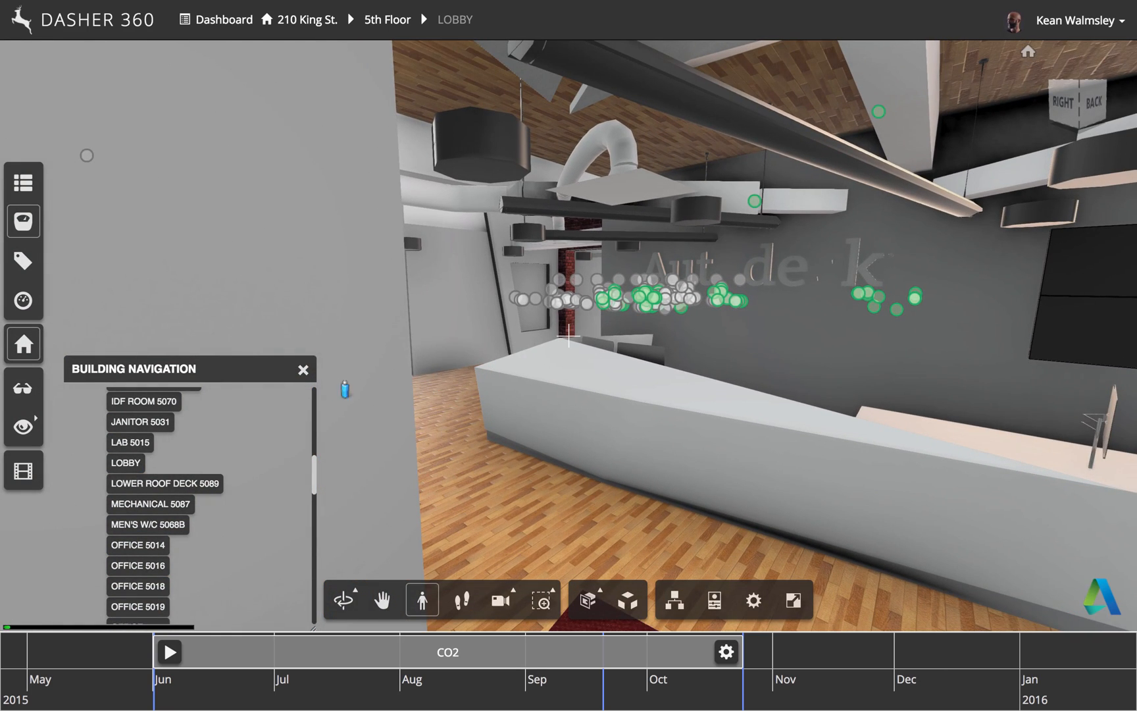
left_click(303, 369)
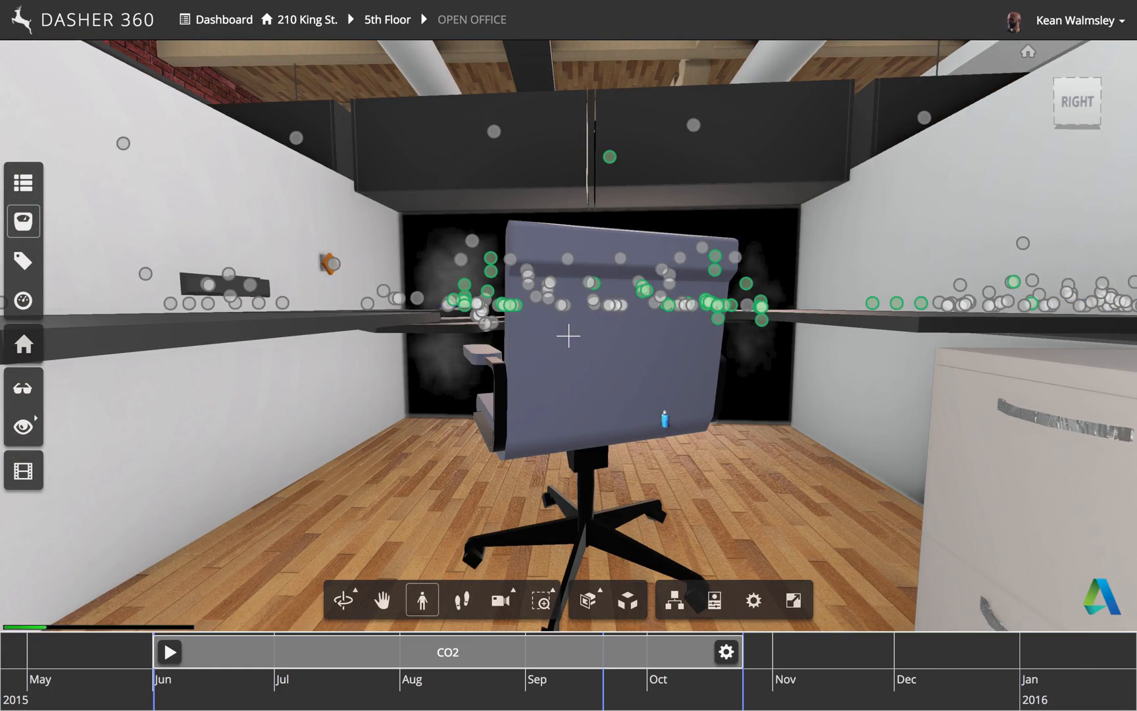
left_click_drag(567, 335, 573, 304)
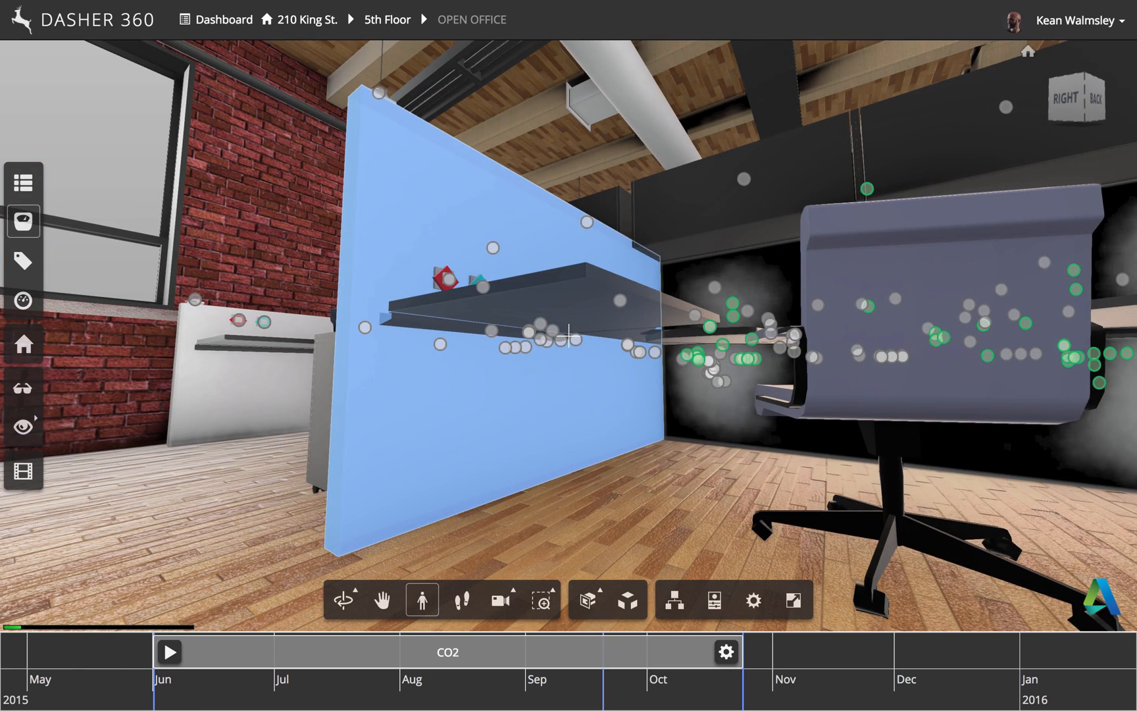
mouse_move(23, 261)
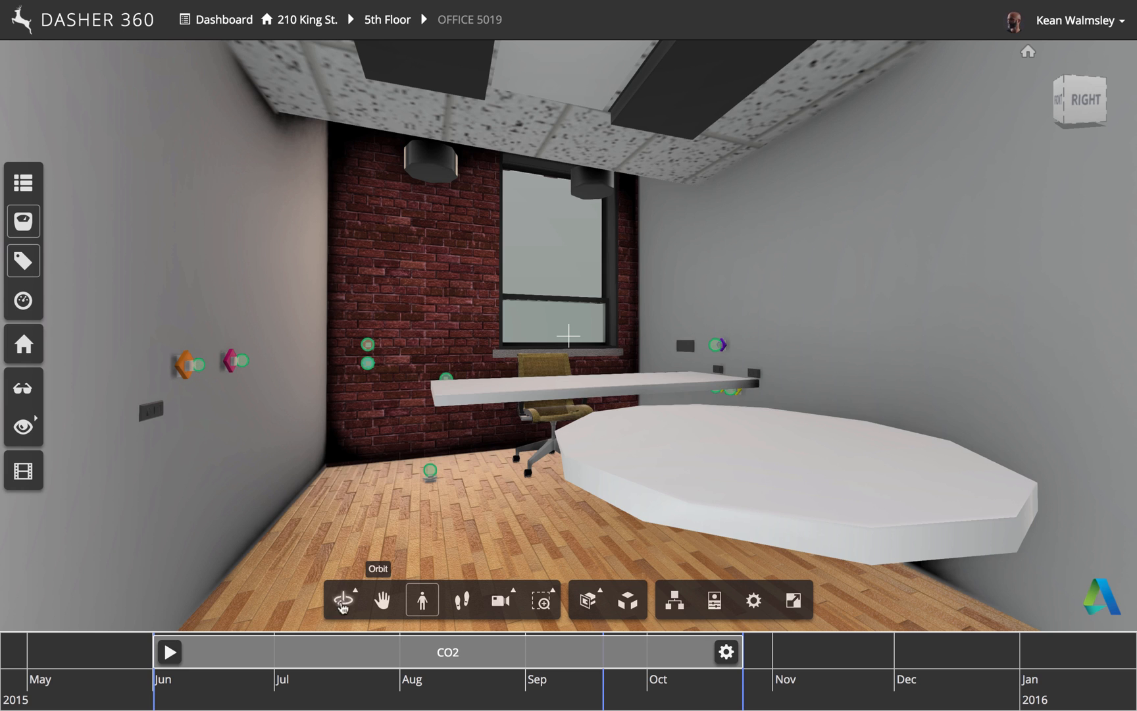
mouse_move(205, 373)
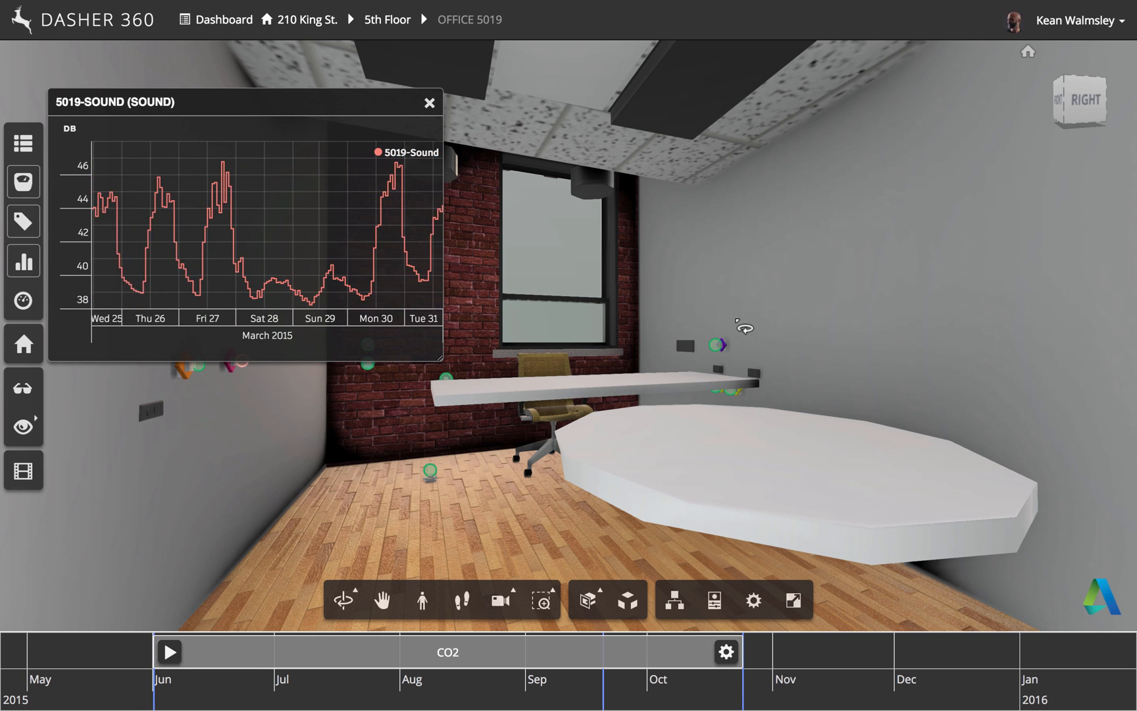
Show the 5019-Sound sensor chart for late March 2015 and bring up the Sensor List.
left_click(715, 344)
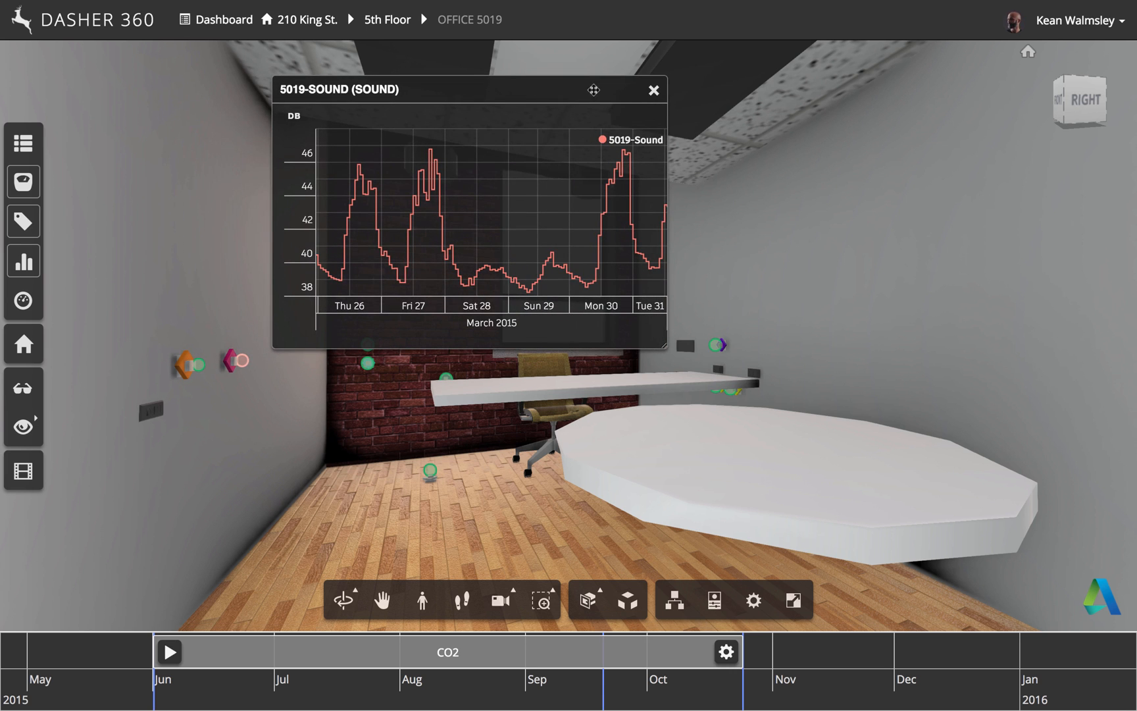
left_click(24, 144)
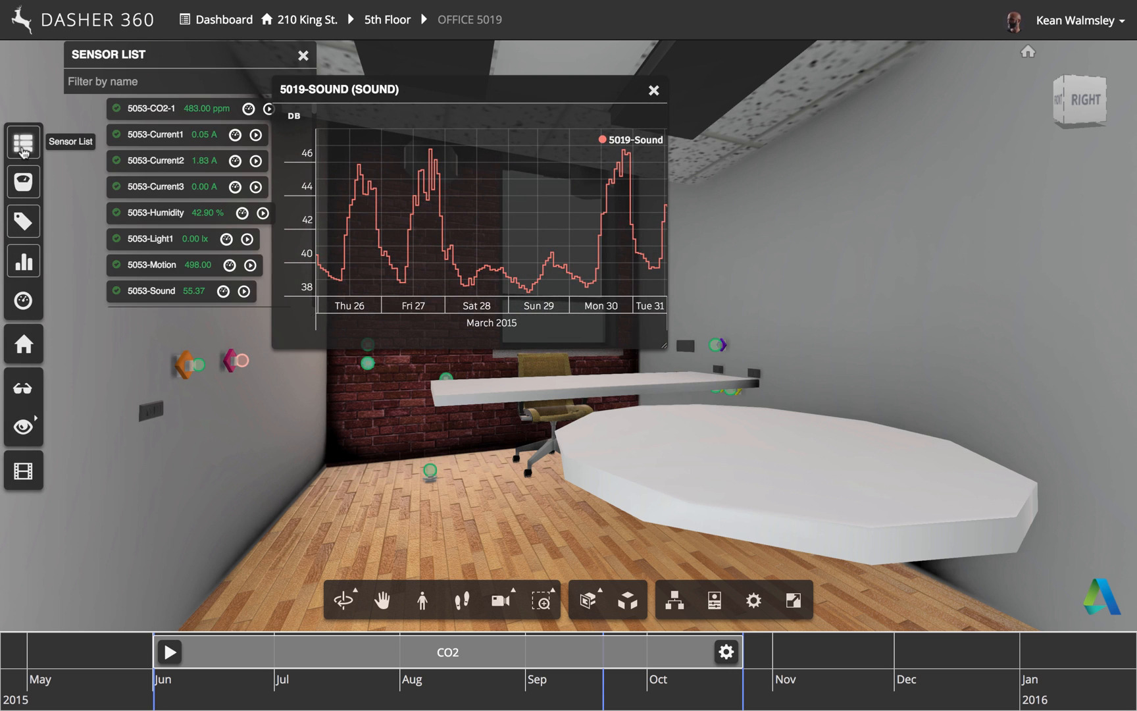
Add 5019-Sound to the dashboard, then close the dashboard and the sound chart.
left_click_drag(464, 90, 595, 81)
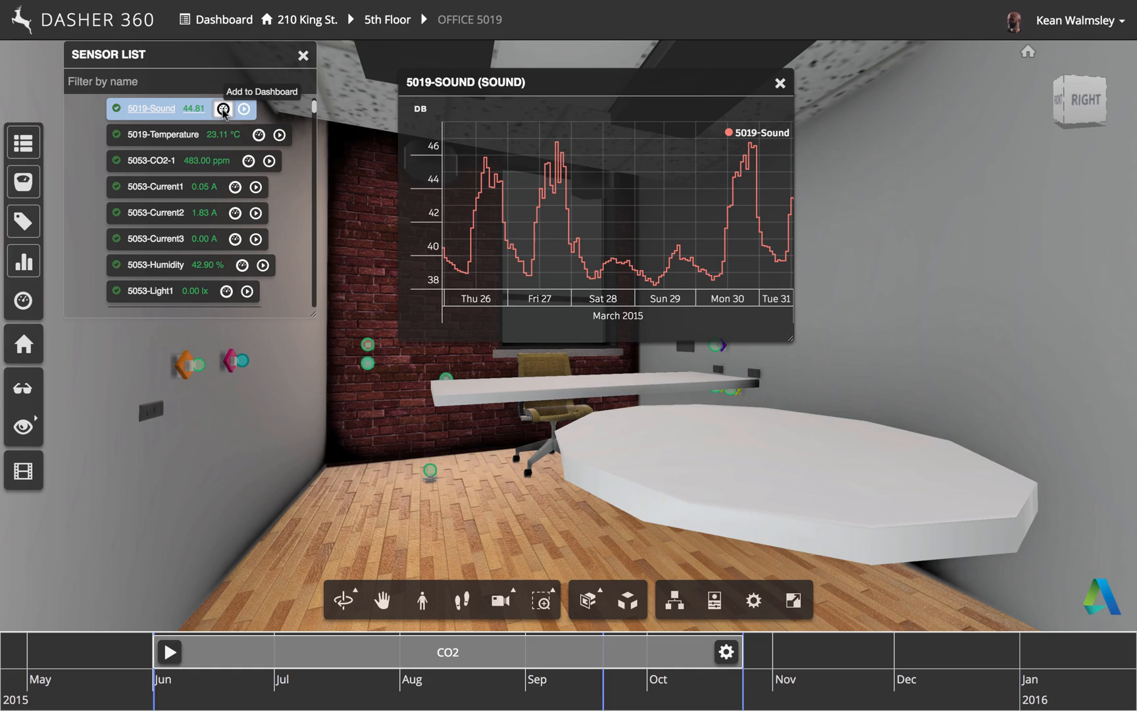
left_click(224, 109)
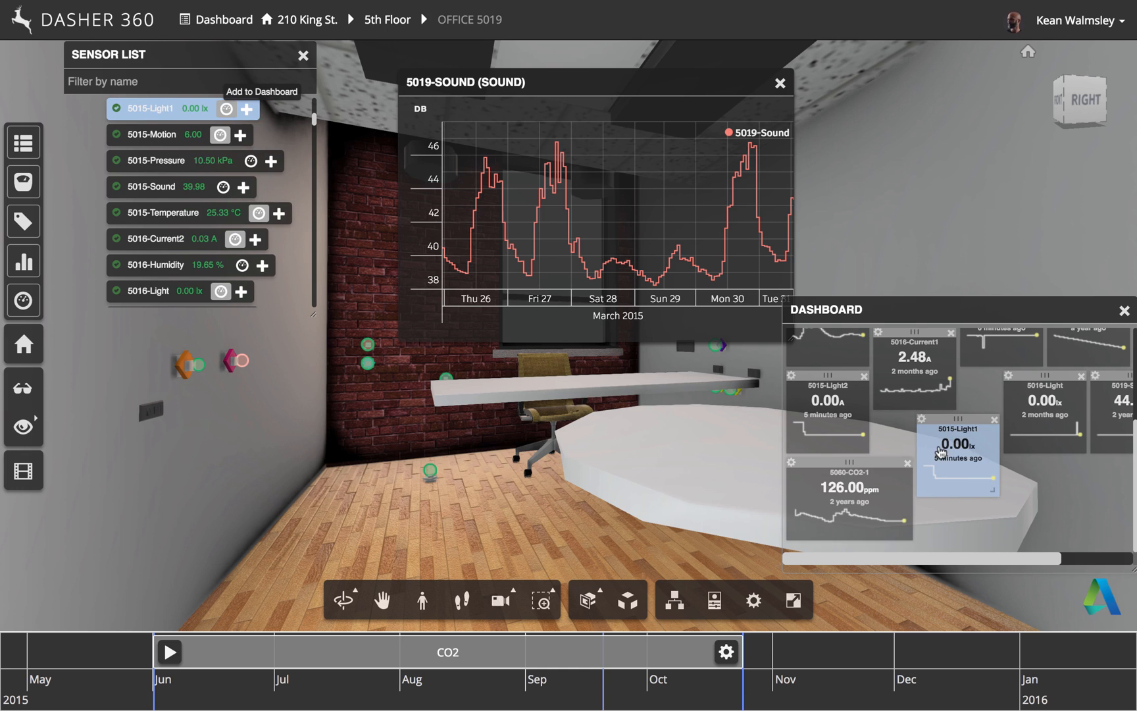
mouse_move(983, 444)
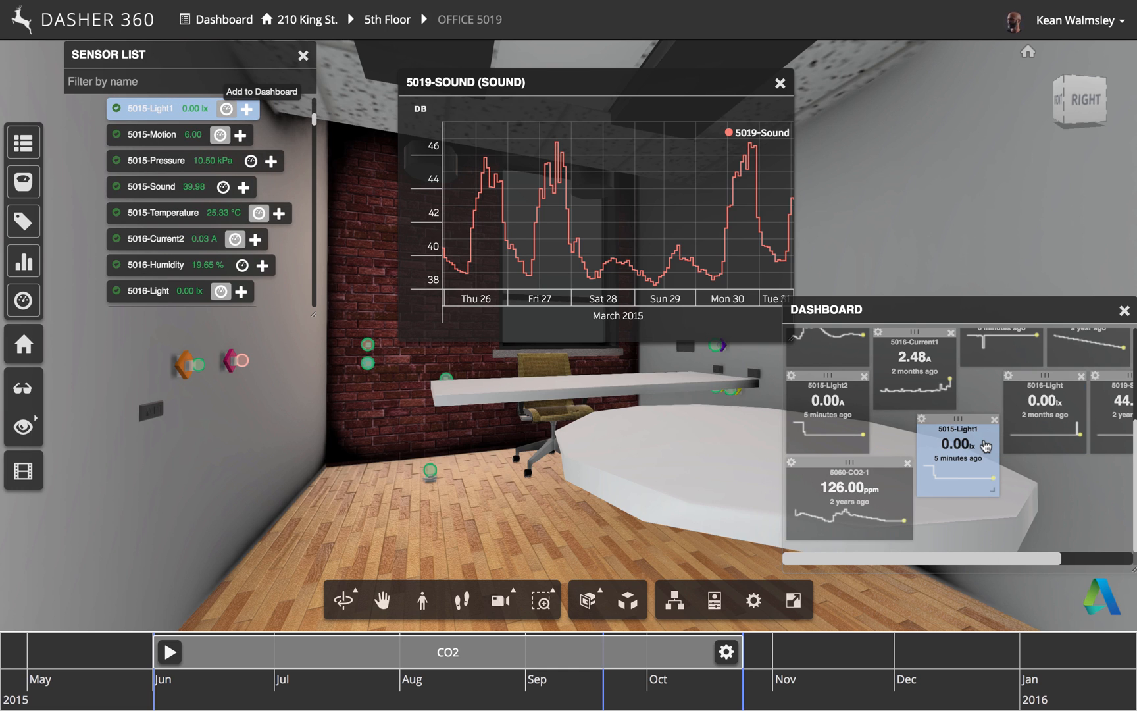
mouse_move(985, 445)
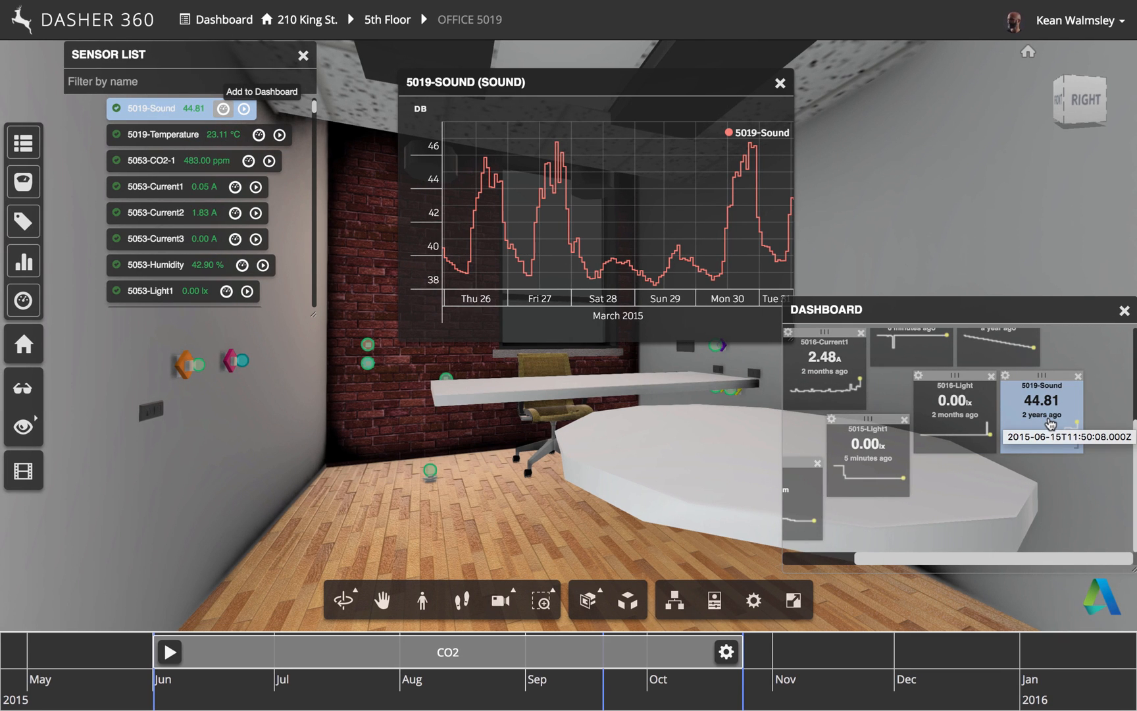
left_click(779, 81)
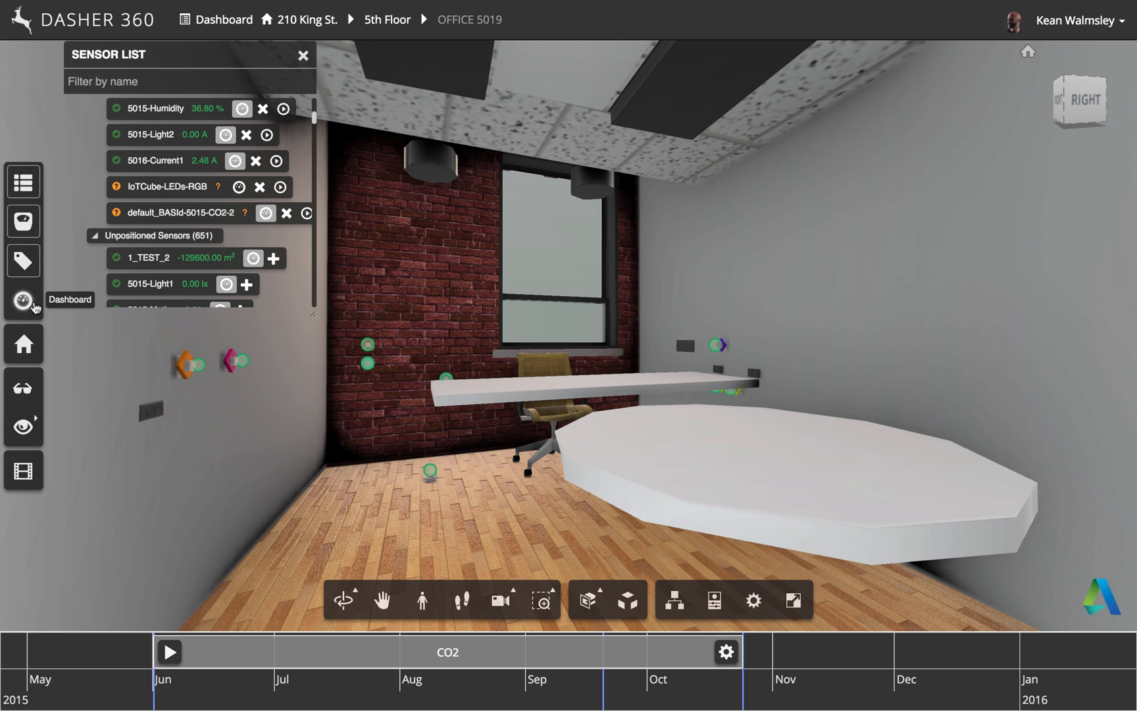
From the dashboard's Navigation views, jump back to the saved 210 King St. exterior view.
left_click(24, 300)
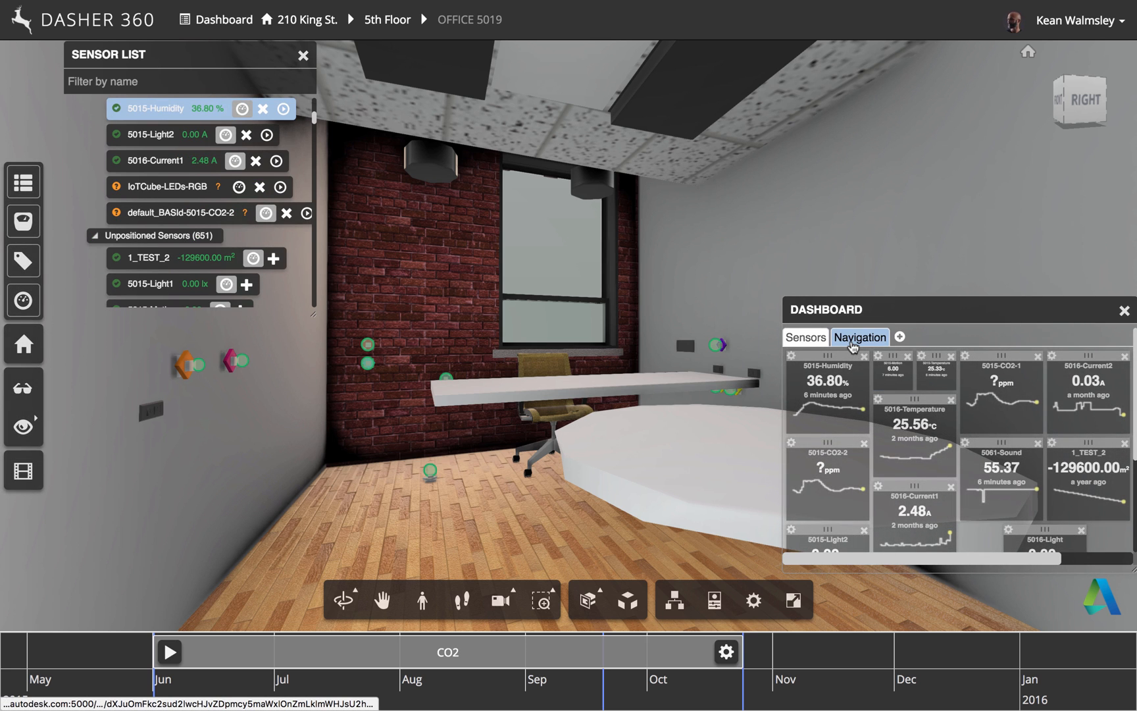
left_click(858, 337)
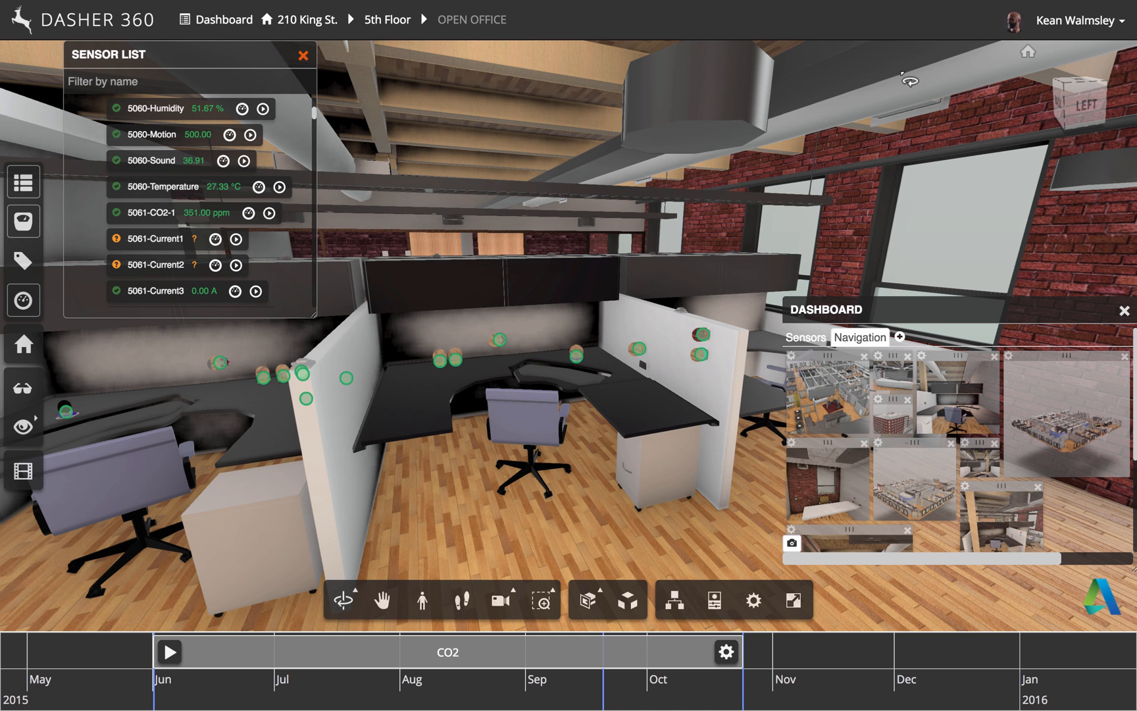
left_click(303, 54)
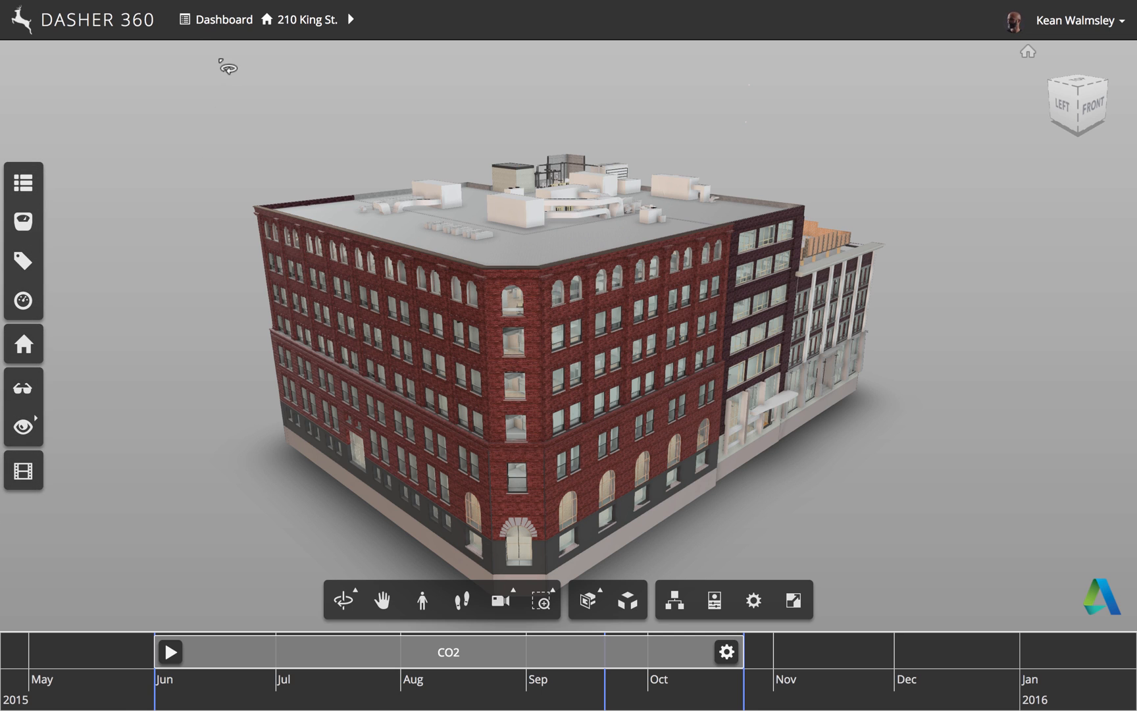
mouse_move(224, 20)
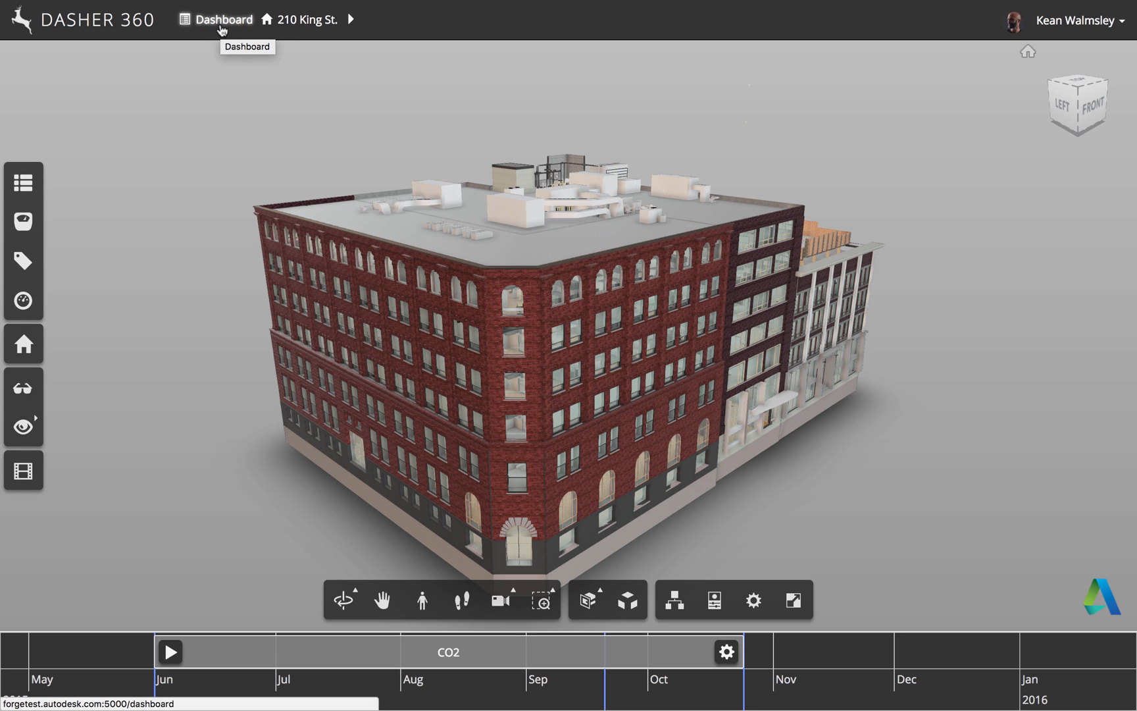
Return to Recent Files and open the N232_R2016_MERGED.nwc Ames Research Centre model.
left_click(224, 20)
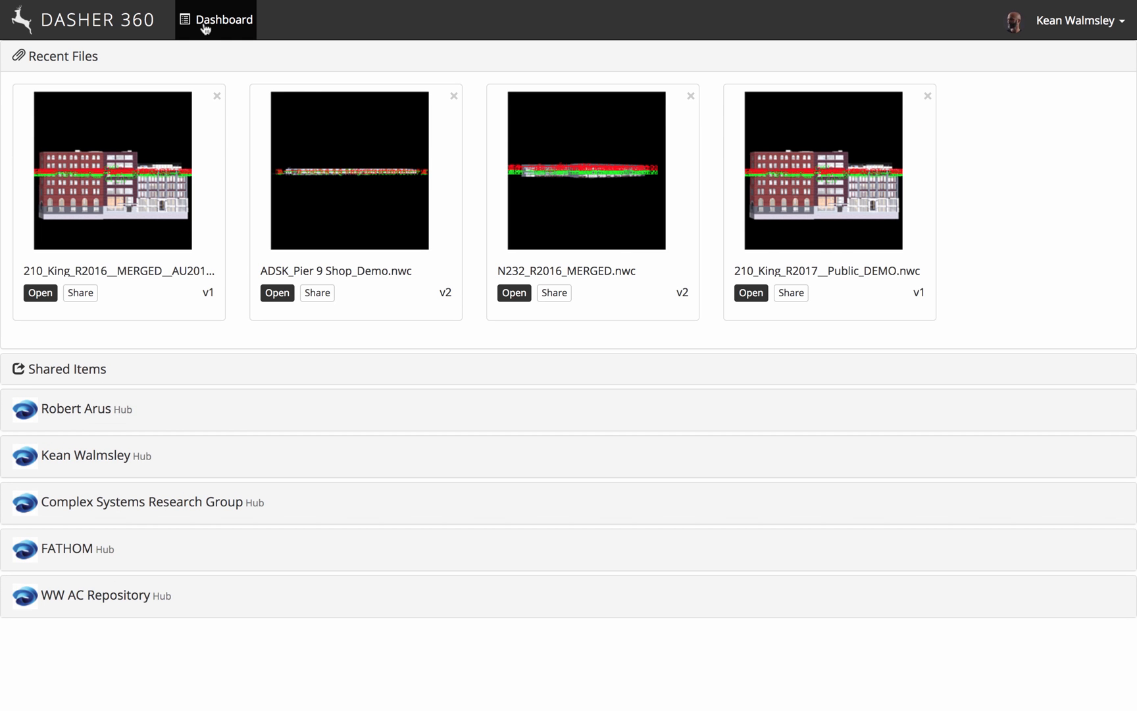
mouse_move(383, 110)
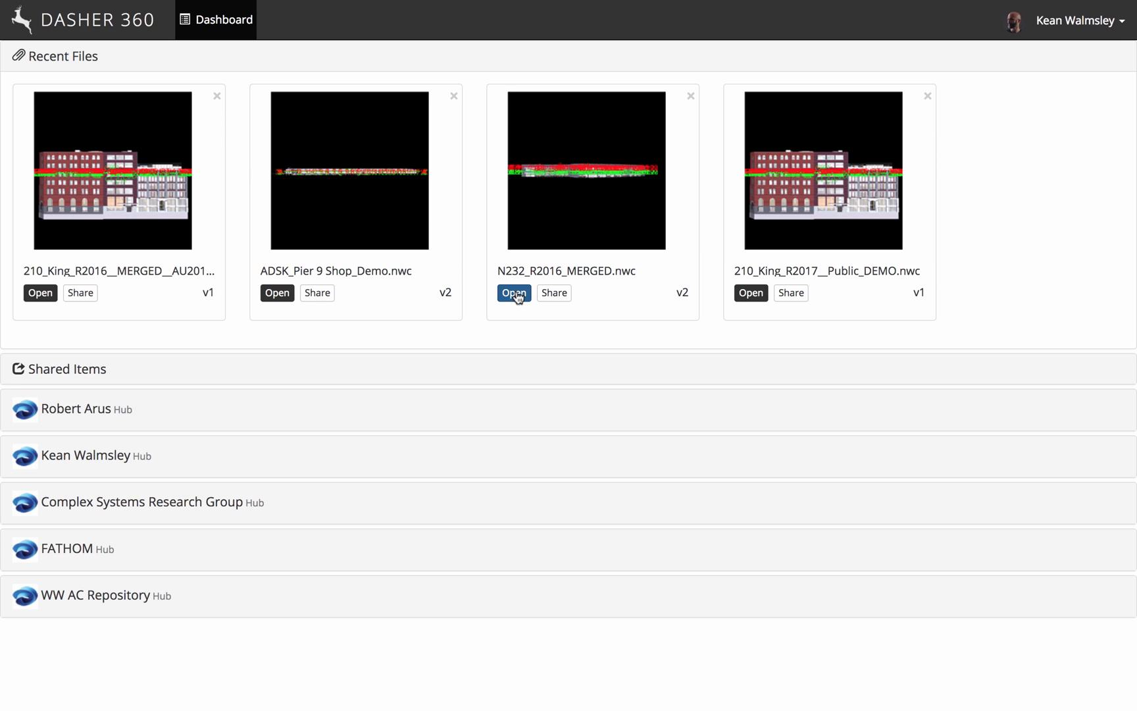
left_click(513, 294)
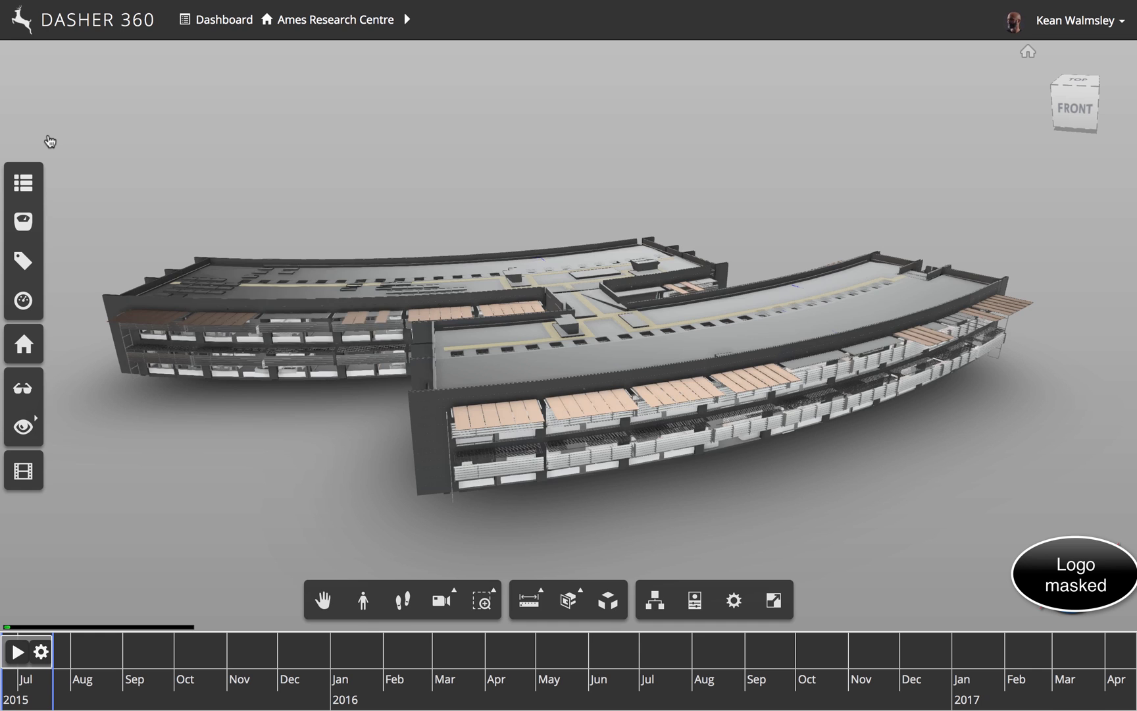
Use the Ames breadcrumb floor list to isolate the 2nd Floor.
left_click(16, 650)
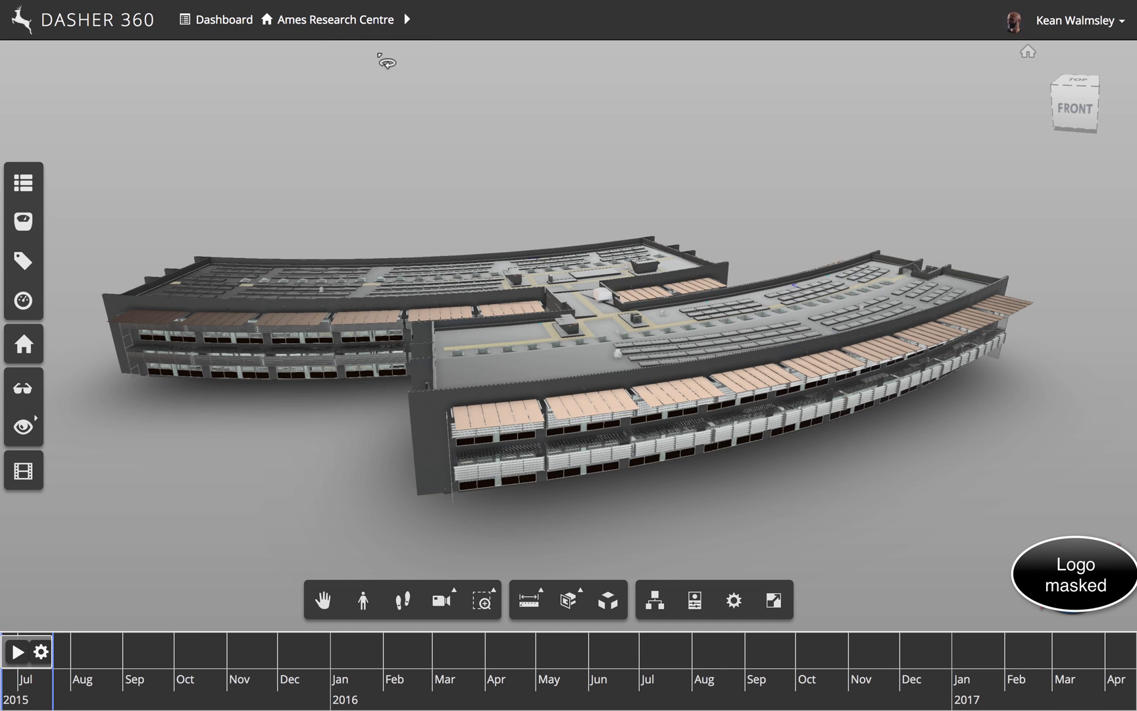
left_click(406, 20)
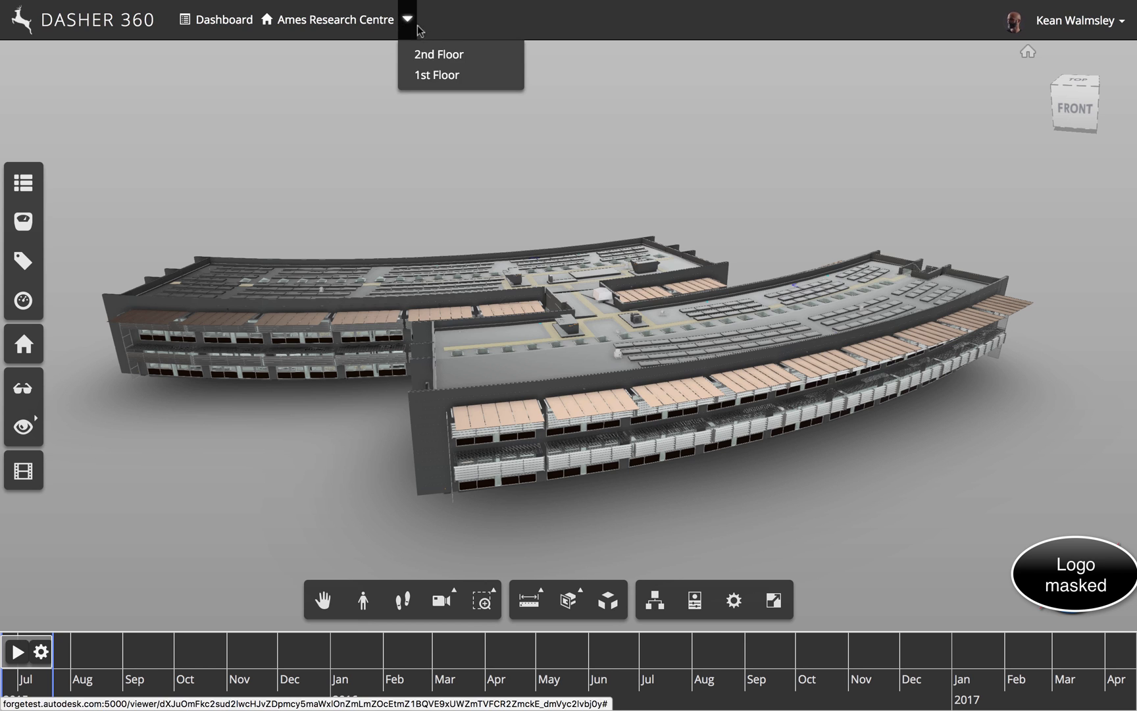
left_click(437, 75)
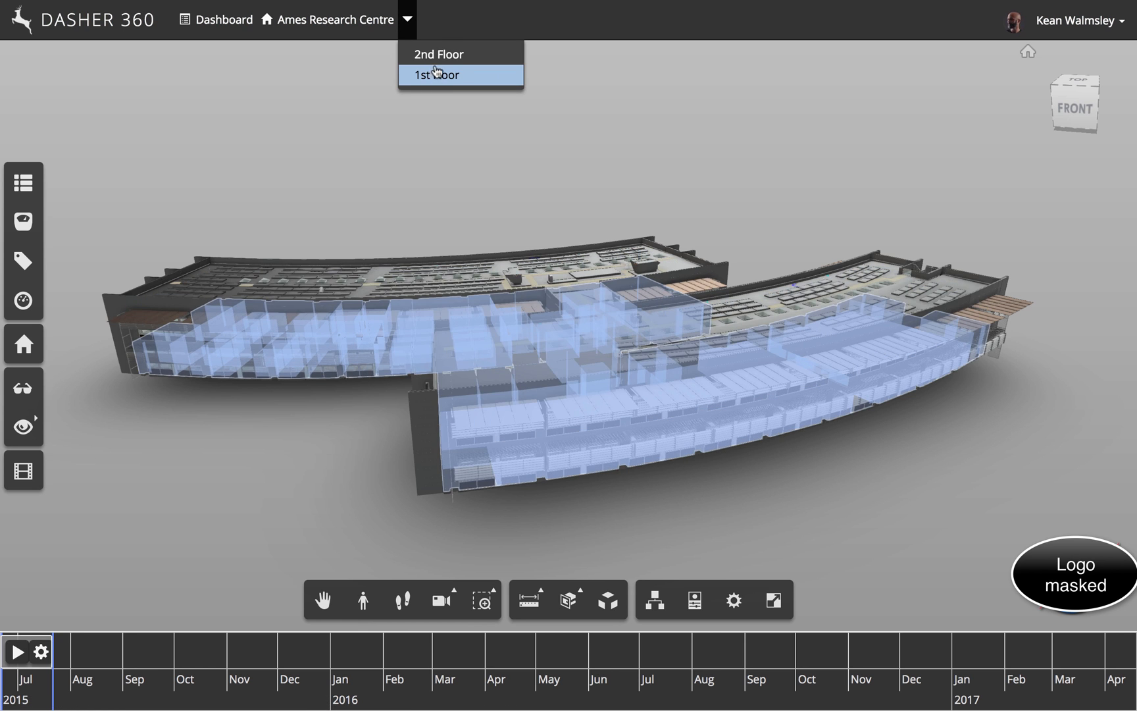
left_click(437, 54)
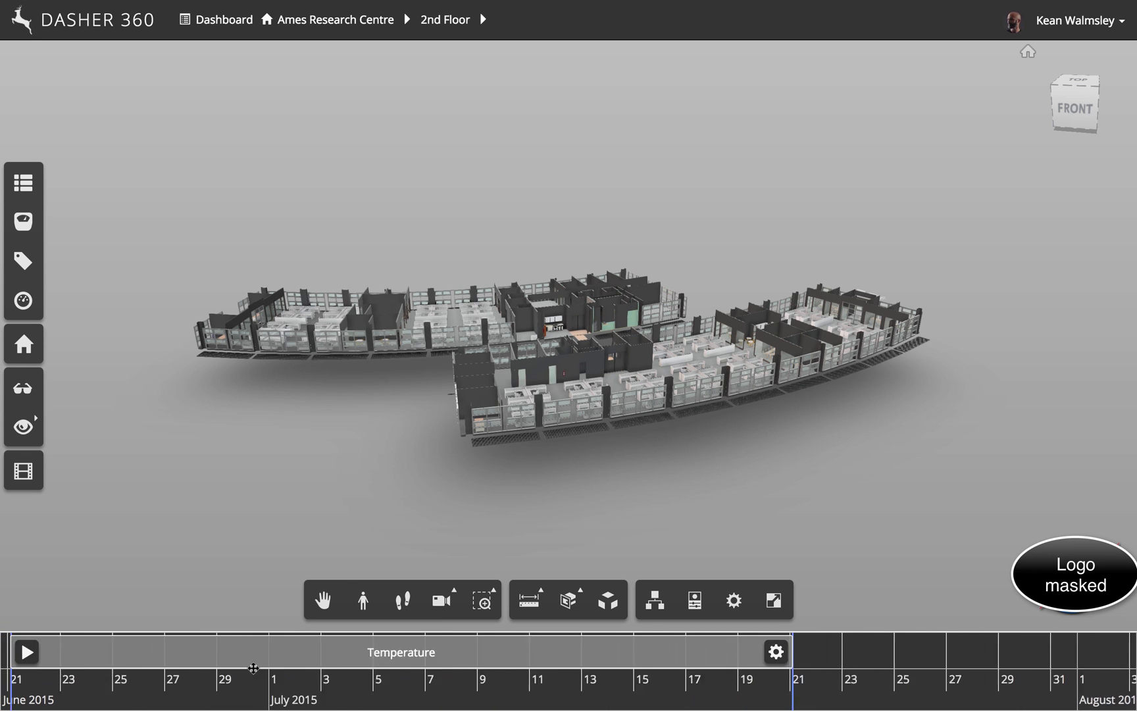
Animate temperature surface shading with 1-hour resolution and Fast speed, then replay it.
left_click(71, 651)
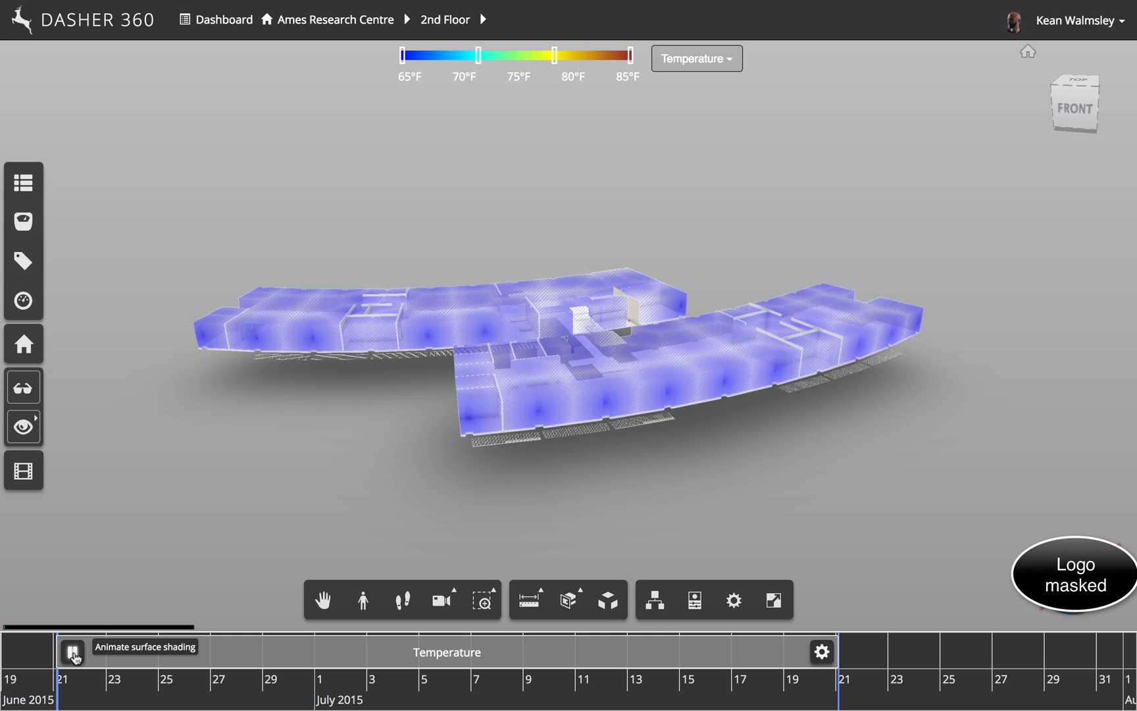
left_click(71, 650)
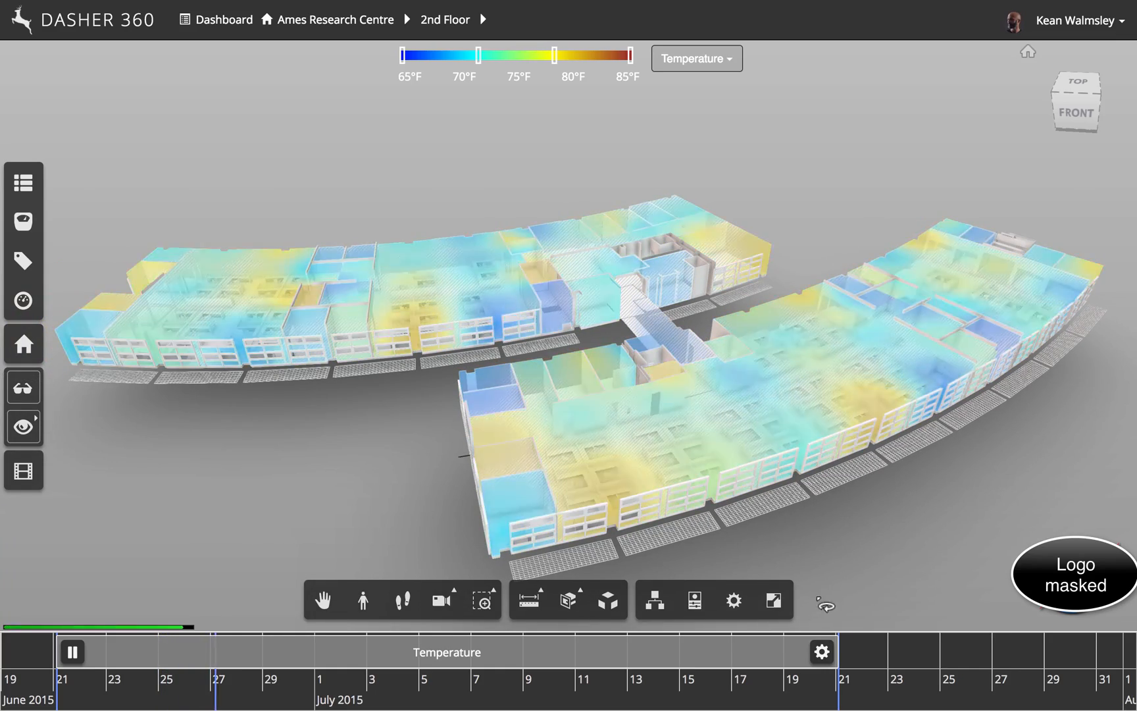
left_click(821, 650)
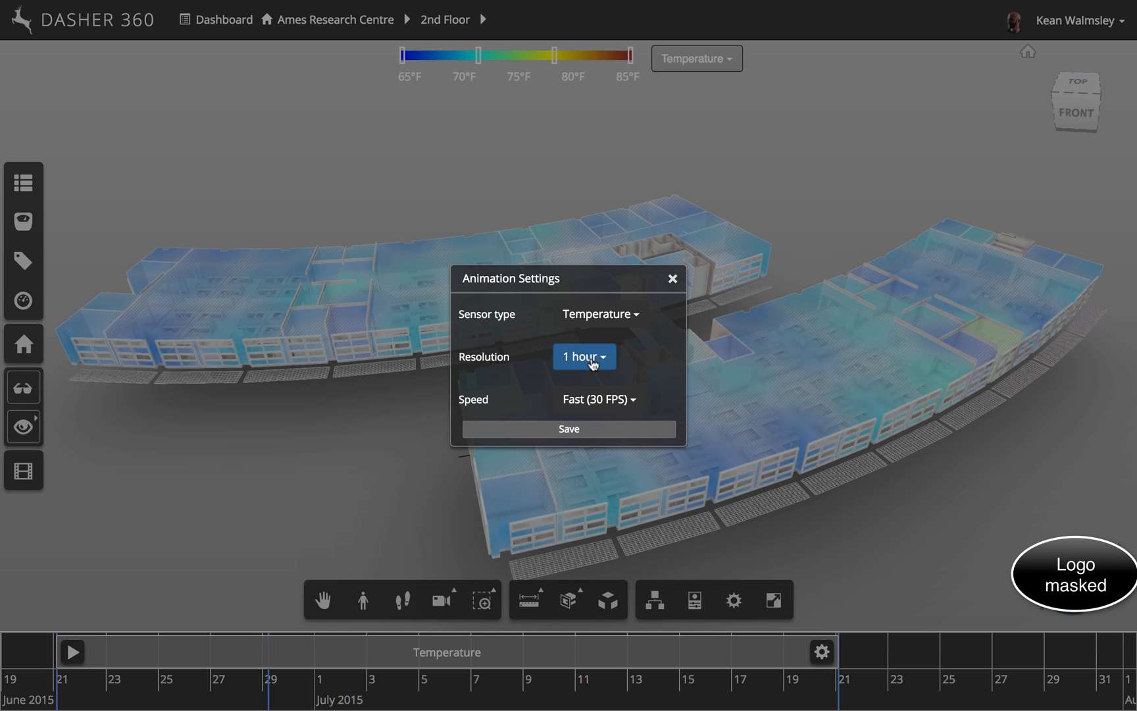
left_click(584, 357)
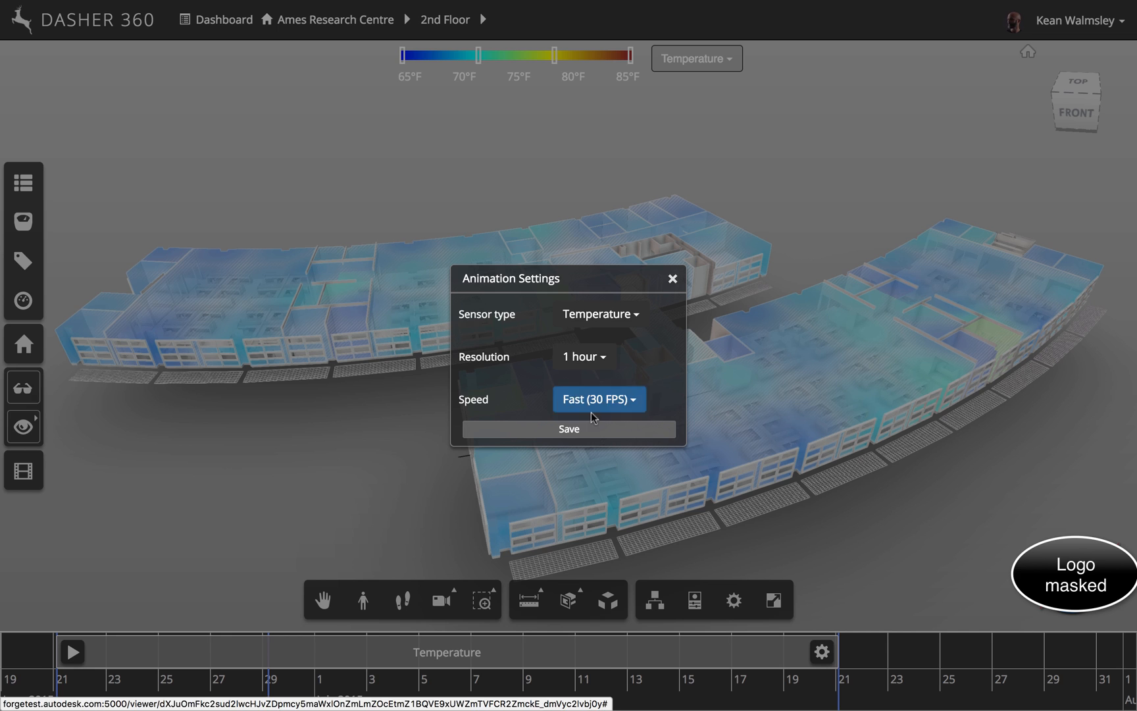
left_click(567, 429)
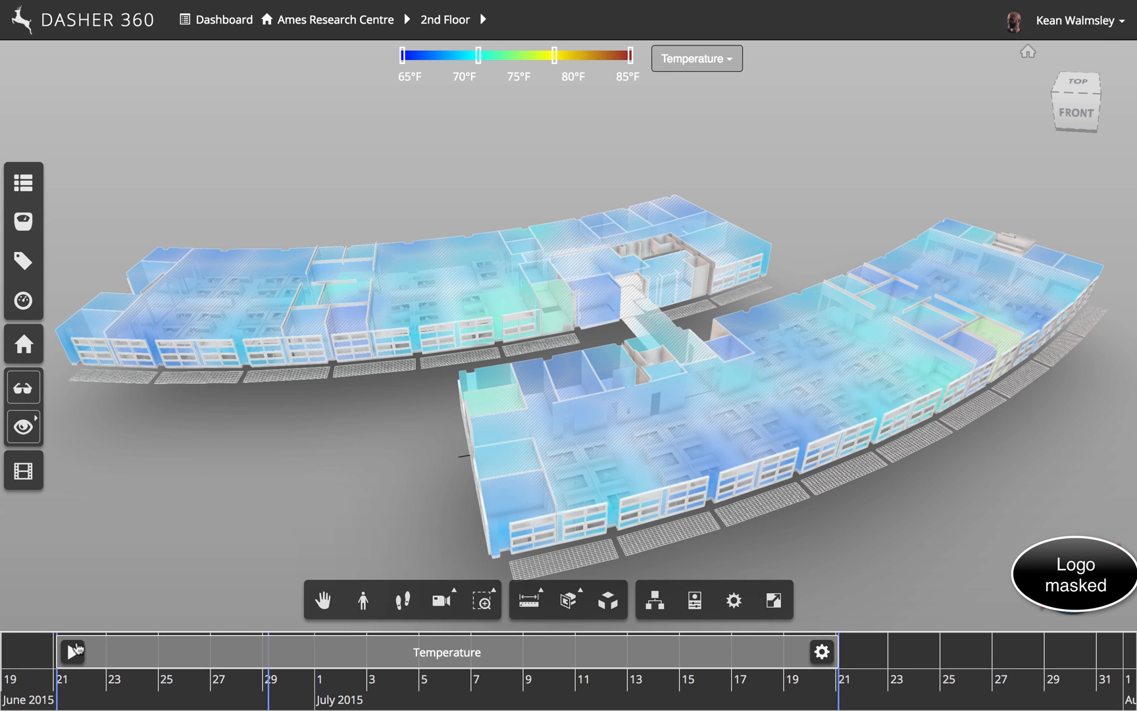
left_click(71, 650)
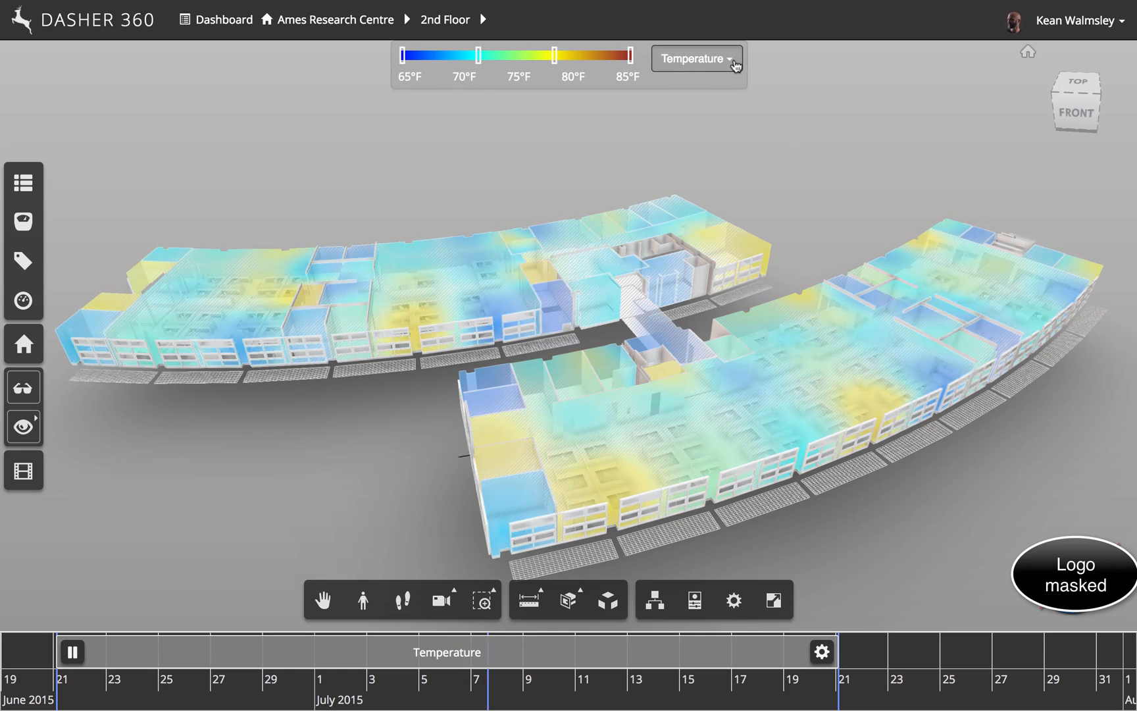
Switch the shading sensor type to CO2, then return to the recent models list.
left_click(695, 57)
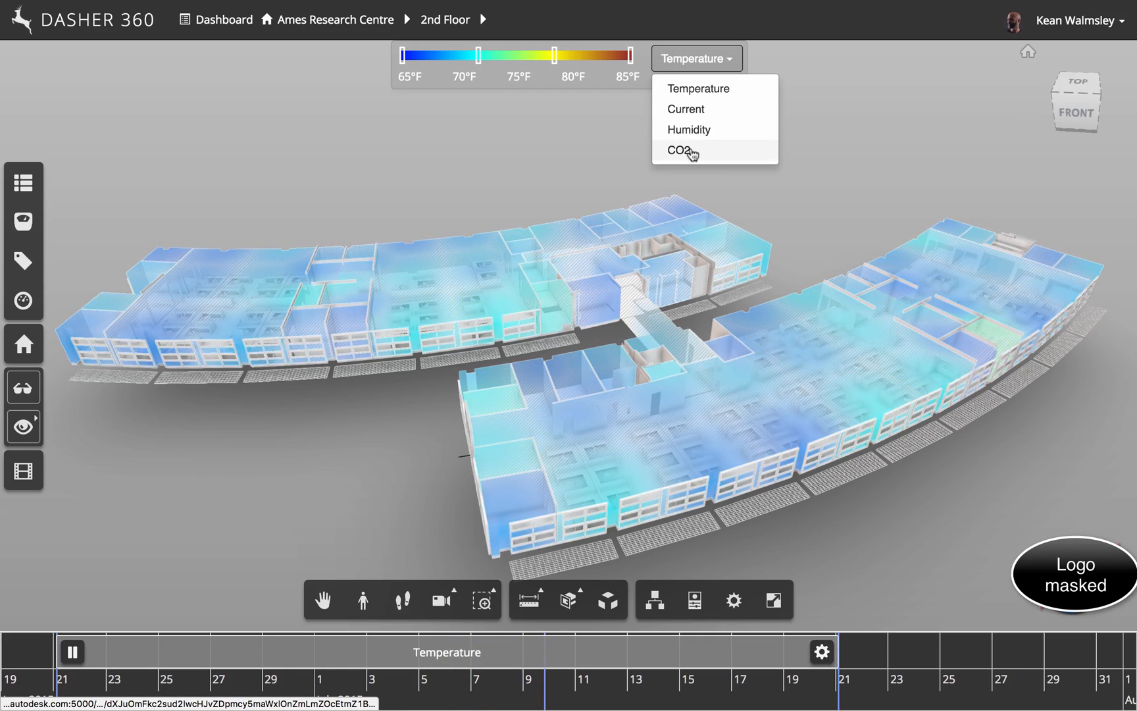
left_click(679, 150)
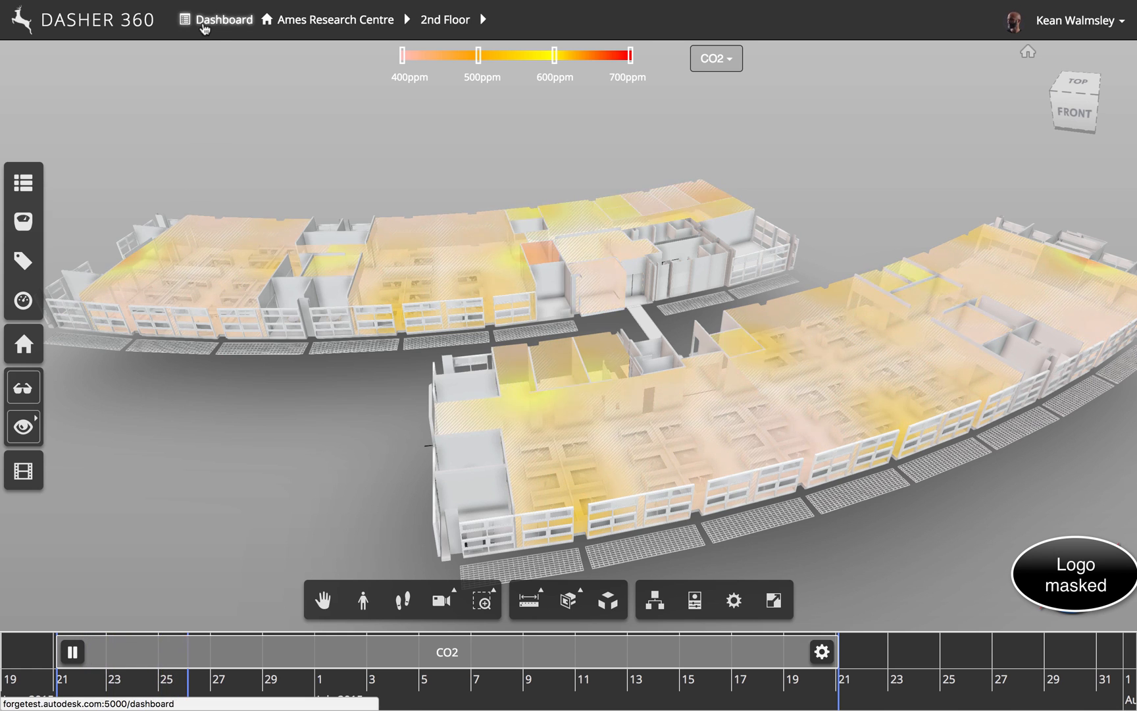
left_click(224, 20)
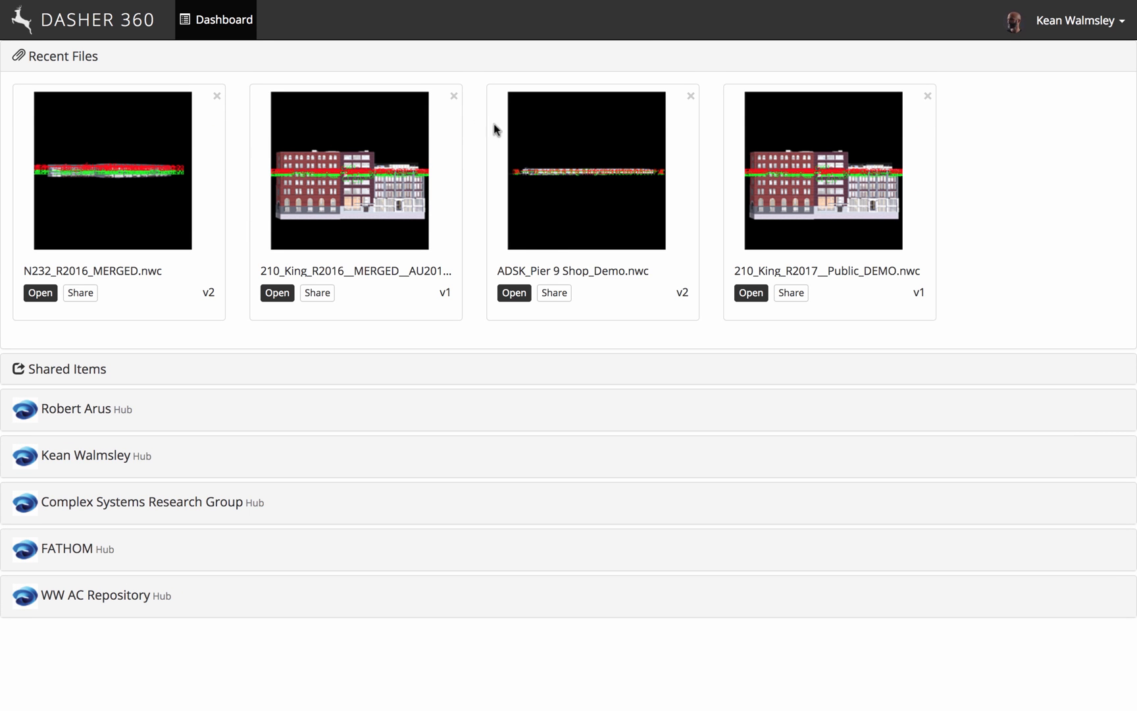
mouse_move(514, 294)
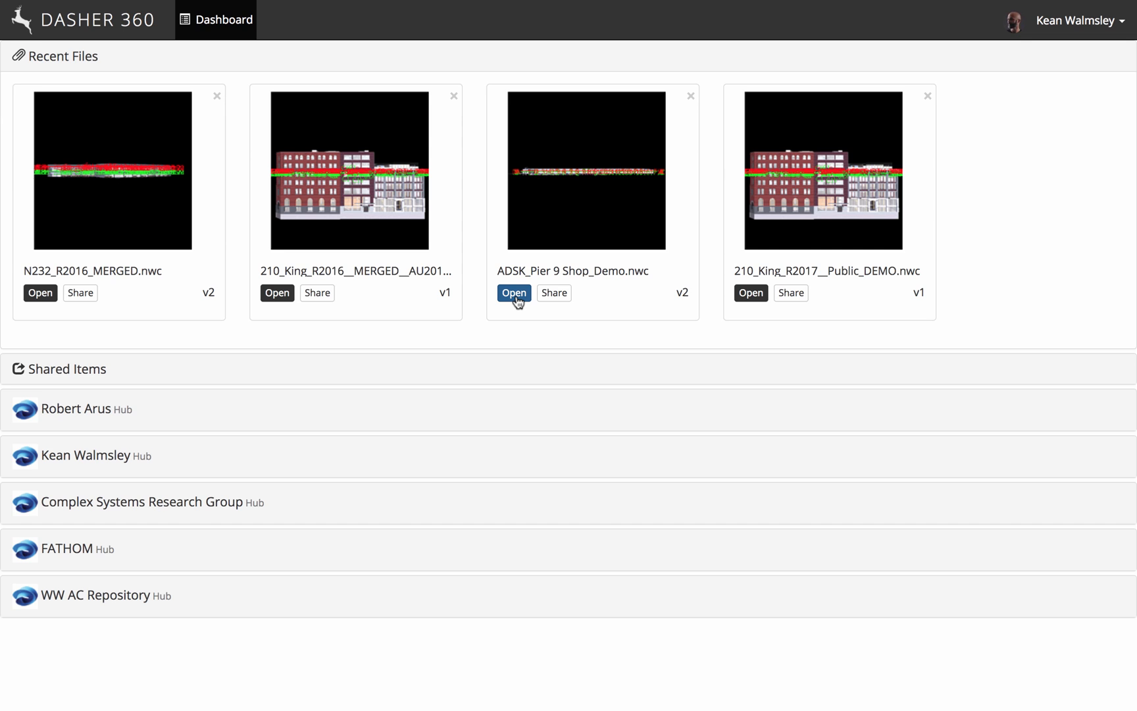
Open the ADSK_Pier 9 Shop_Demo.nwc model from Recent Files.
left_click(513, 294)
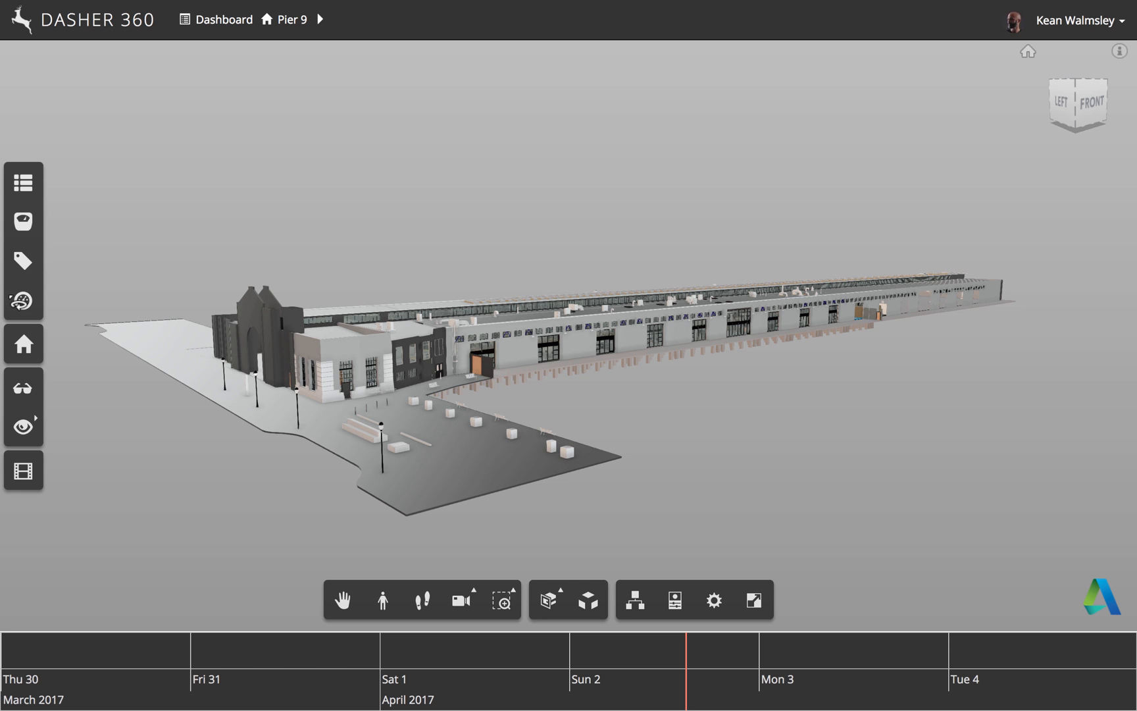
mouse_move(23, 301)
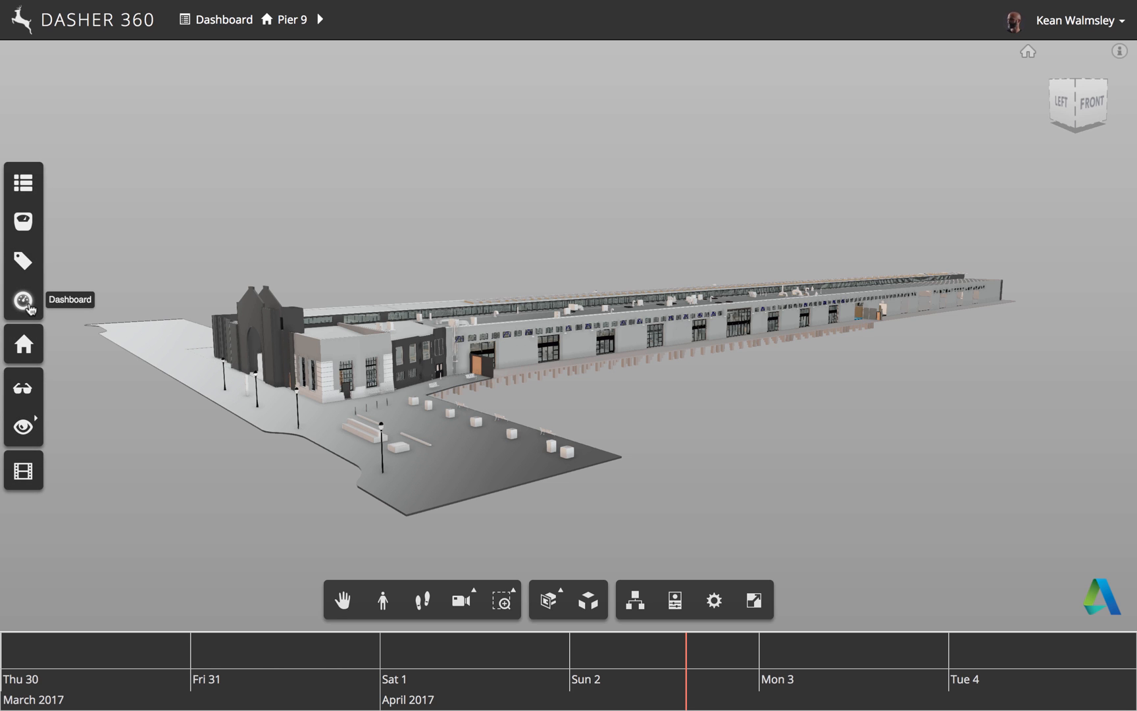
Jump to the saved Mezzanine bridge view from the Dashboard's Navigation views and show its green sensor markers.
left_click(24, 300)
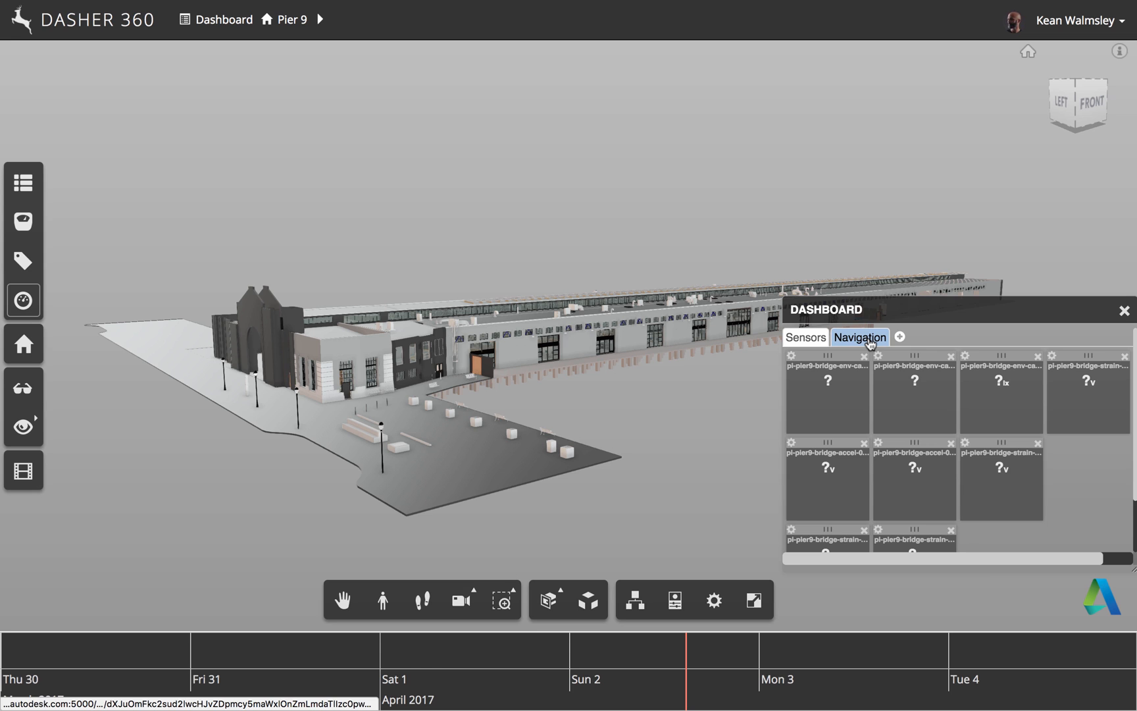
left_click(860, 337)
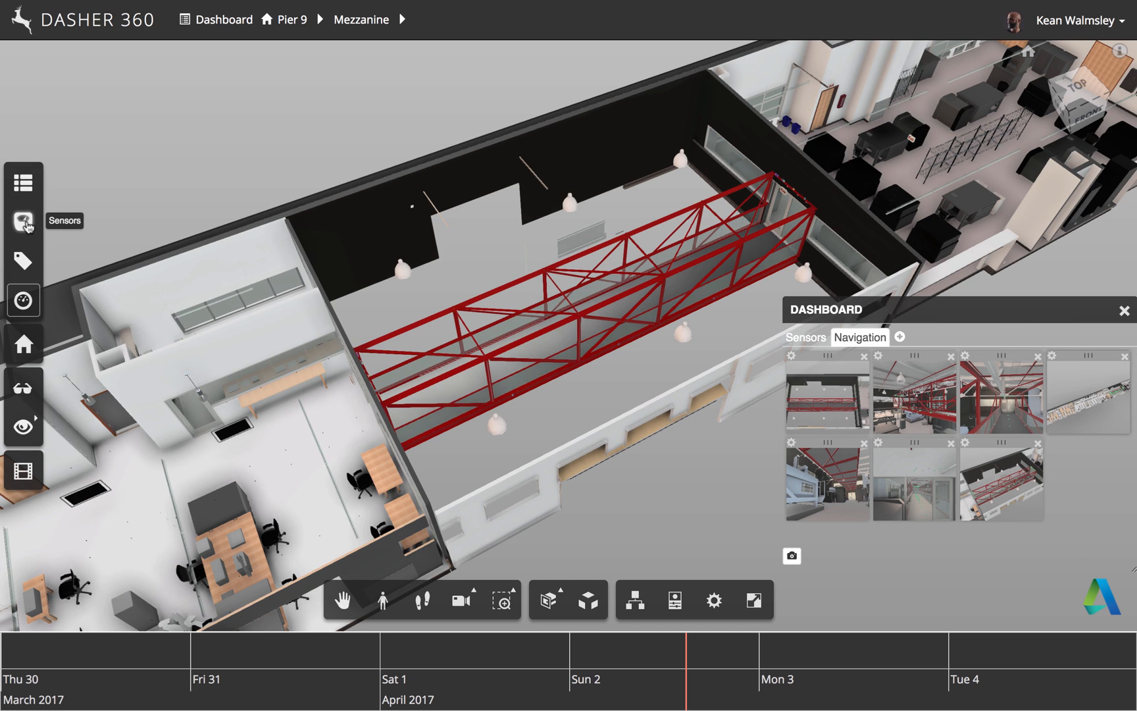
left_click(23, 221)
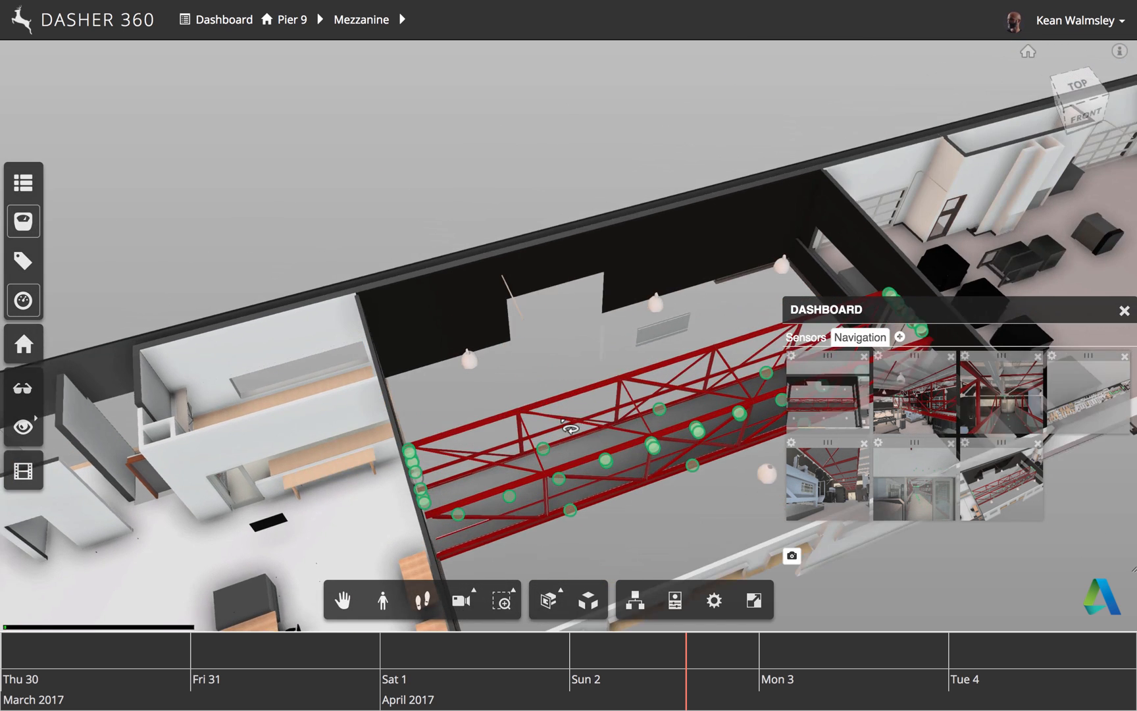